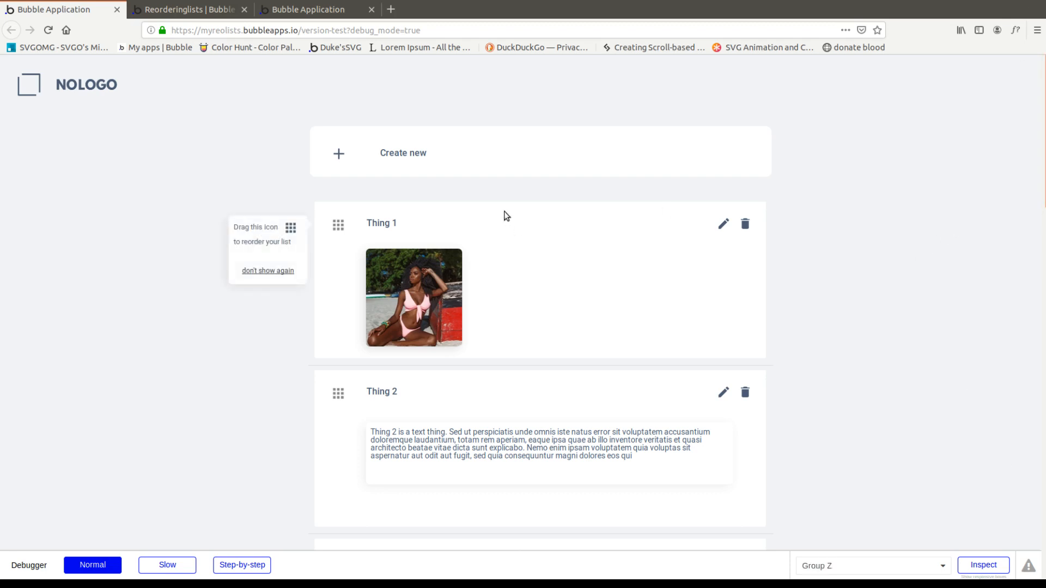
Dismiss the reorder hint, drag Thing 1 below Thing 2 in the preview, and return to the editor
scroll(down, 3)
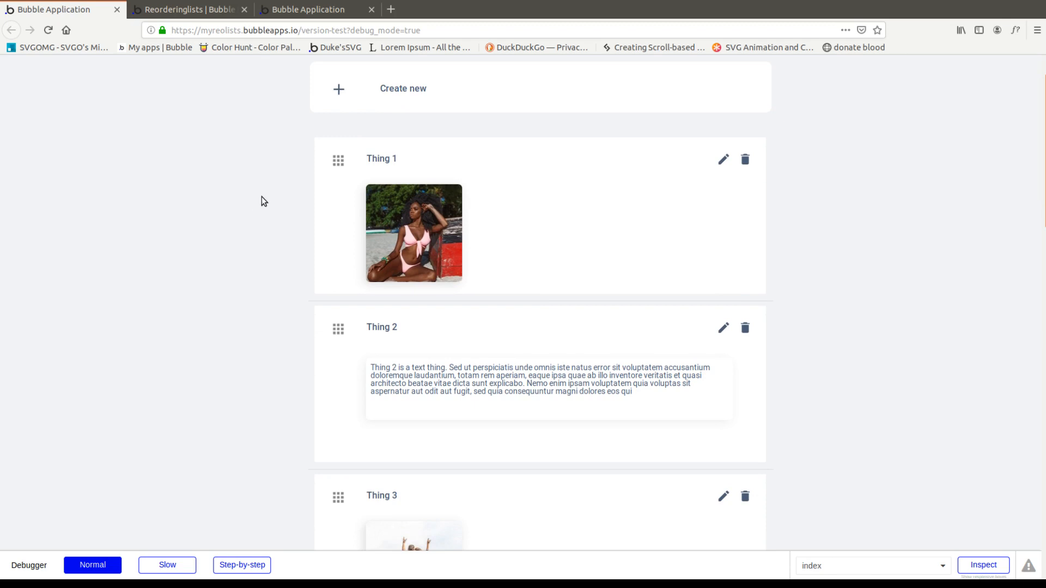
mouse_move(261, 198)
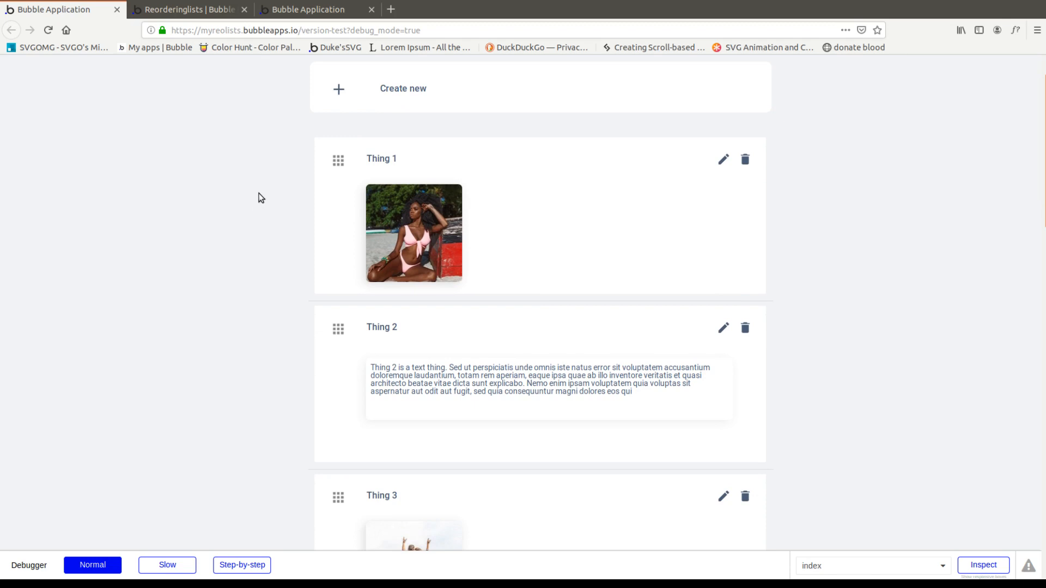
scroll(down, 3)
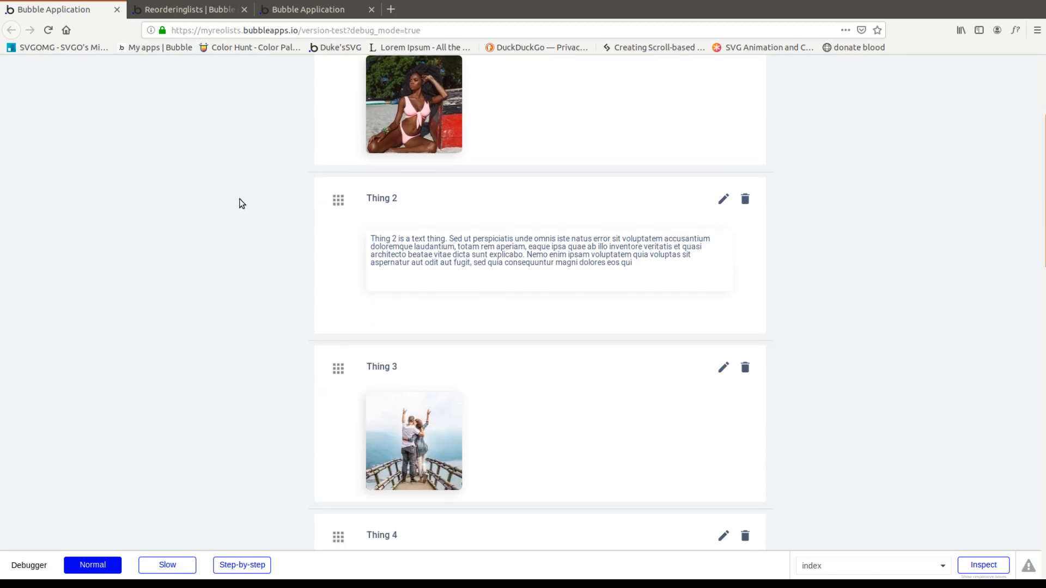
scroll(up, 3)
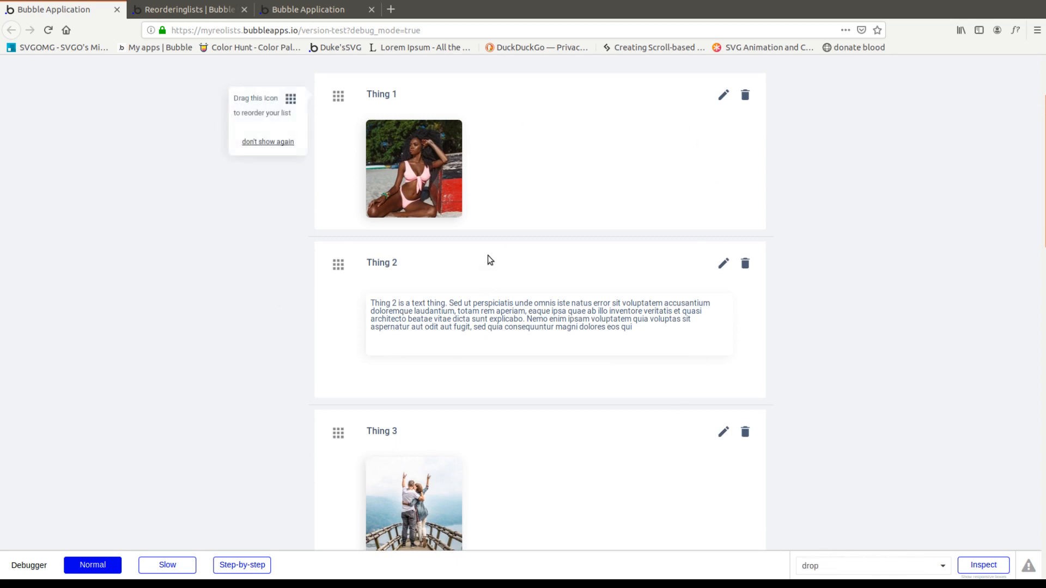
click(268, 142)
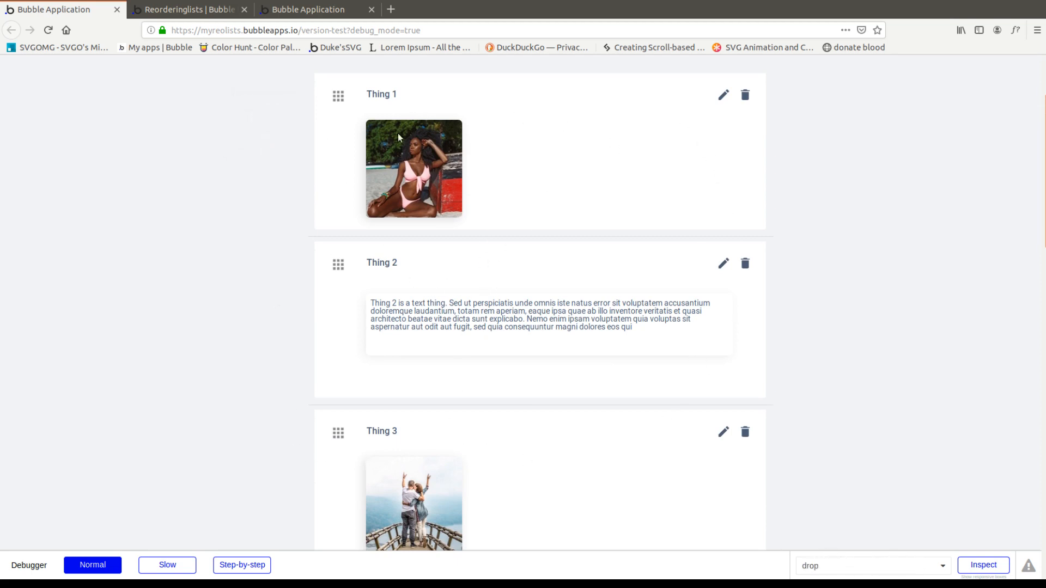
mouse_move(399, 143)
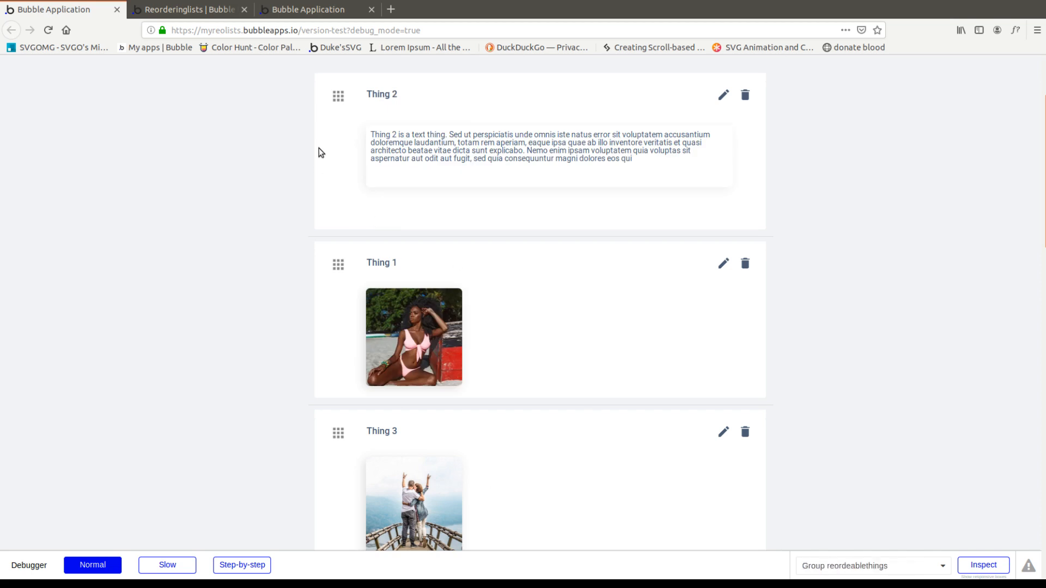
scroll(down, 3)
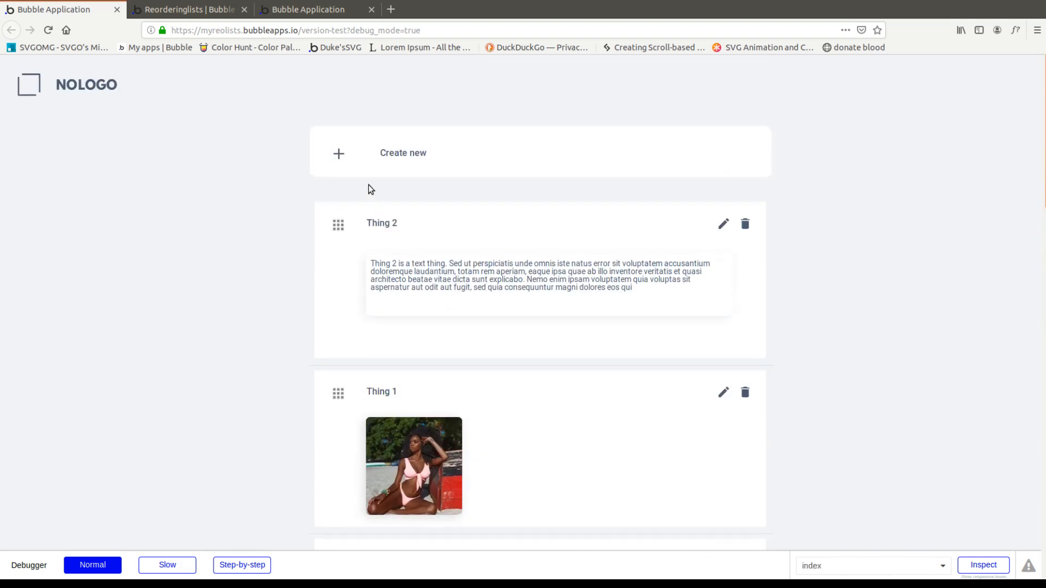
click(186, 9)
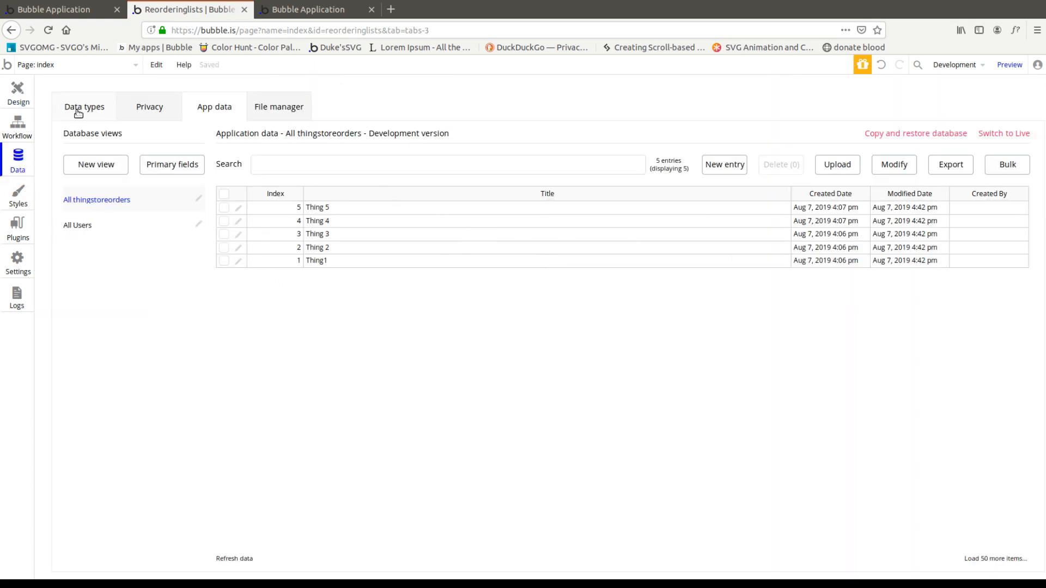
Review the thingstoreorder data type fields and records, then view the installed plugins list
click(84, 107)
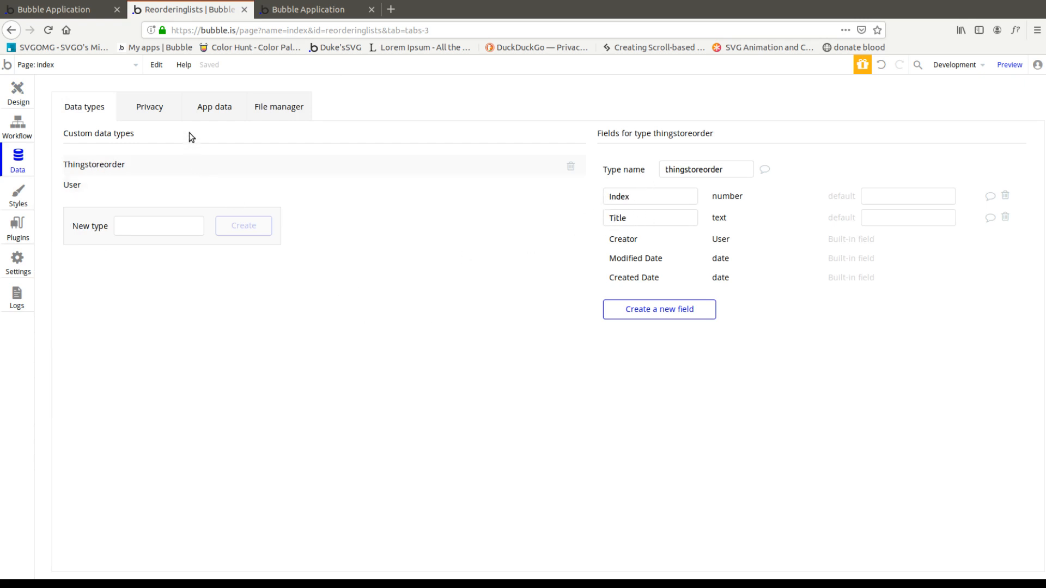
mouse_move(215, 107)
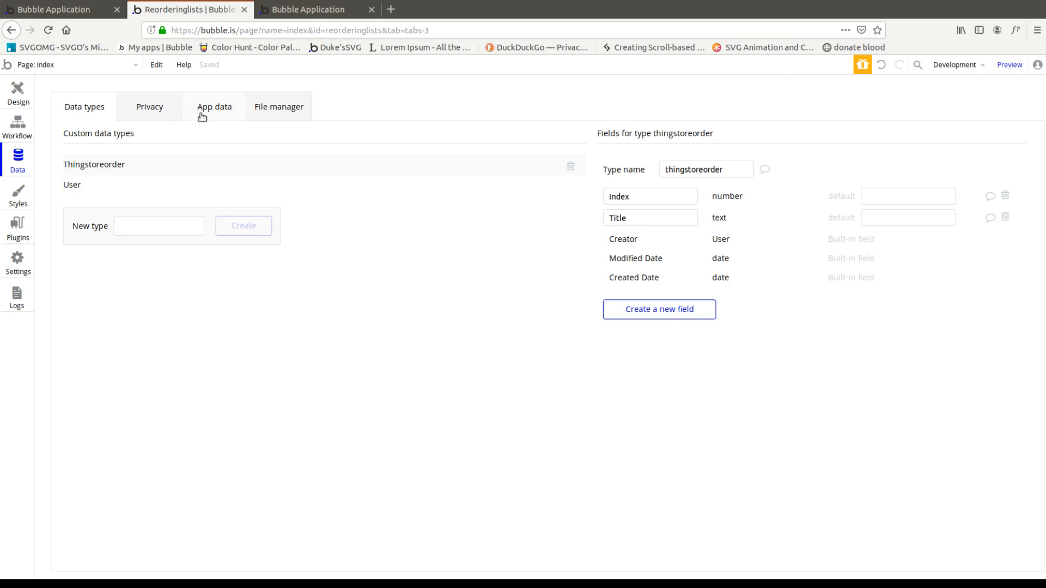
click(214, 107)
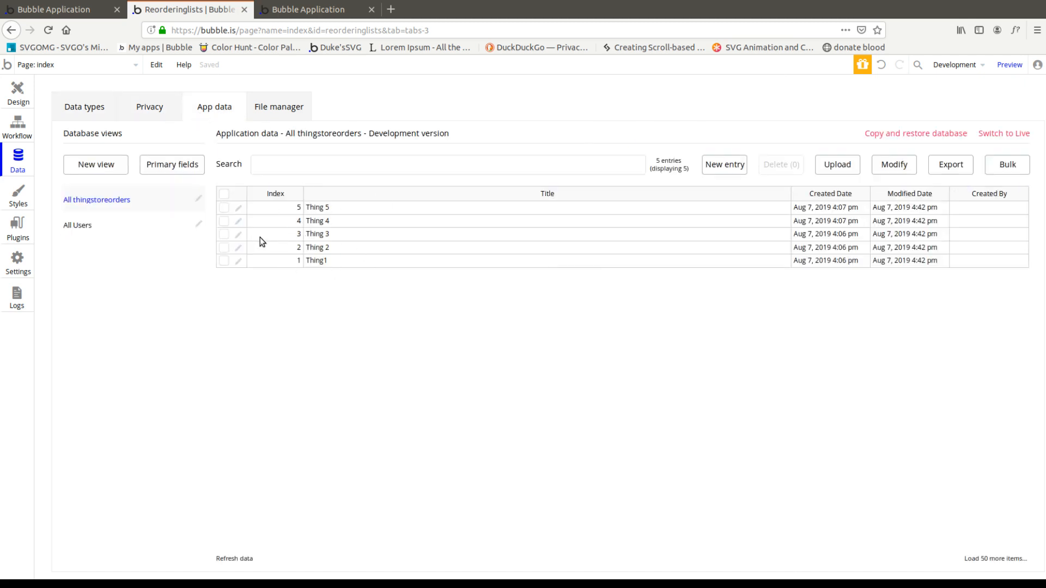
click(17, 227)
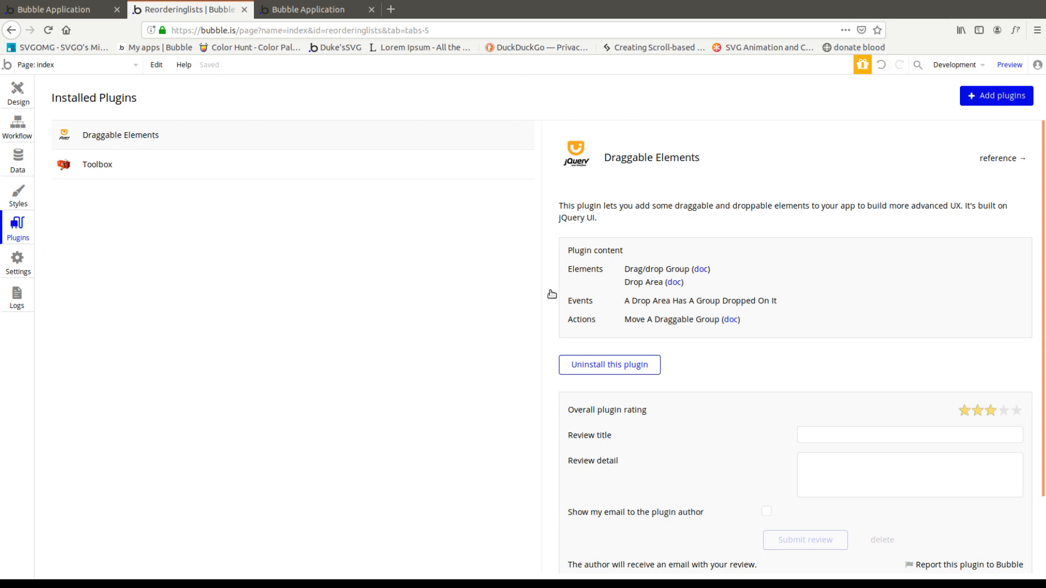
Search plugins for 'drag' to confirm Draggable Elements is installed, then return to Design
click(994, 95)
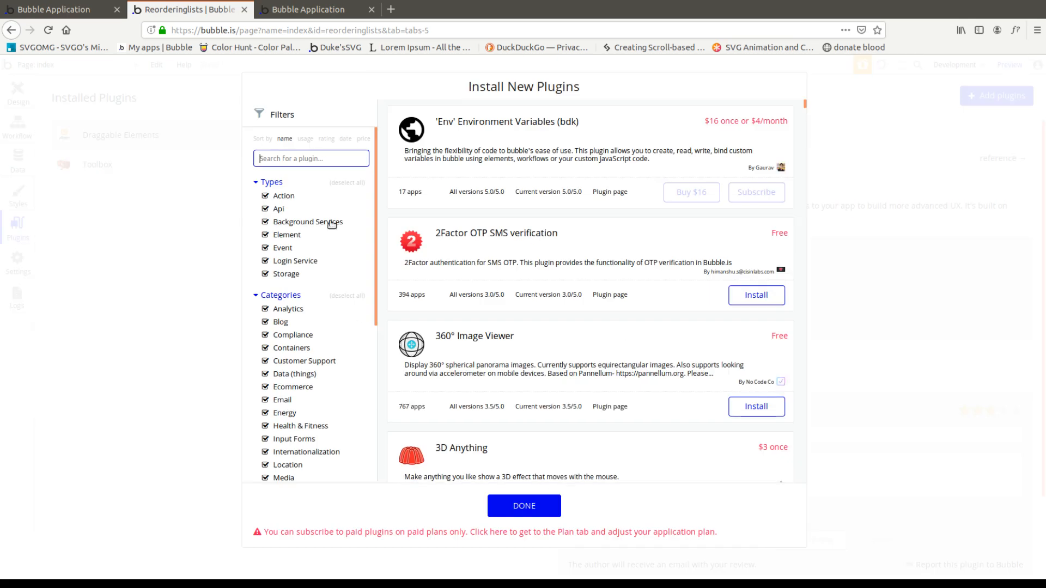
text(d)
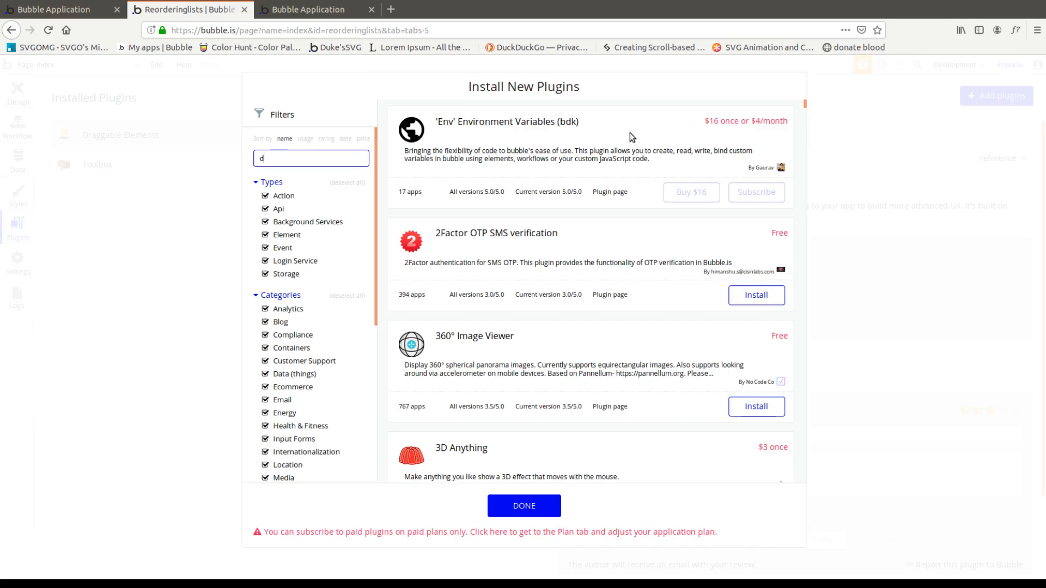
text(rag)
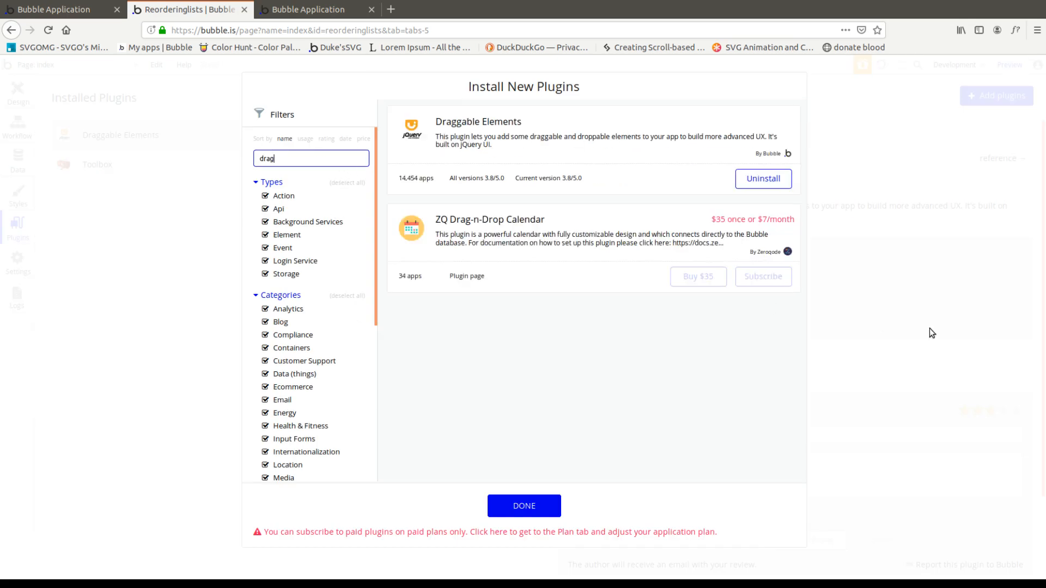
click(524, 505)
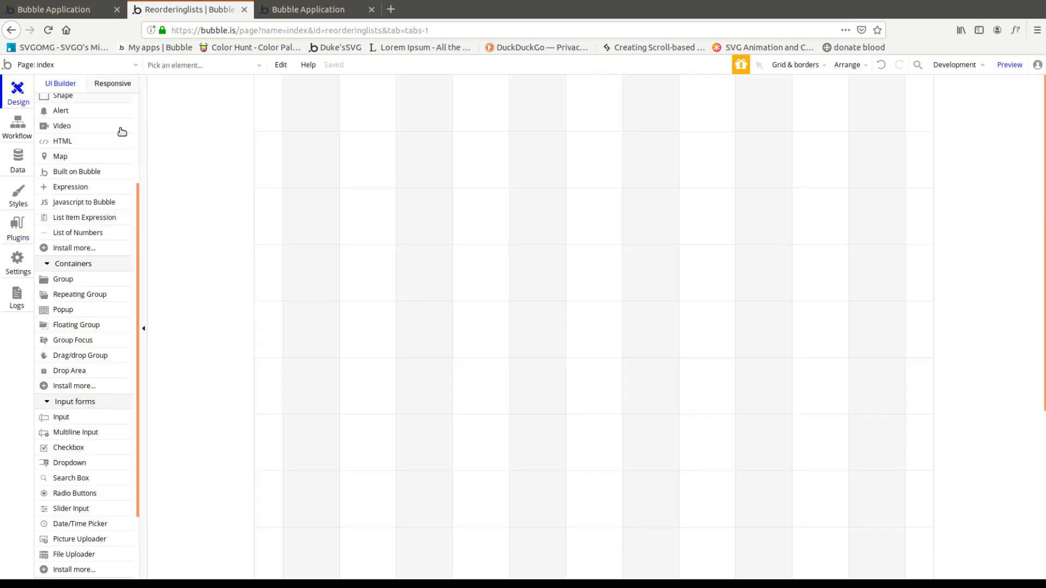
mouse_move(76, 372)
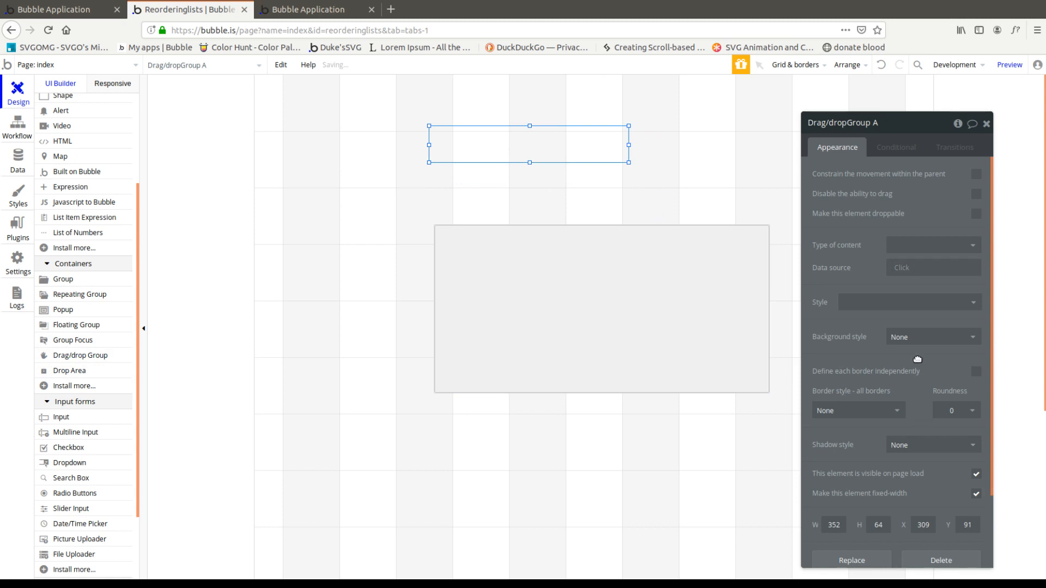
Give Drag/dropGroup A a flat #FFBB33 background, make it droppable and nudge it right above the drop area
click(931, 337)
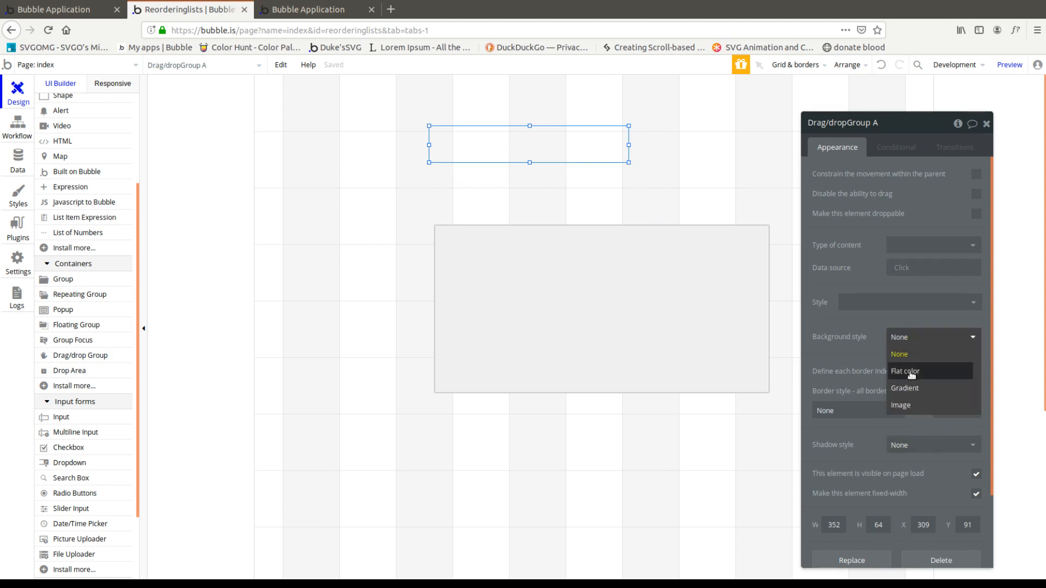
click(905, 370)
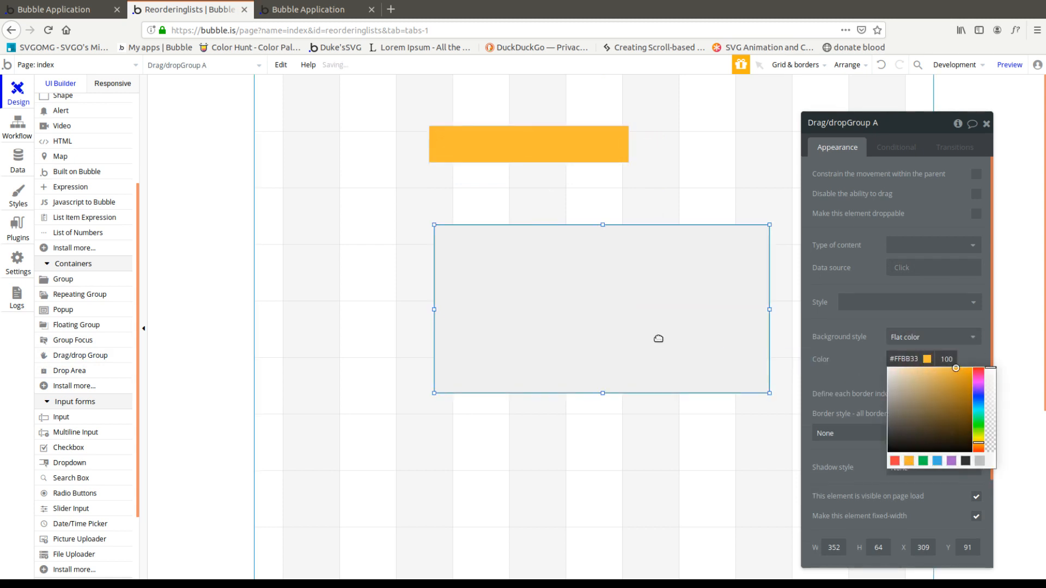
click(529, 171)
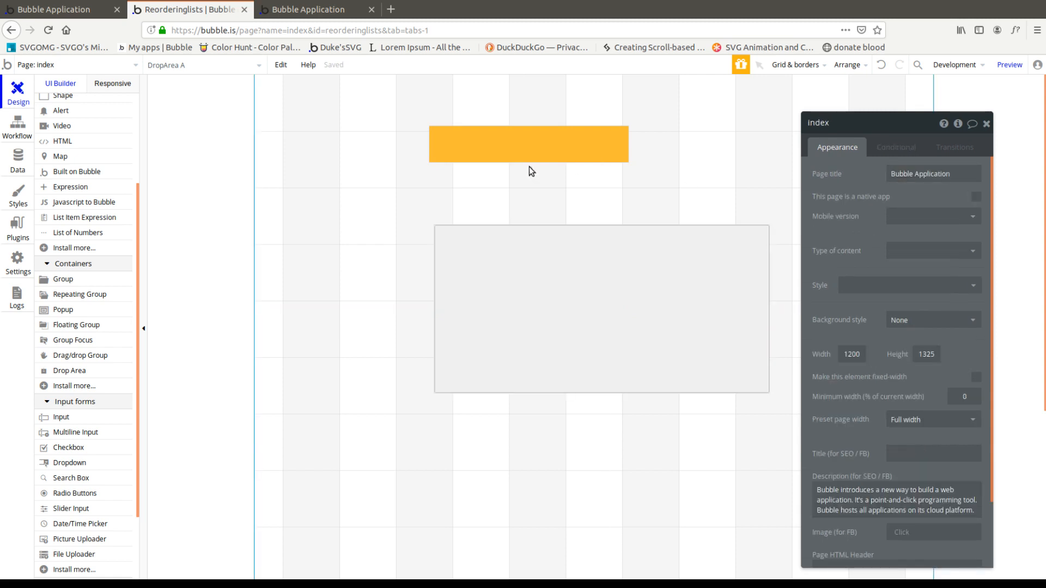
click(528, 143)
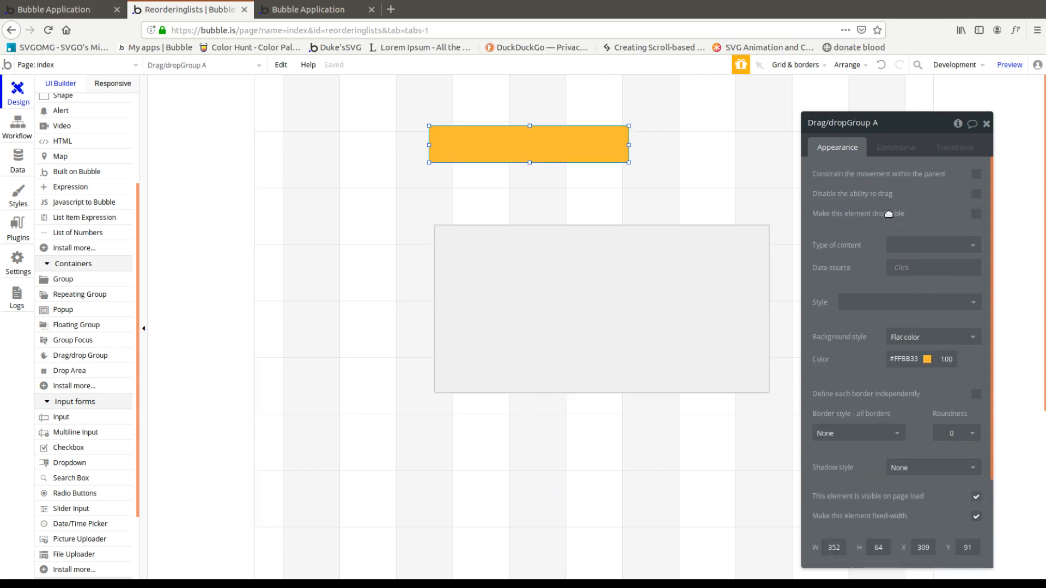
click(975, 213)
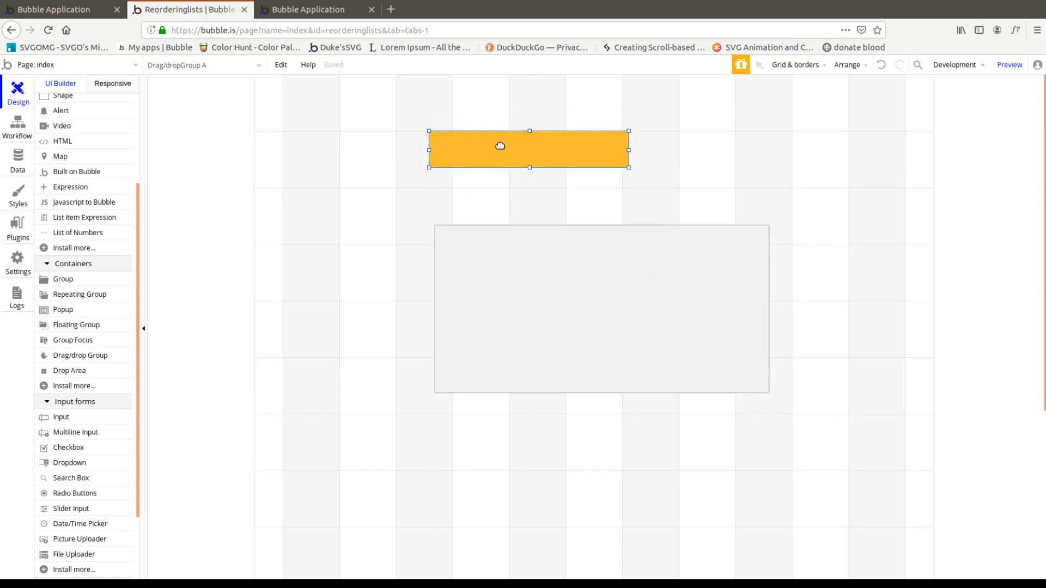
drag(499, 149, 476, 157)
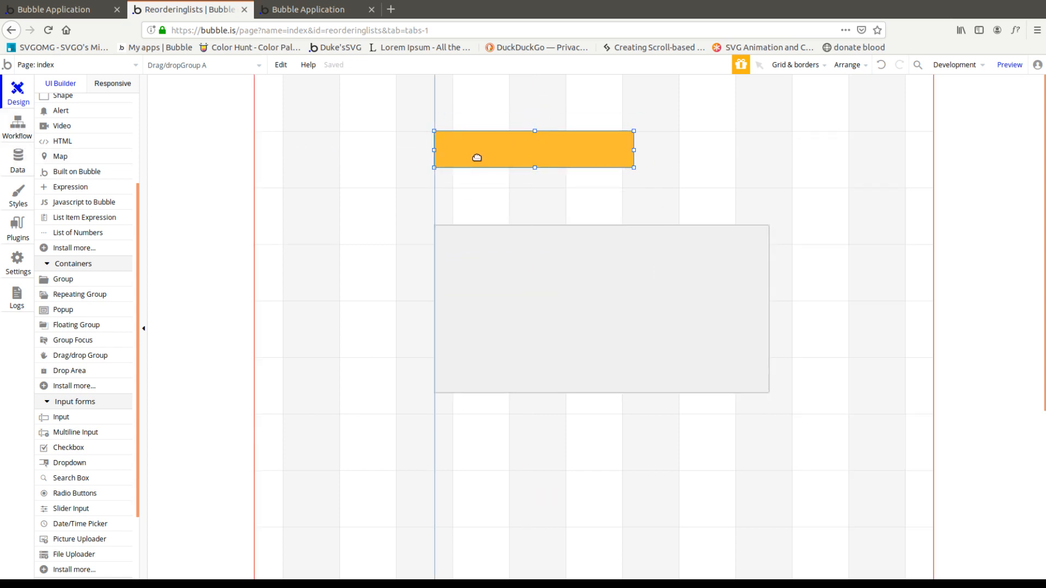
click(533, 150)
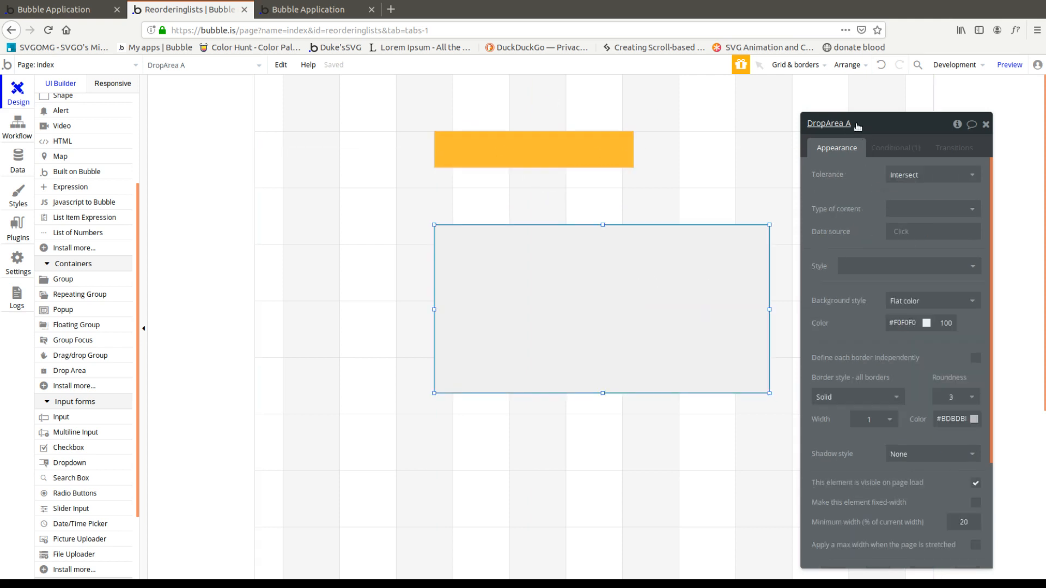
Keep DropArea A's tolerance as Intersect and test dropping the yellow group onto it in preview
click(931, 174)
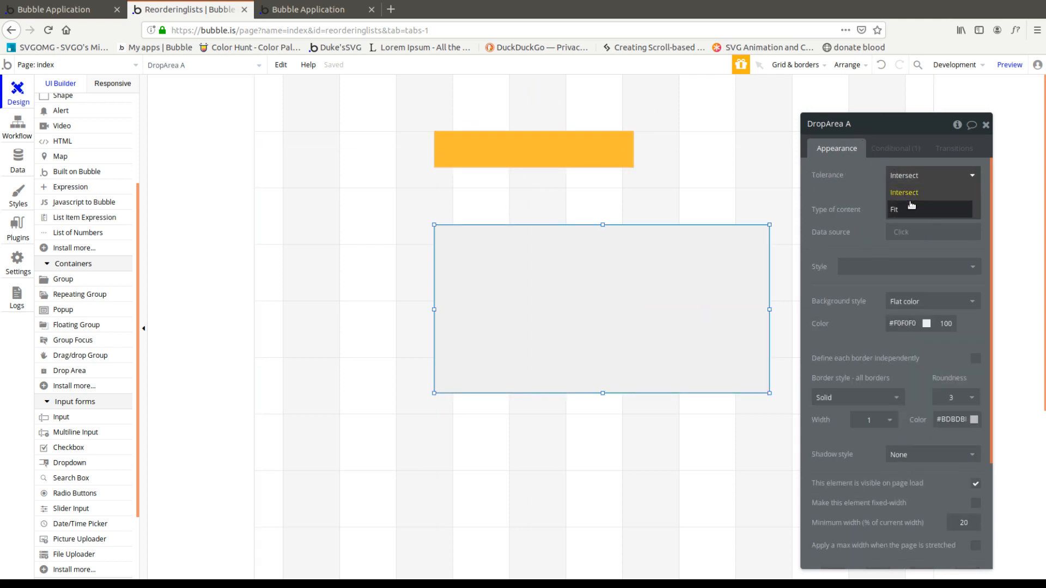
click(904, 191)
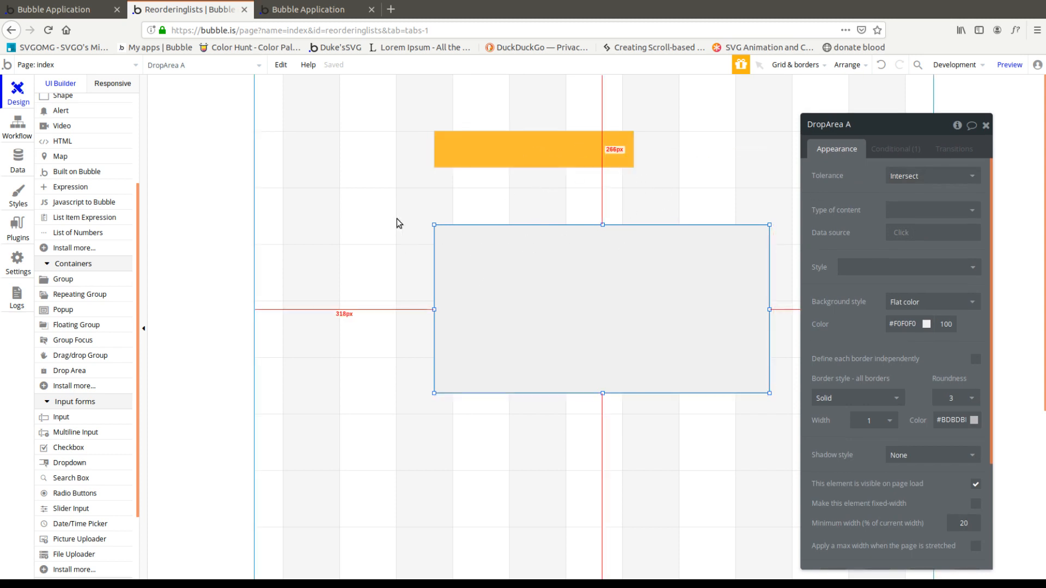
mouse_move(654, 136)
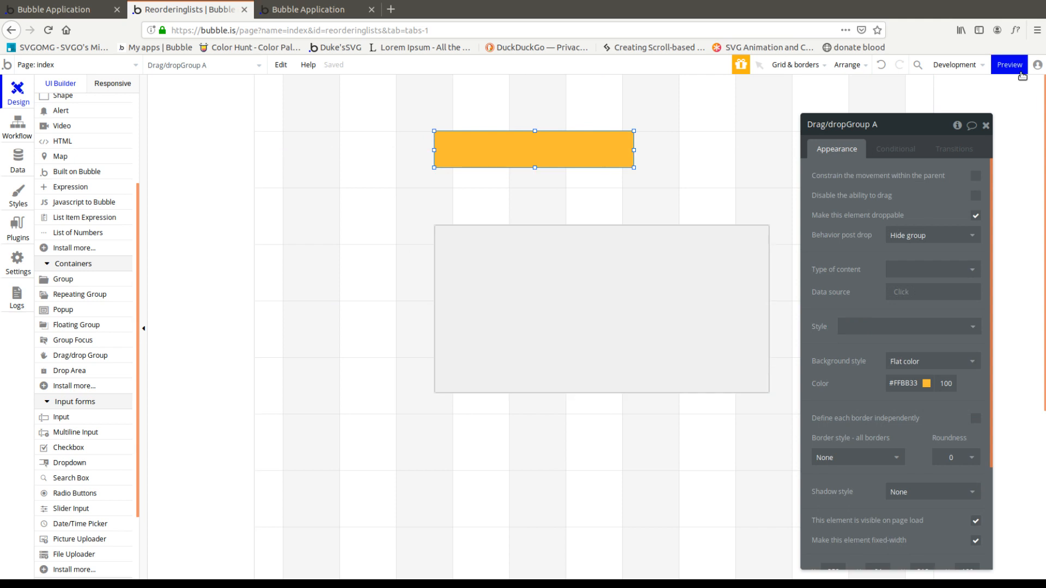
click(1008, 64)
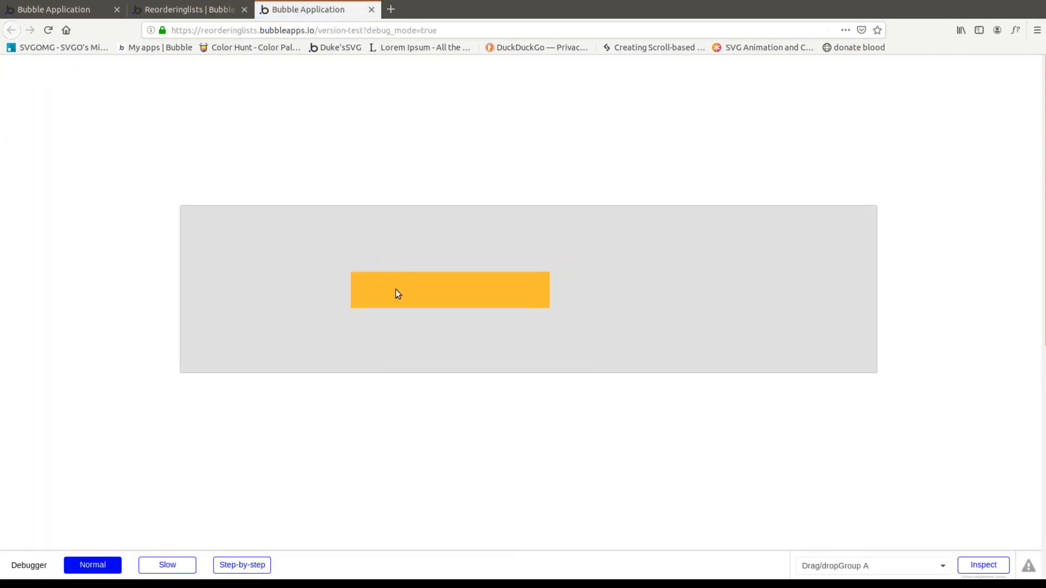
click(189, 10)
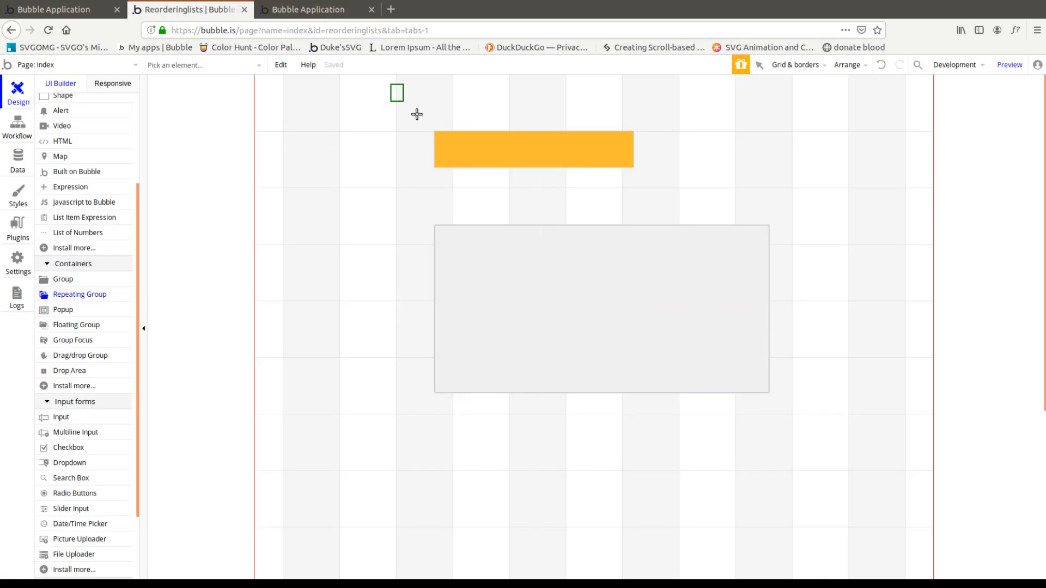
Set the repeating group's content to thingstoreorder with a Do a search for thingstoreorders source and 1 row
right_click(534, 149)
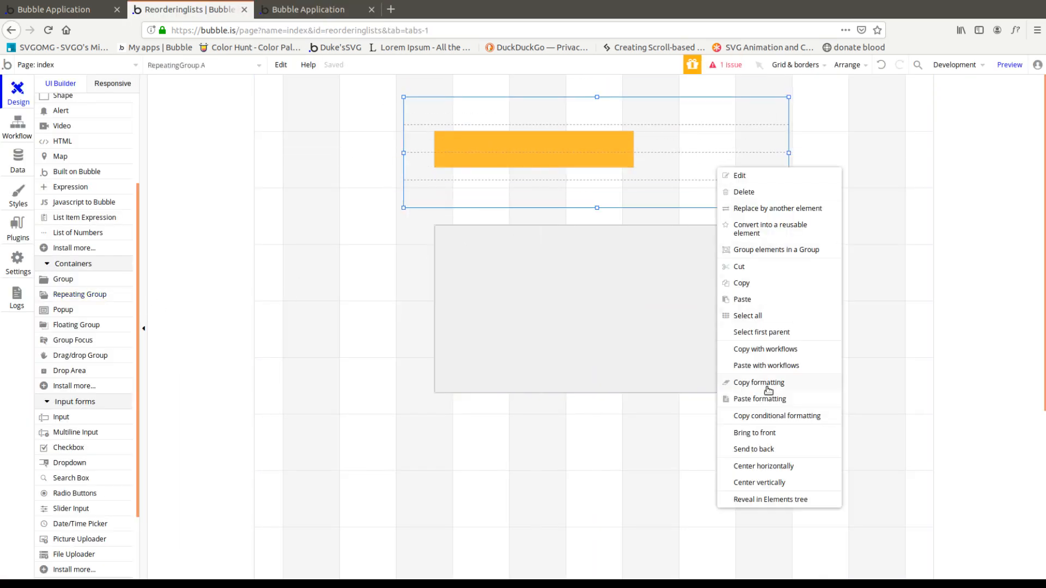
click(738, 174)
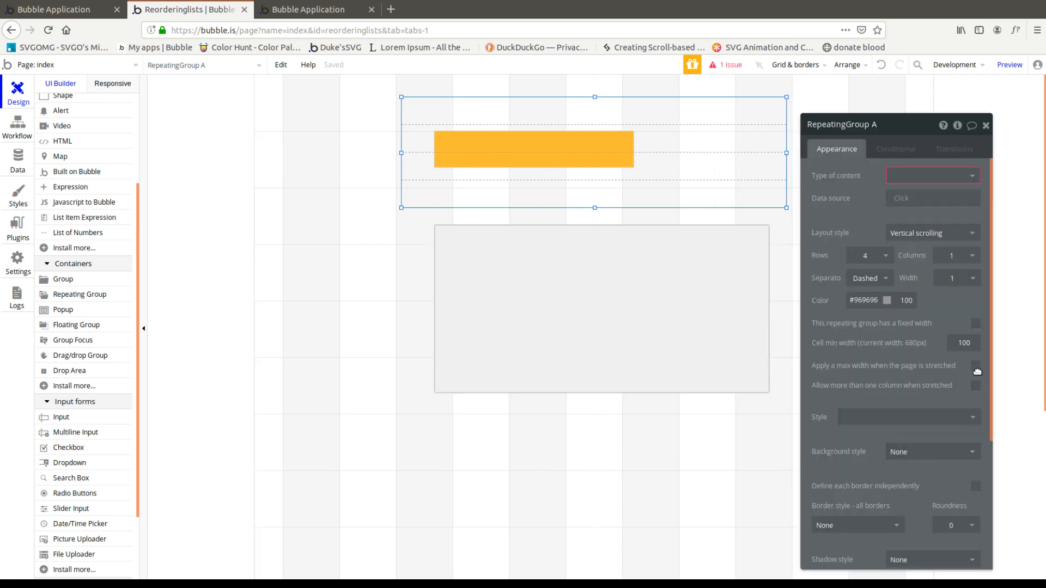
click(930, 175)
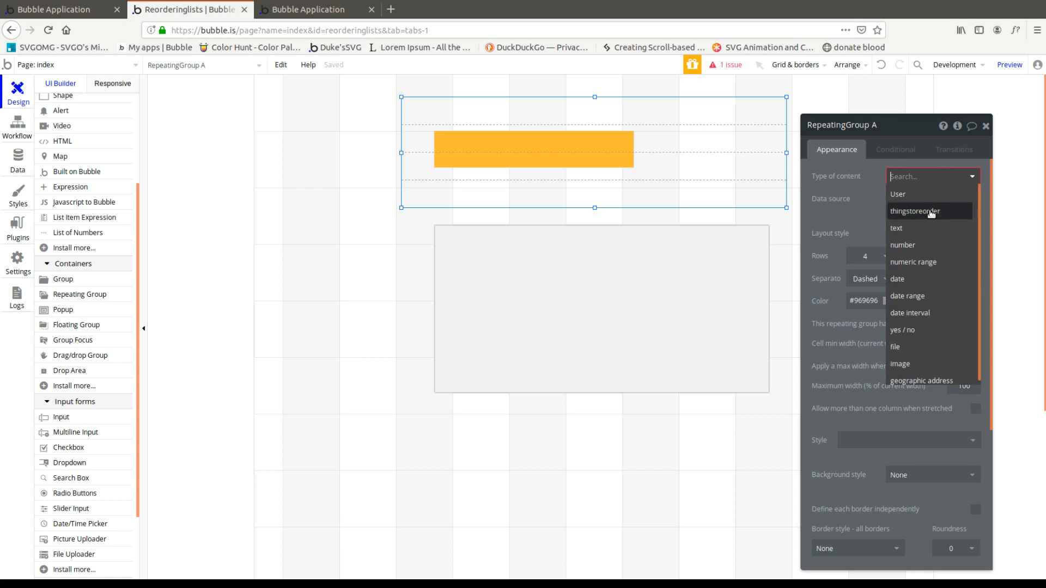
click(914, 211)
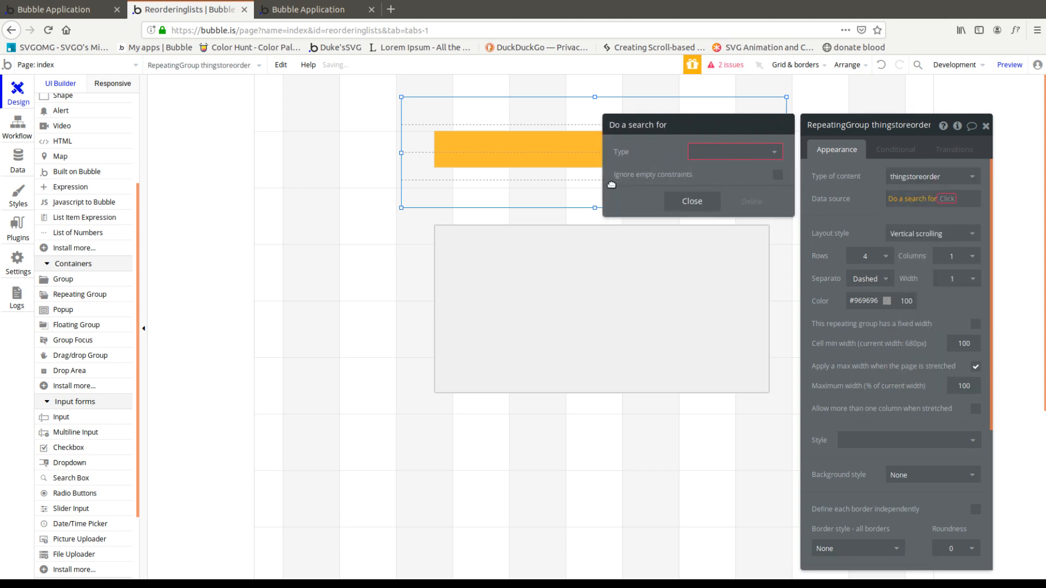
click(733, 152)
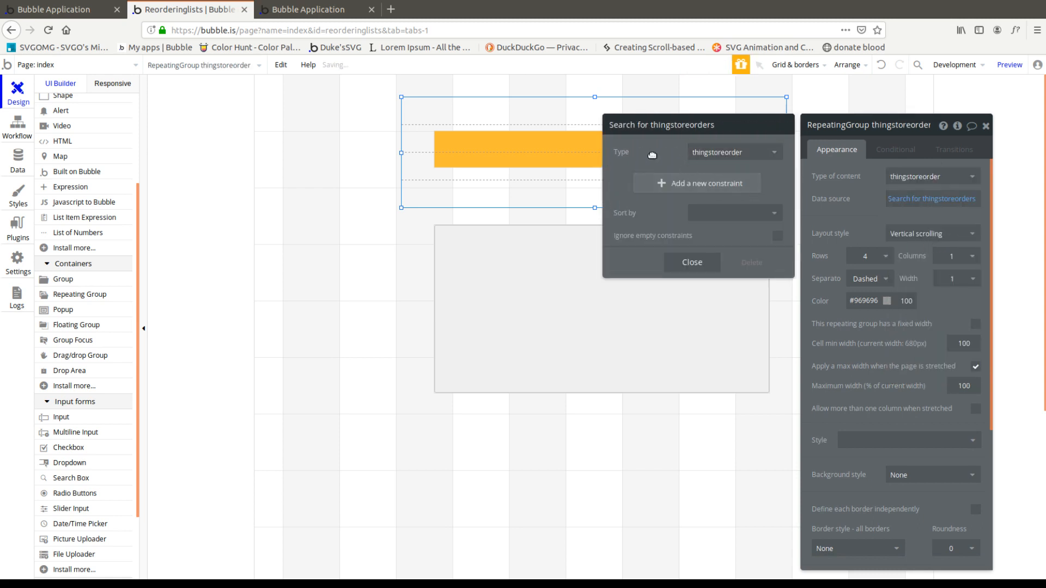
click(17, 160)
text(1)
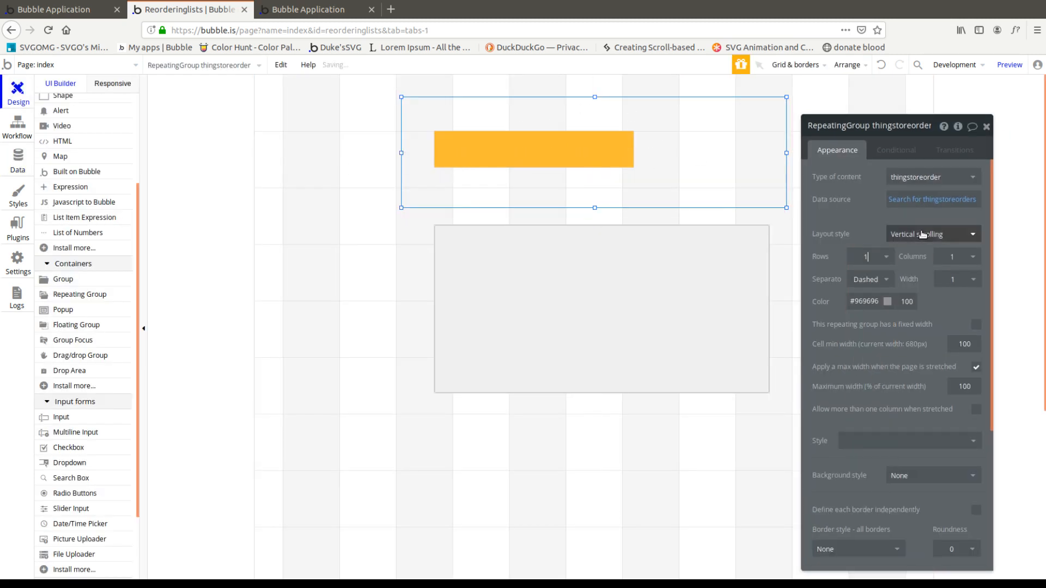
click(931, 233)
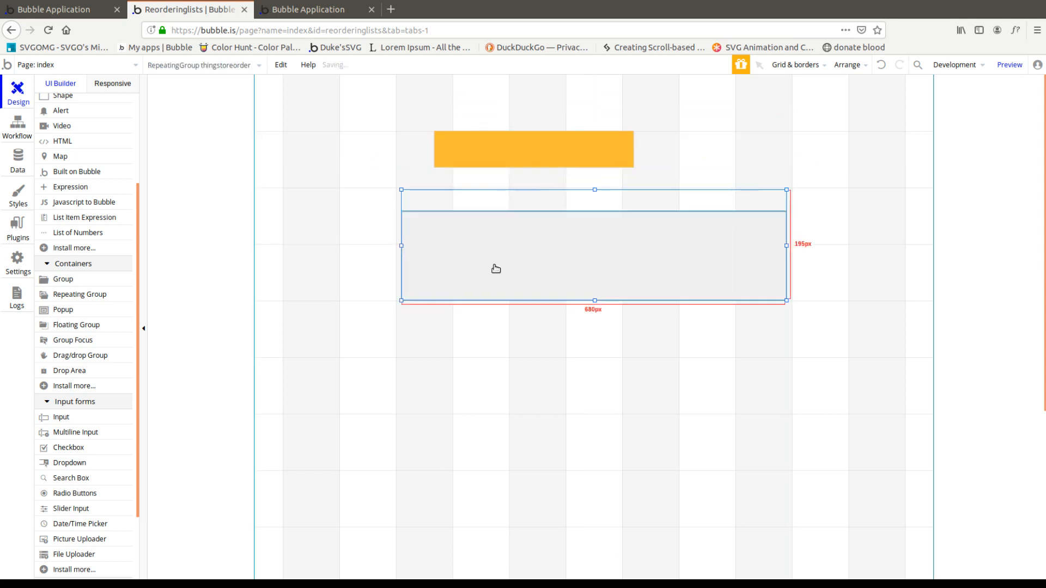
Move the orange group into the first cell and place the drop area around it
drag(534, 150, 516, 242)
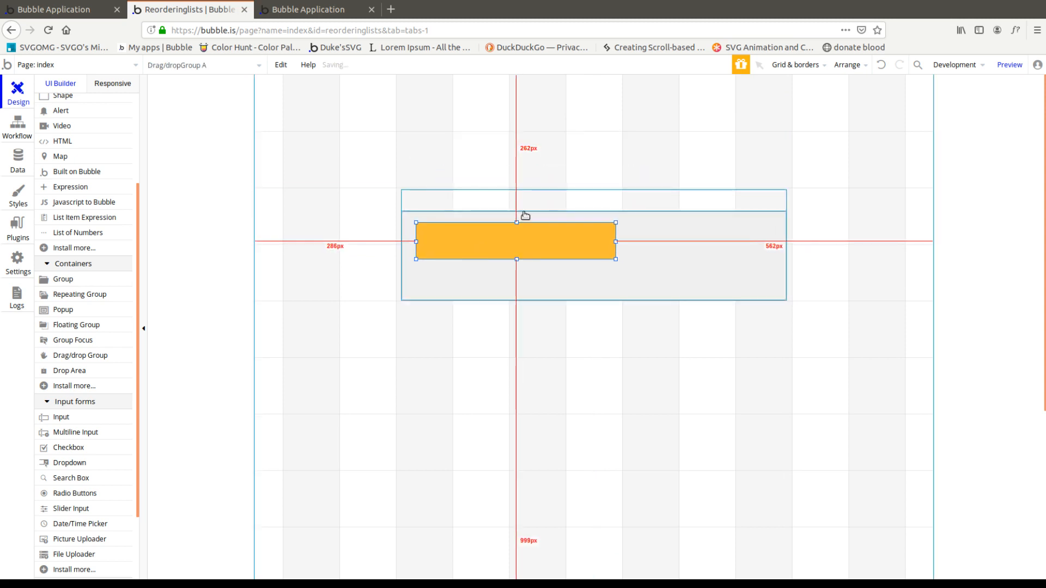
drag(515, 242, 522, 180)
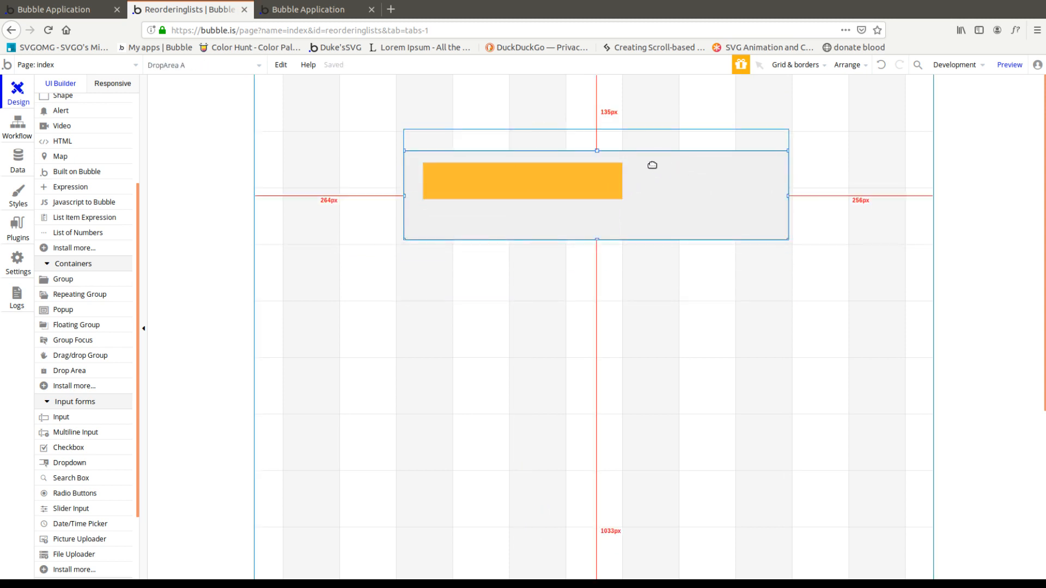
click(521, 181)
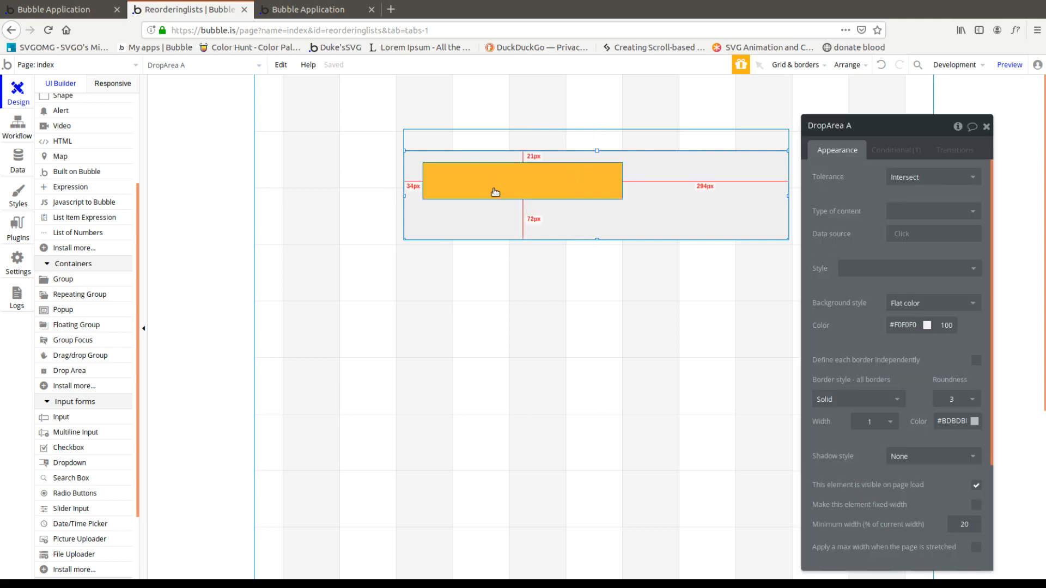
click(513, 180)
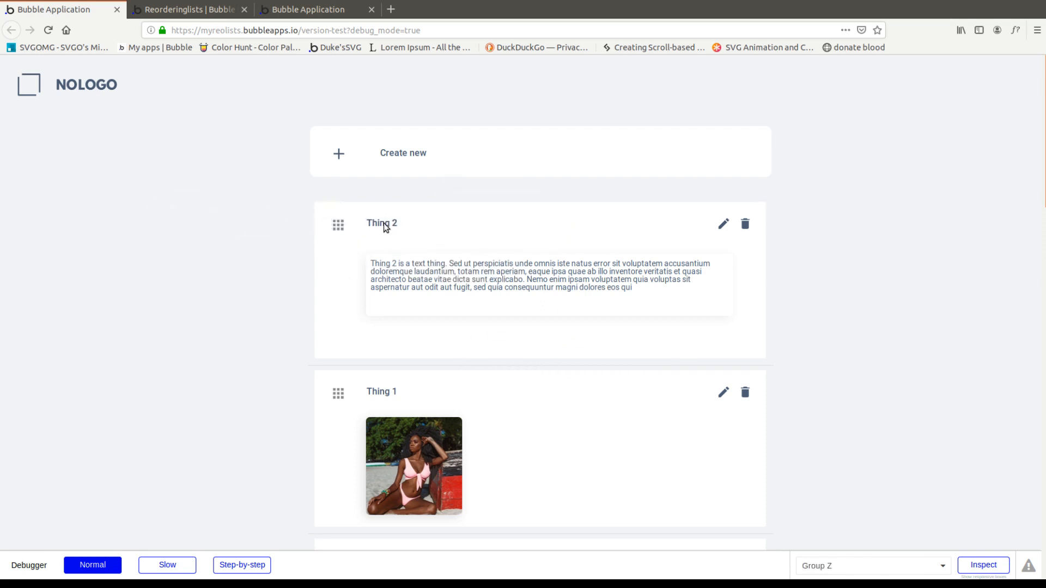
Set the drop area's content to thingstoreorder fed by Current cell's thingstoreorder
click(187, 9)
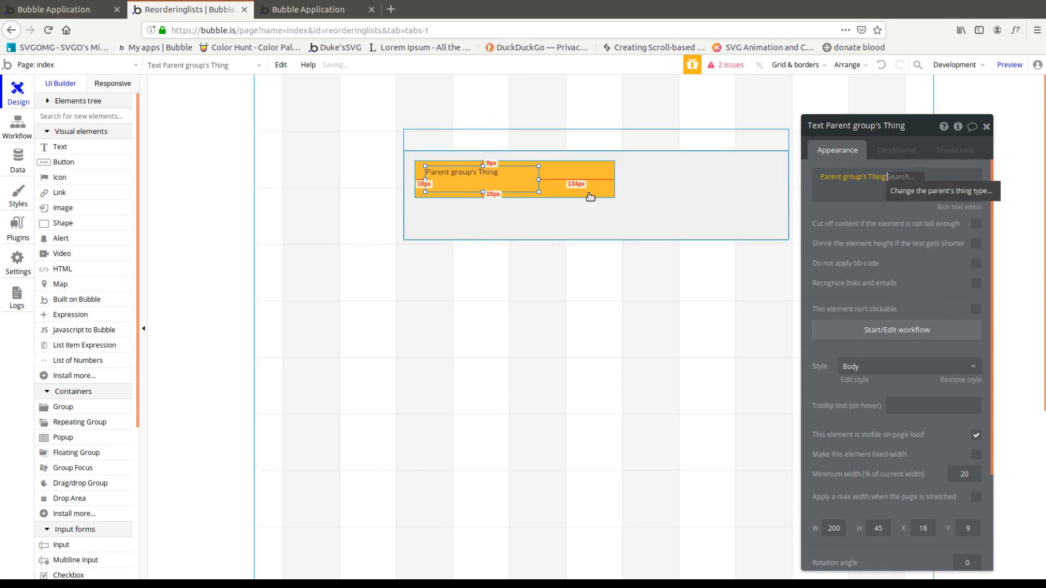
click(930, 212)
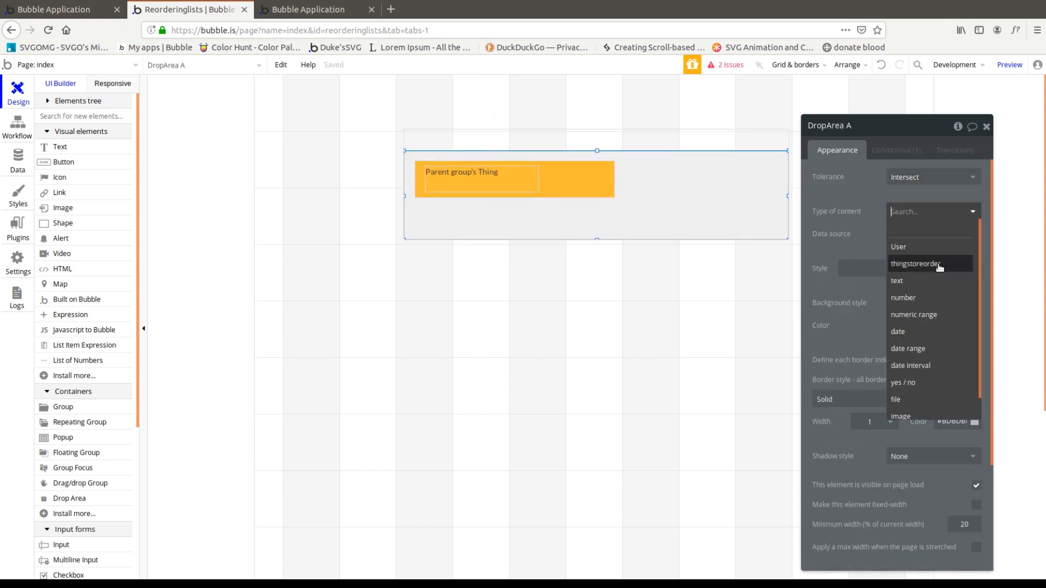
click(915, 264)
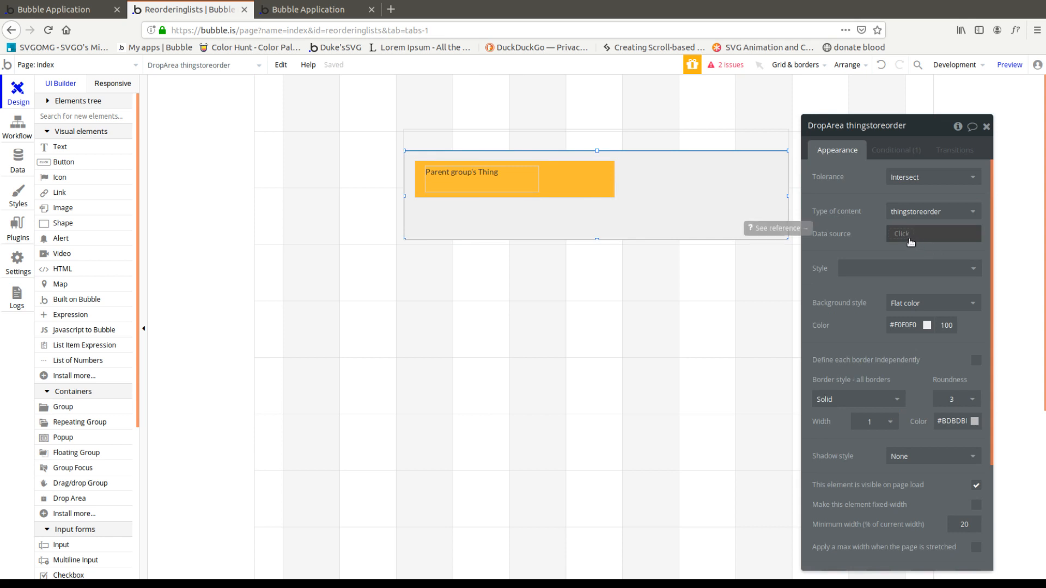
click(931, 233)
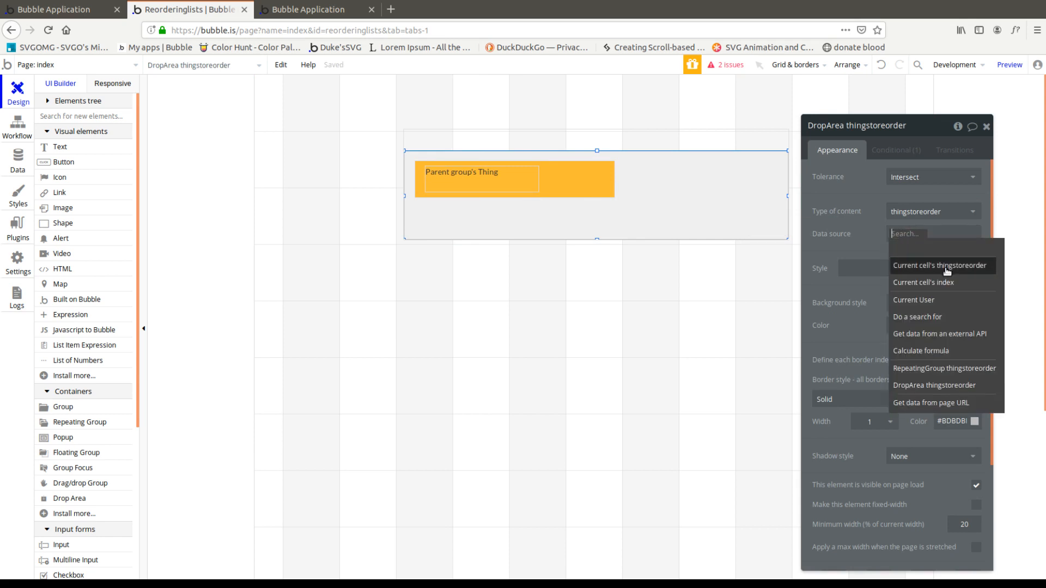
click(939, 264)
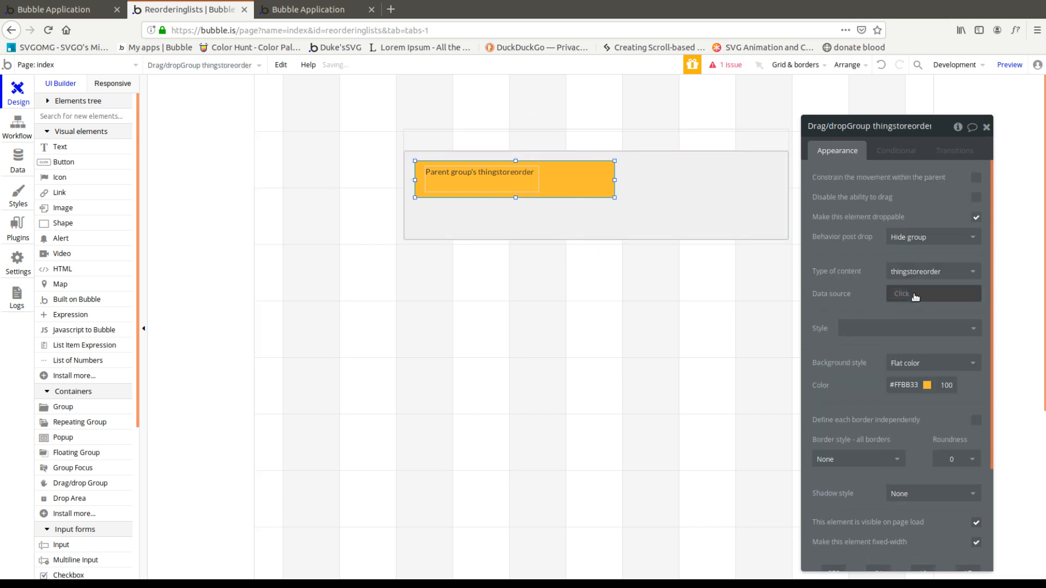
click(932, 293)
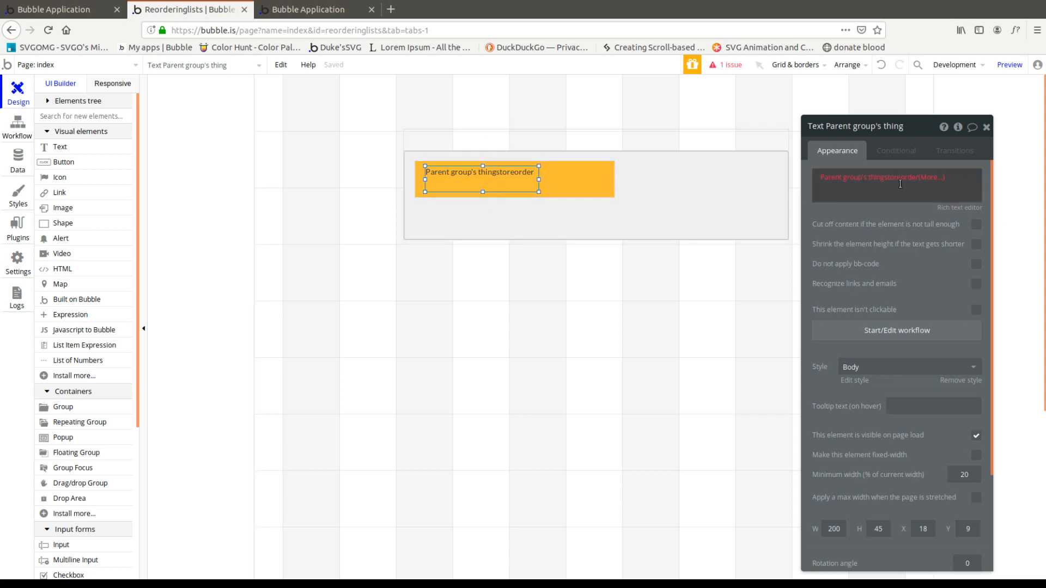
Show Parent group's thingstoreorder's Title in the label and its Index in Text B
text('s Title)
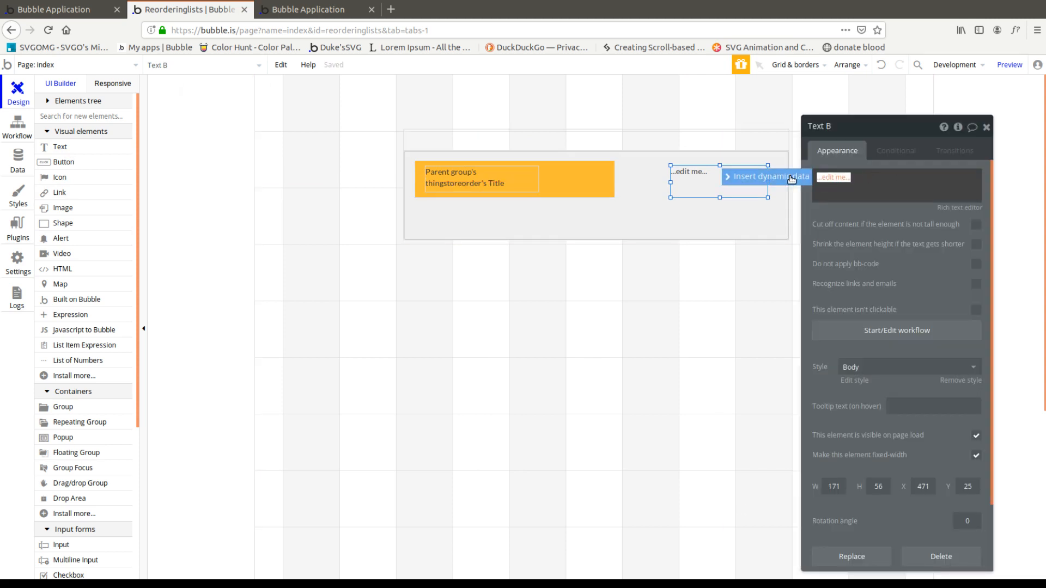
click(766, 177)
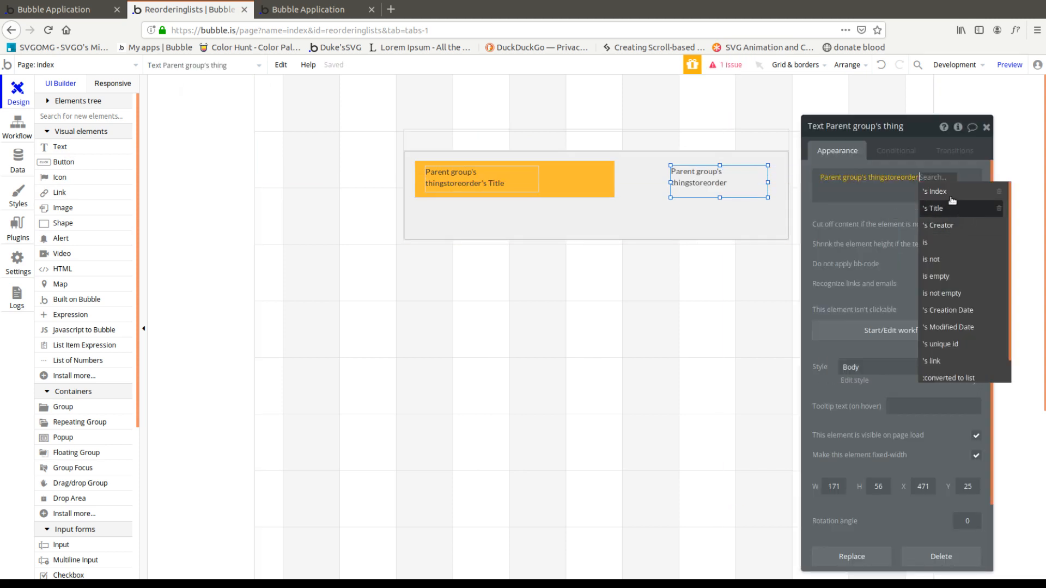
click(935, 192)
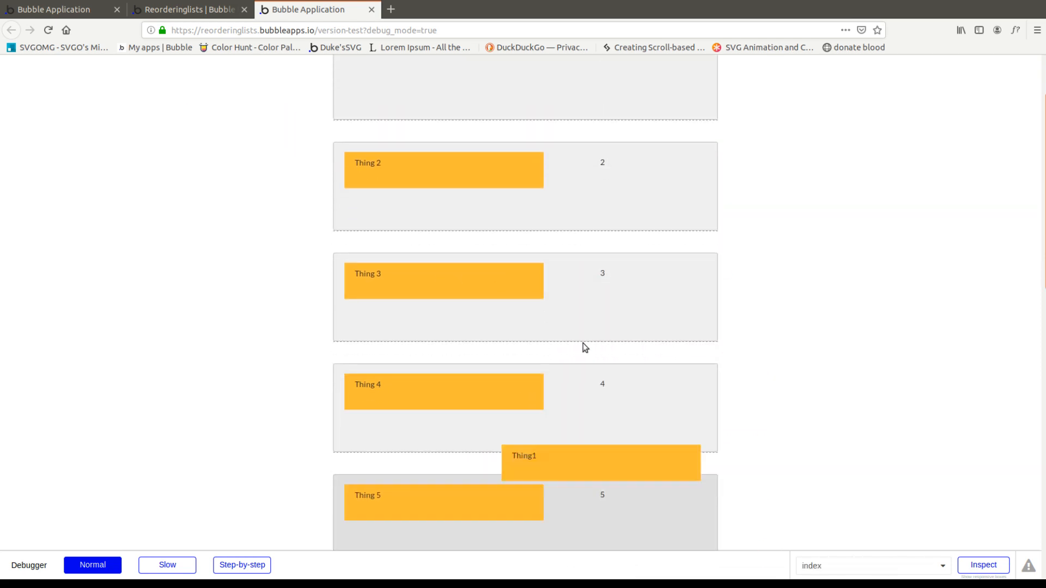
Drag Thing1 over the other rows in preview to test the drop behaviour
drag(600, 464, 527, 510)
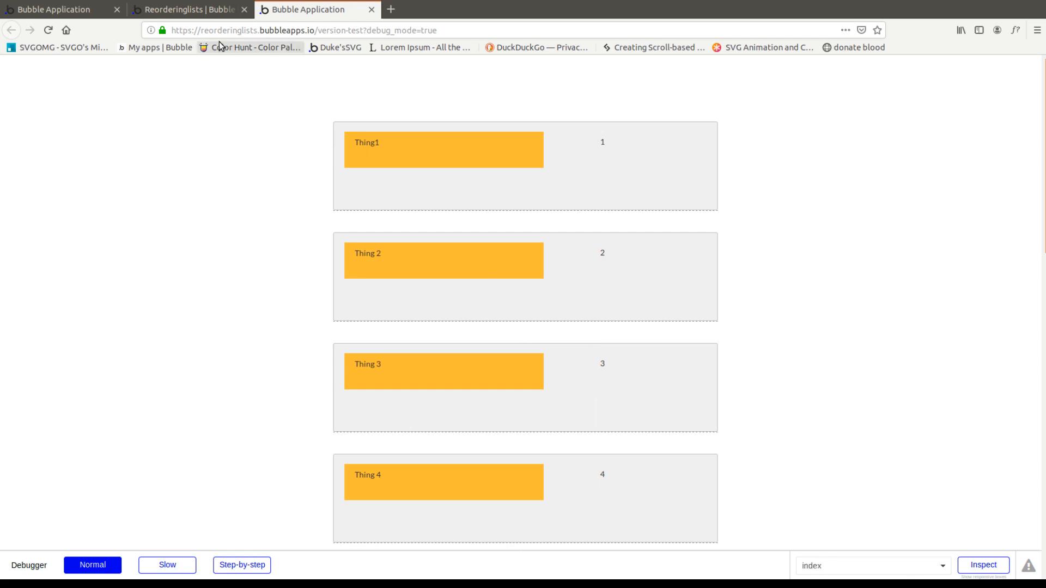
Sort the repeating group's thingstoreorders search by Index
click(187, 10)
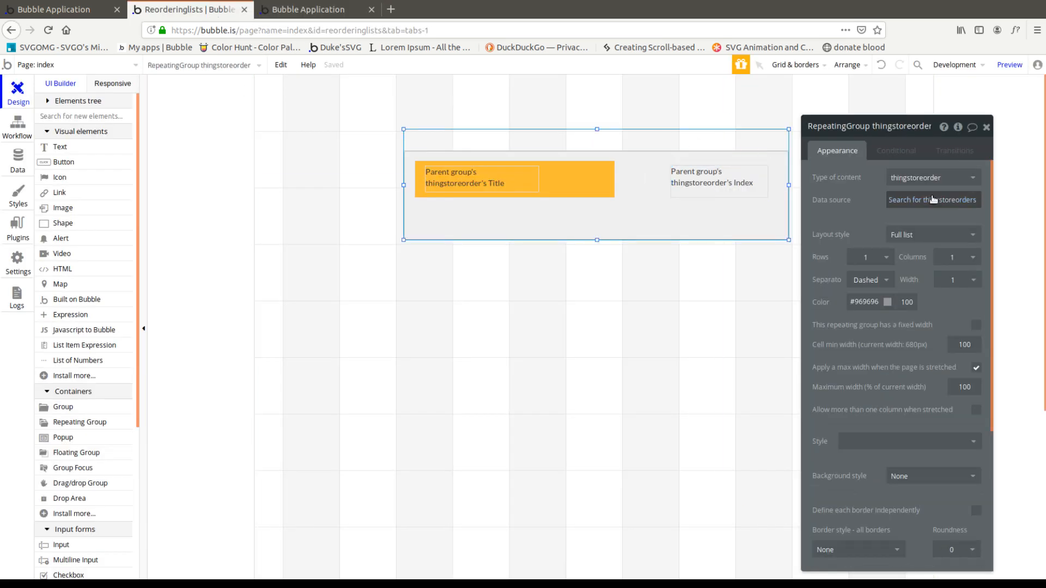
click(931, 199)
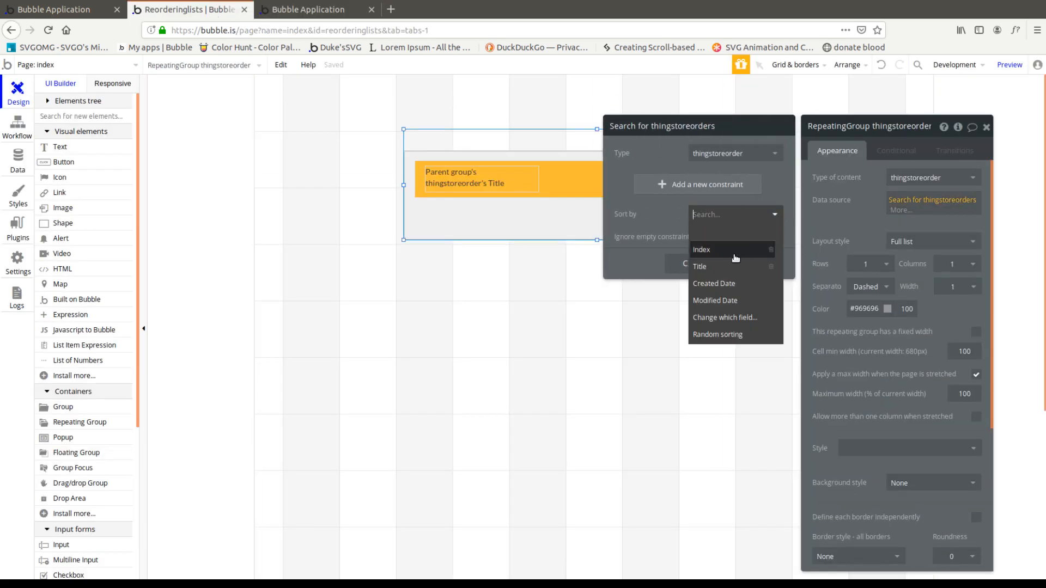
click(700, 250)
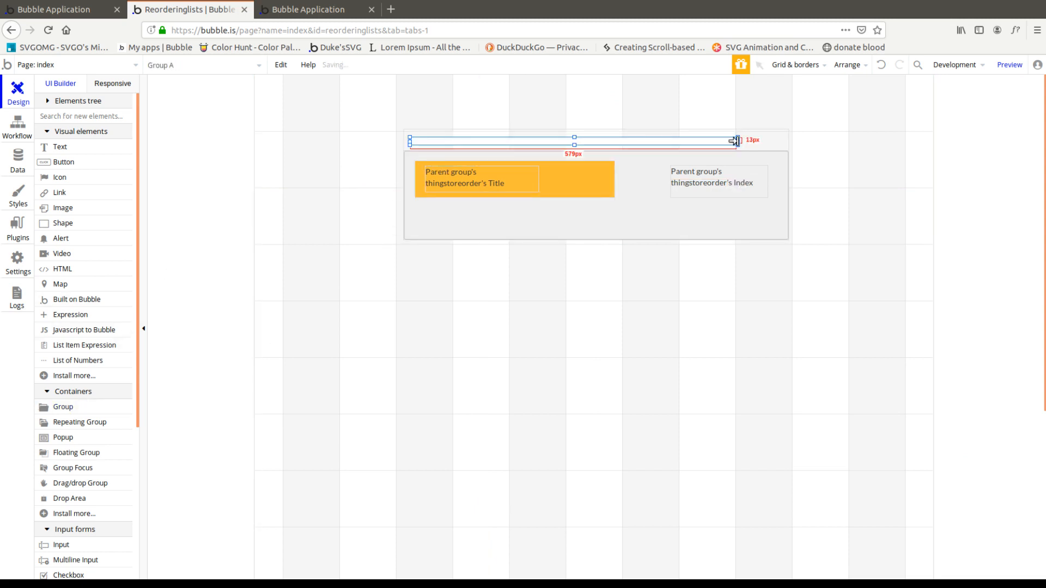
Draw a thin number group atop the cell sourcing Current cell's index minus a value
drag(733, 140, 791, 141)
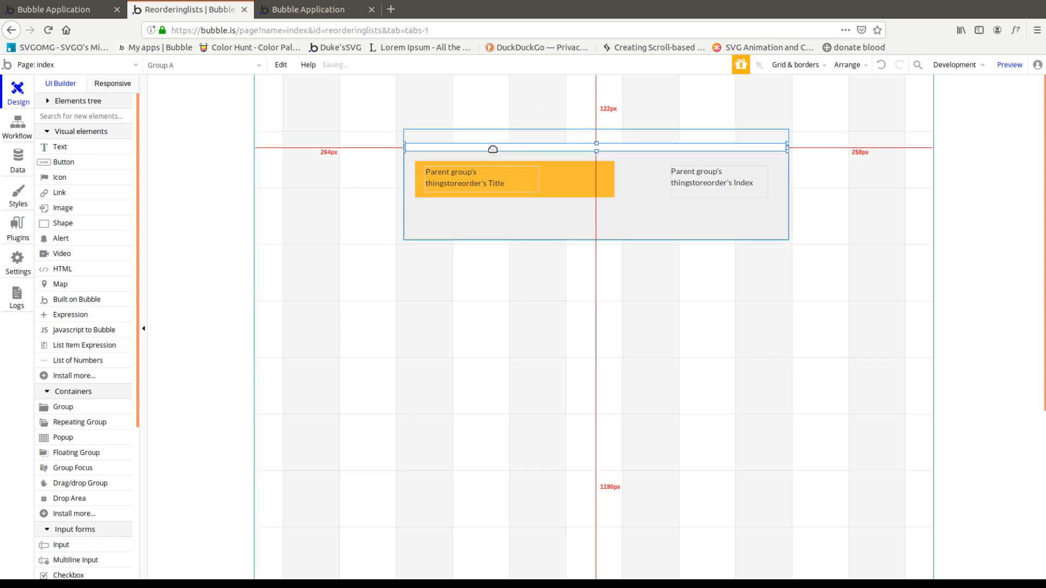
click(596, 151)
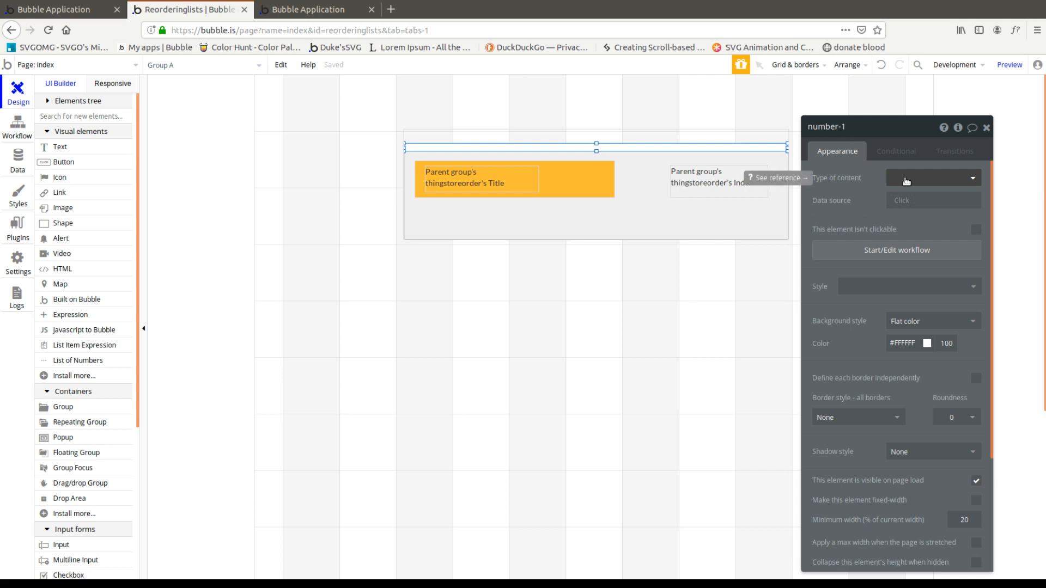
click(930, 177)
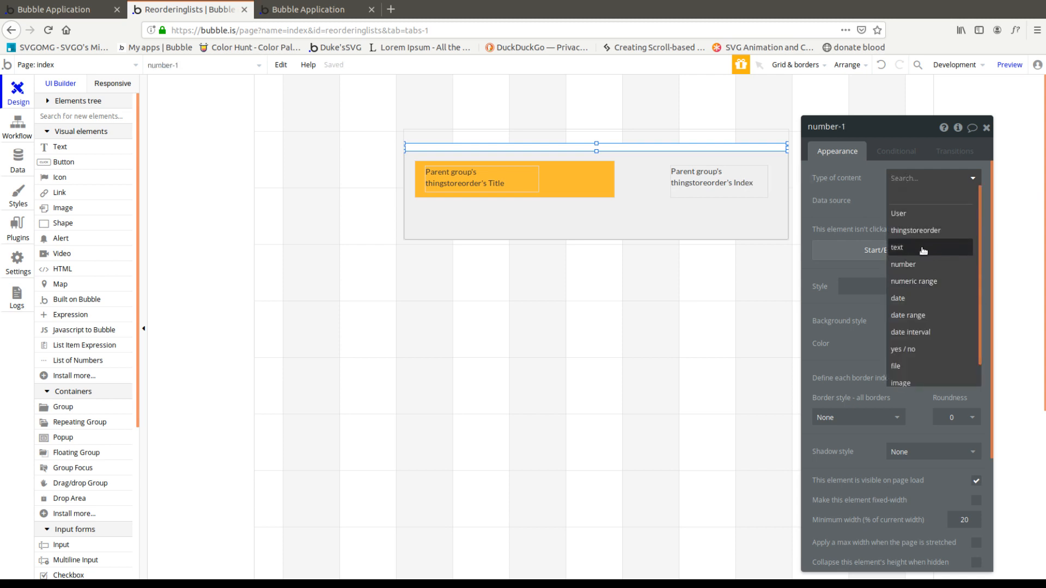
click(898, 263)
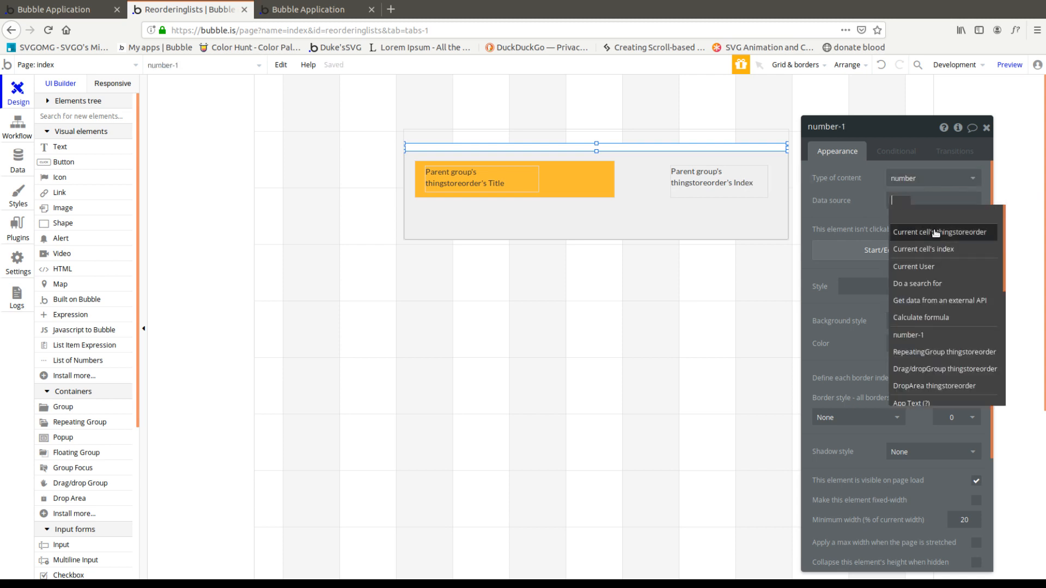
click(923, 248)
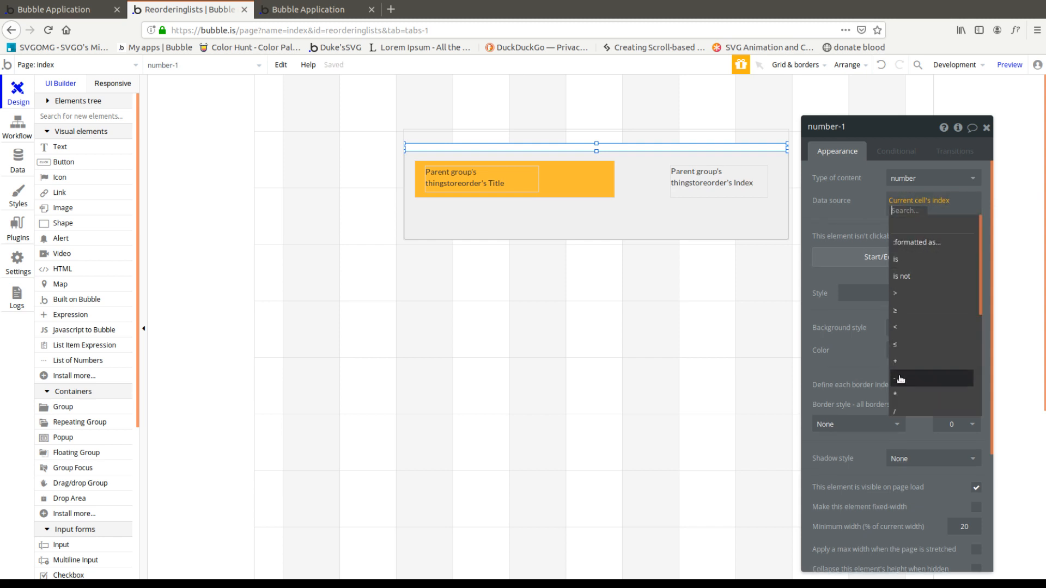
click(896, 379)
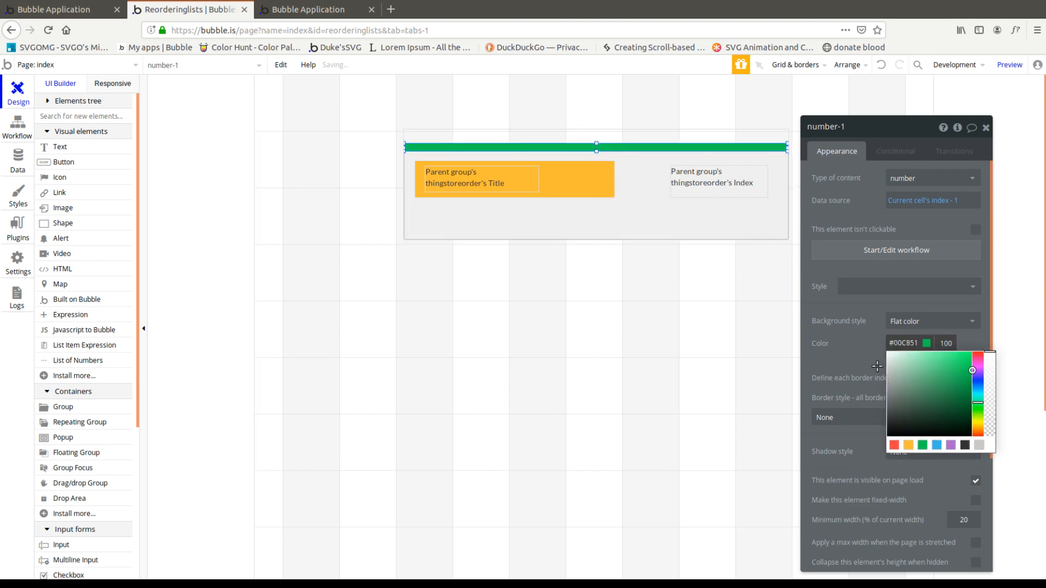
Give the bar a green colour only while the drop area has something dragged over it
click(895, 149)
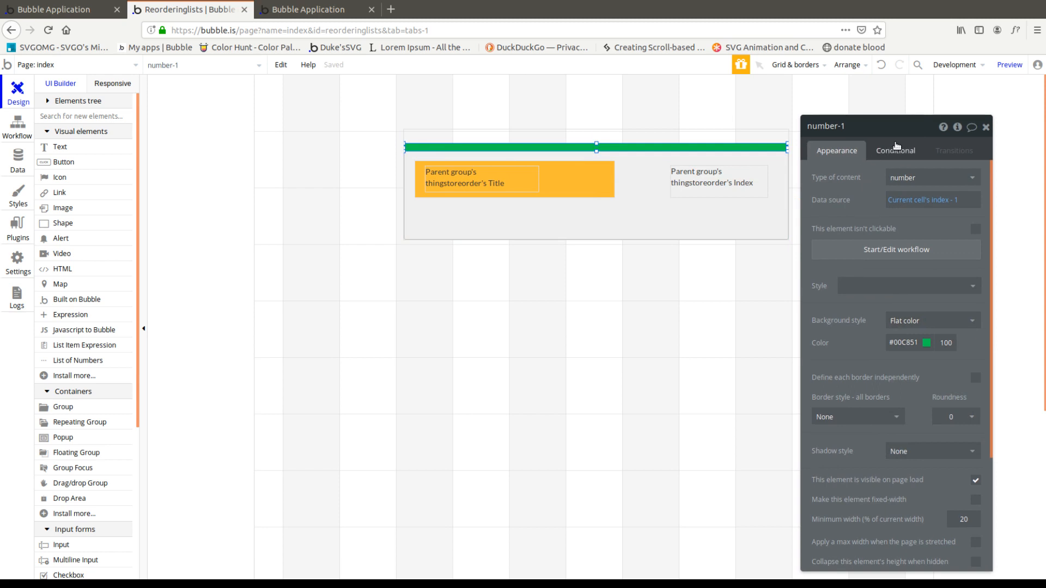
click(896, 149)
text(dr)
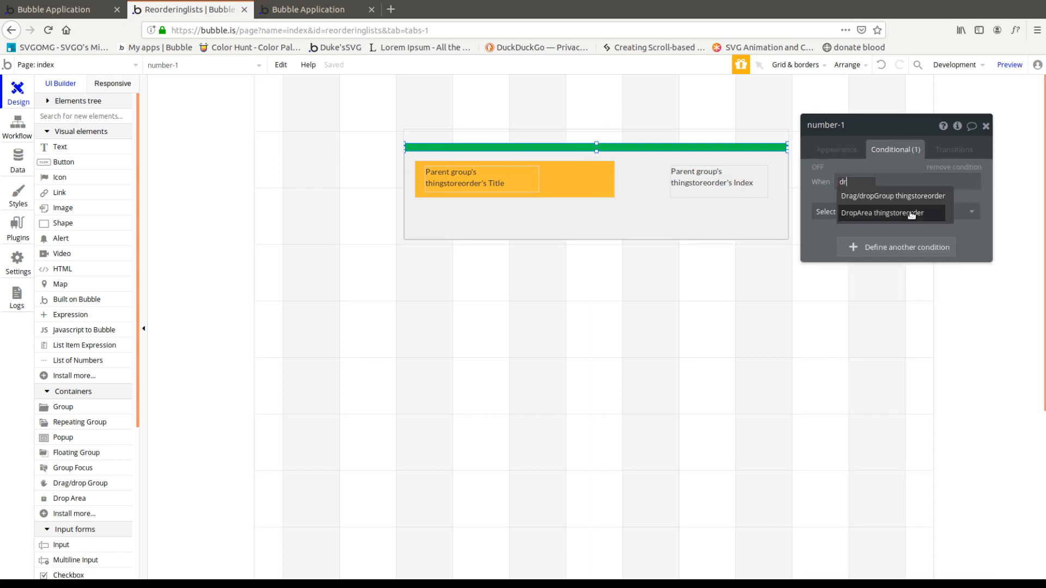
click(881, 212)
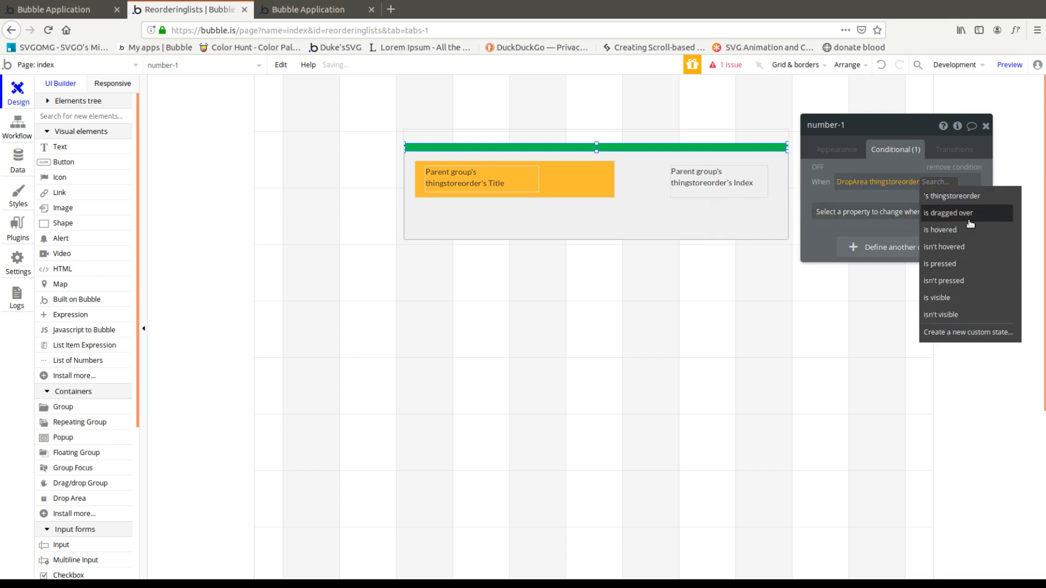
click(953, 149)
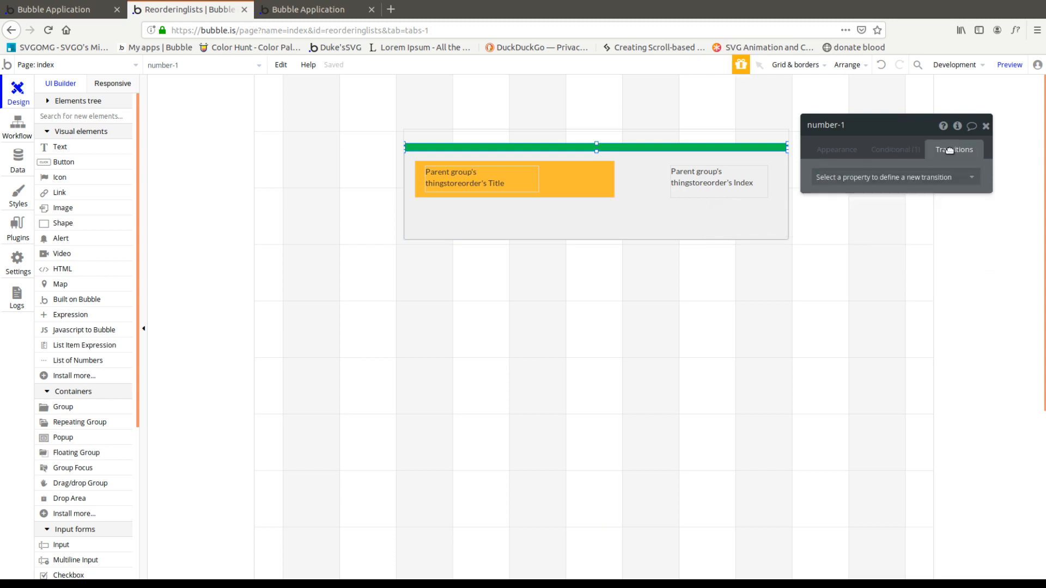
click(895, 150)
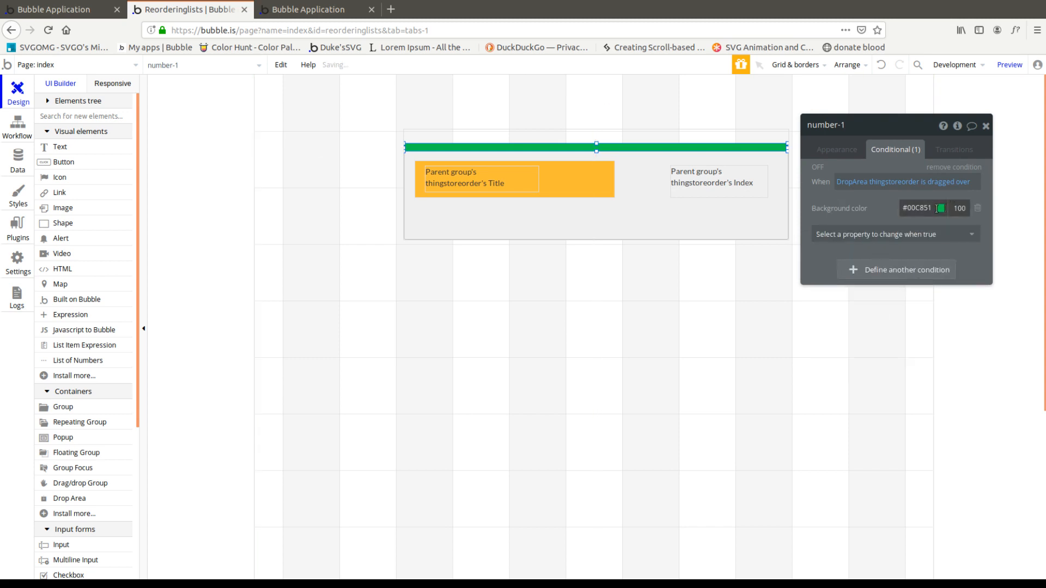
Make the bar's default colour opacity 0 with a 300 ms background transition
click(835, 149)
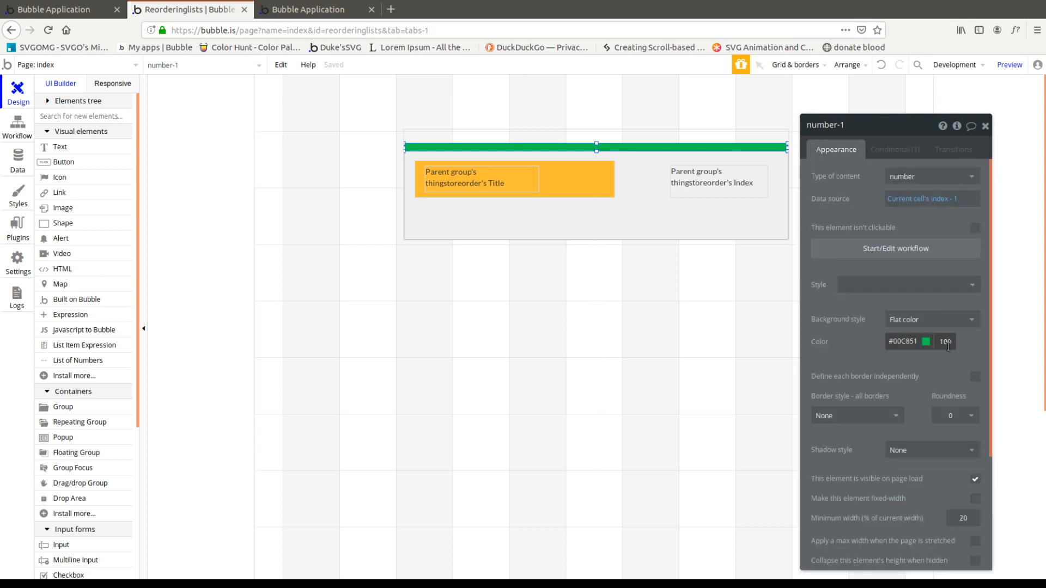
click(926, 341)
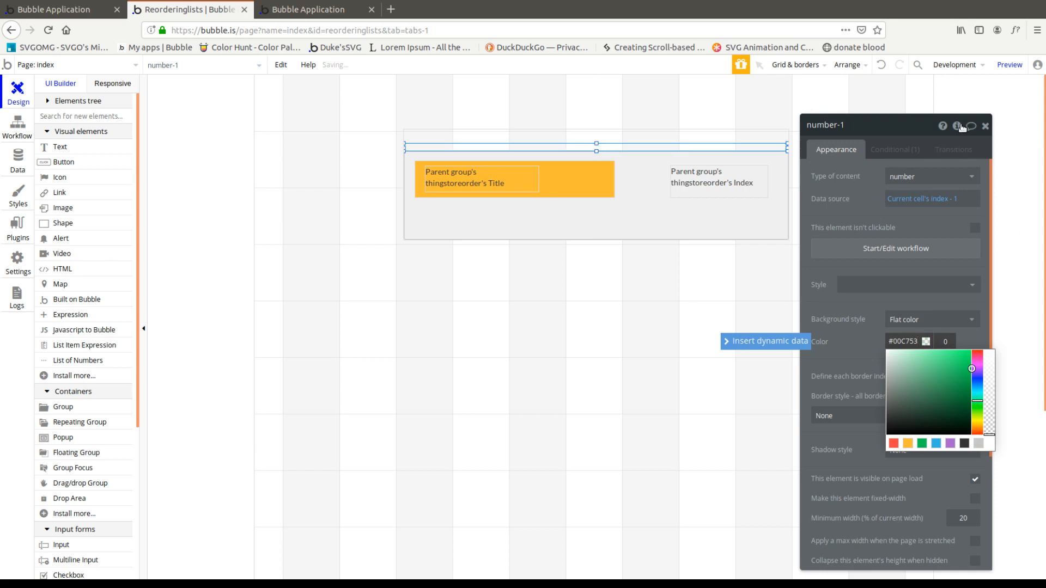
click(952, 149)
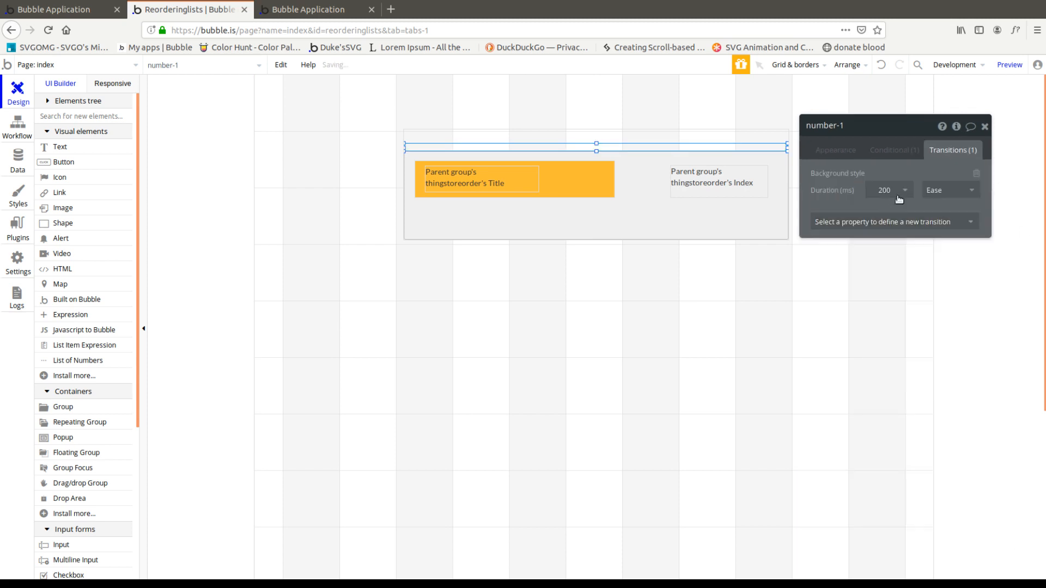
click(883, 189)
text(300)
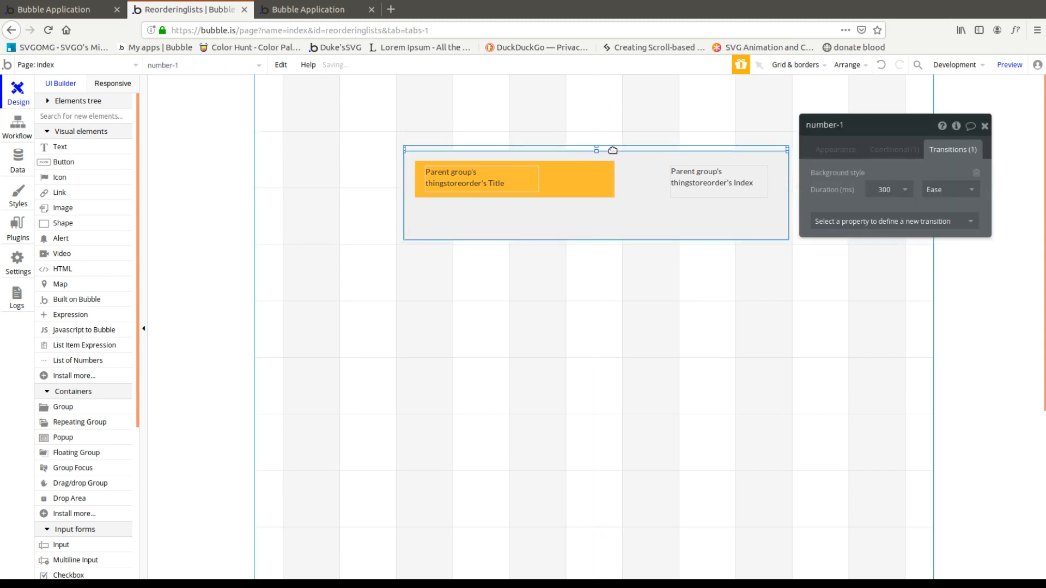
click(1009, 64)
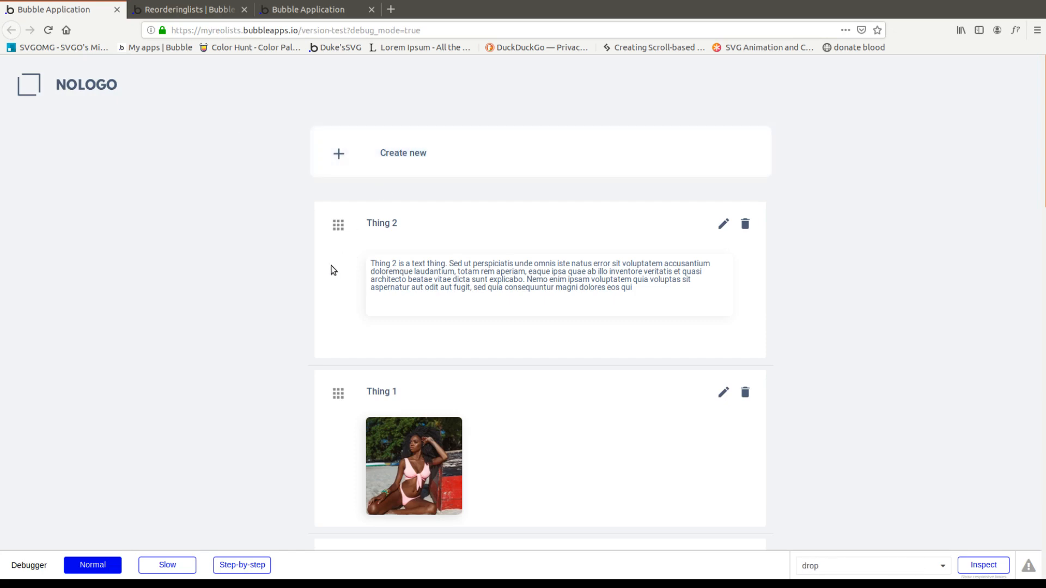
Drag Thing1 over the preview list to see the green indicator bar appear
drag(337, 222, 321, 231)
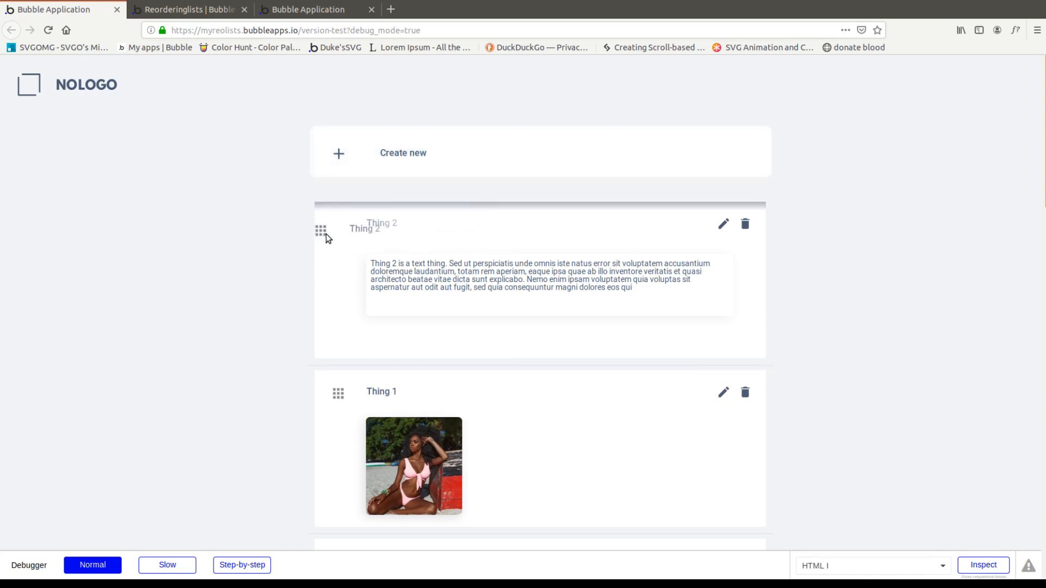
click(315, 10)
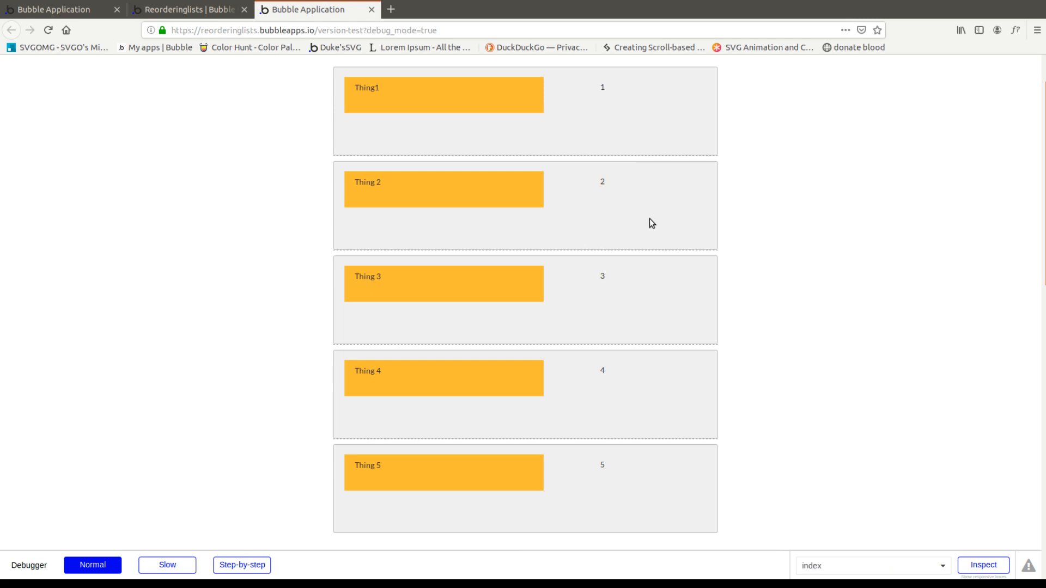
mouse_move(632, 252)
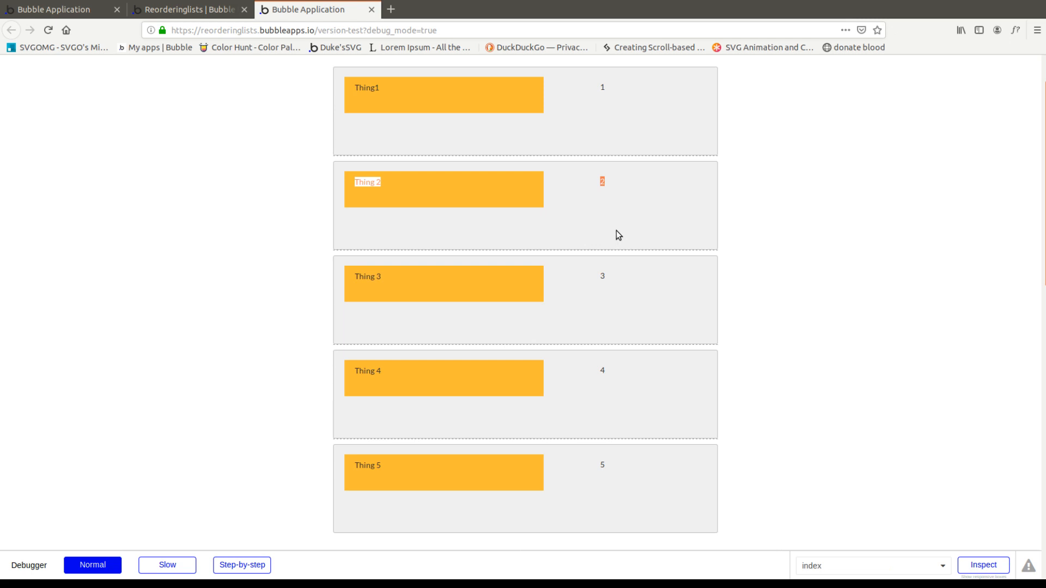
mouse_move(585, 243)
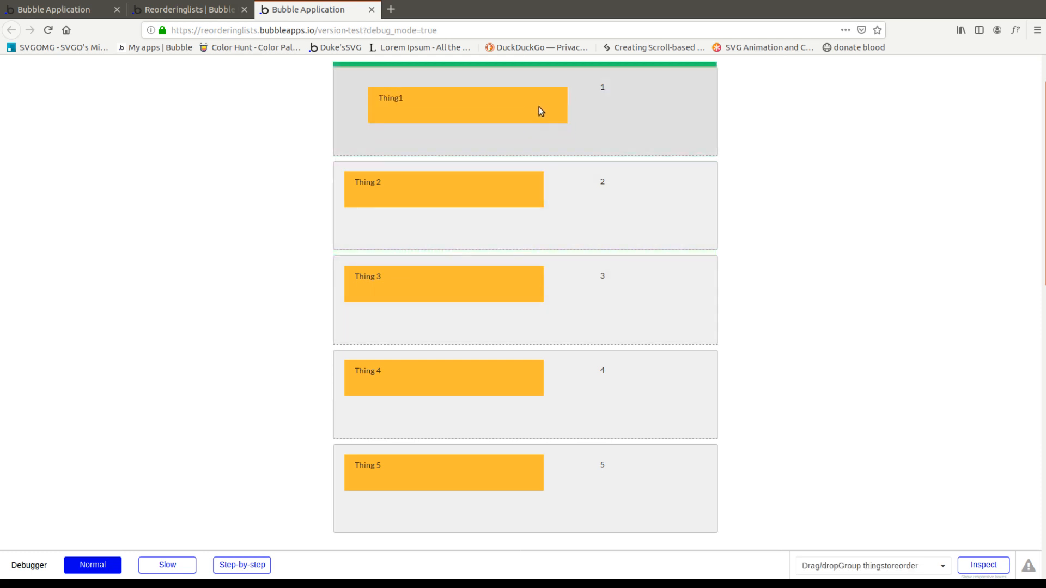
drag(467, 105, 444, 94)
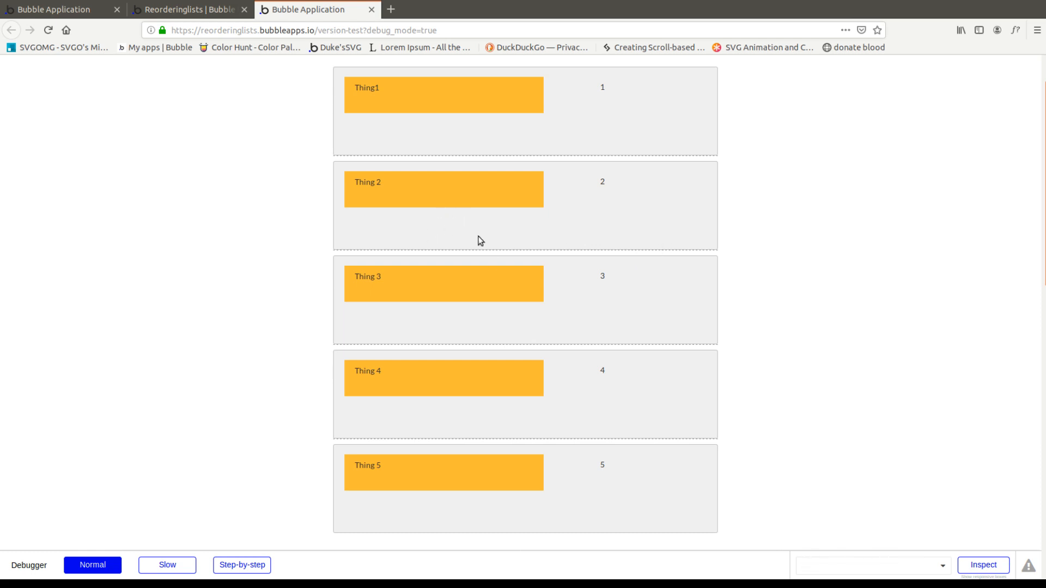
mouse_move(641, 235)
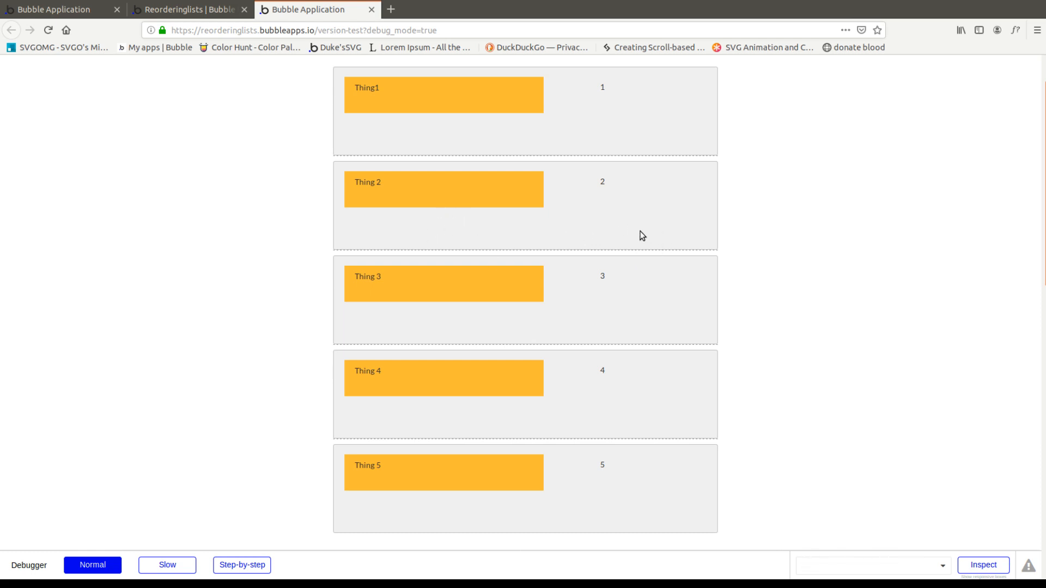
mouse_move(434, 176)
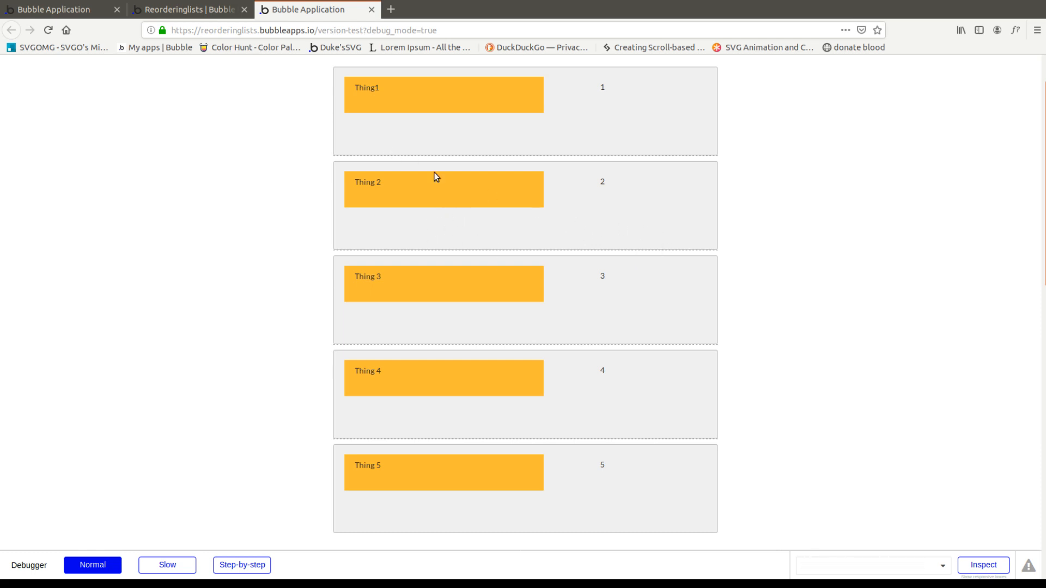
click(186, 10)
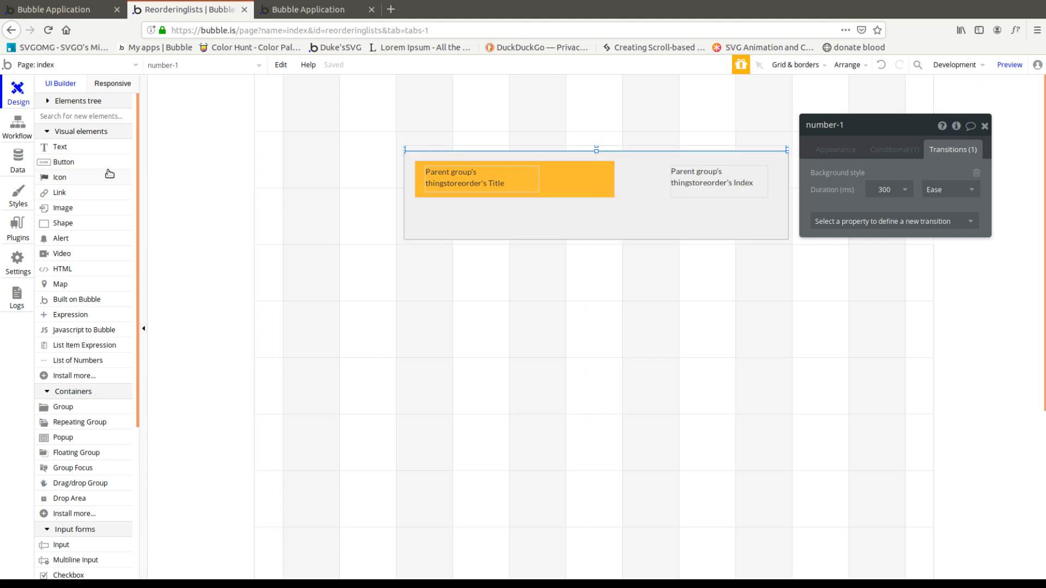
Add a group-dropped-on-drop-area workflow with Set state targeting RepeatingGroup thingstoreorder
click(18, 129)
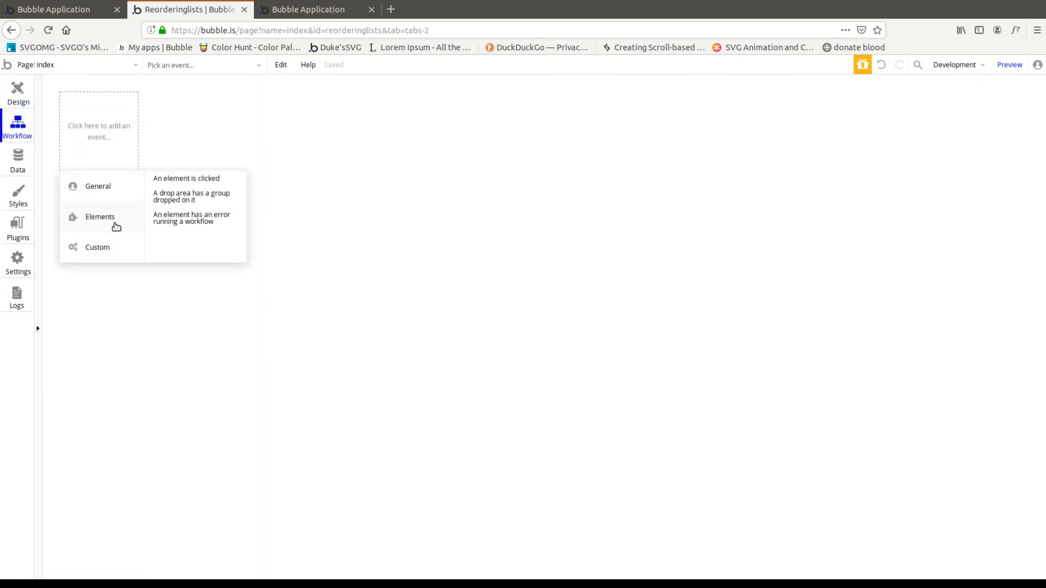
mouse_move(194, 196)
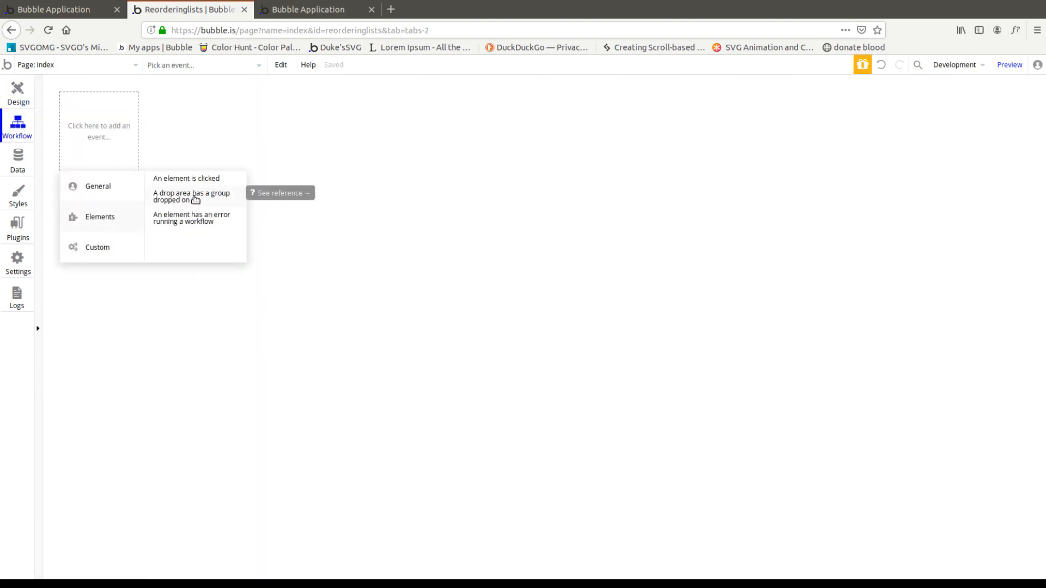
click(192, 196)
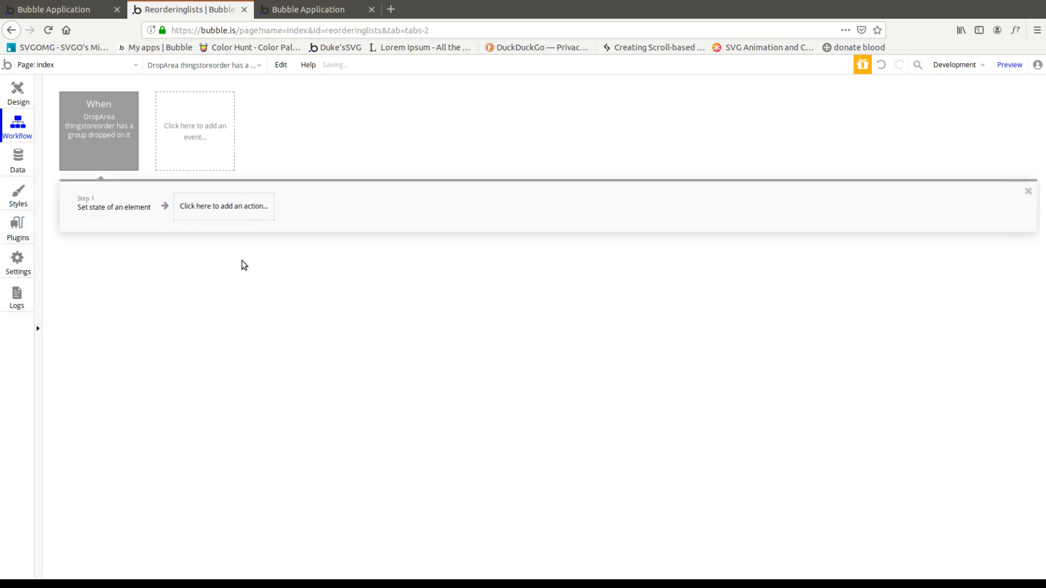
click(114, 207)
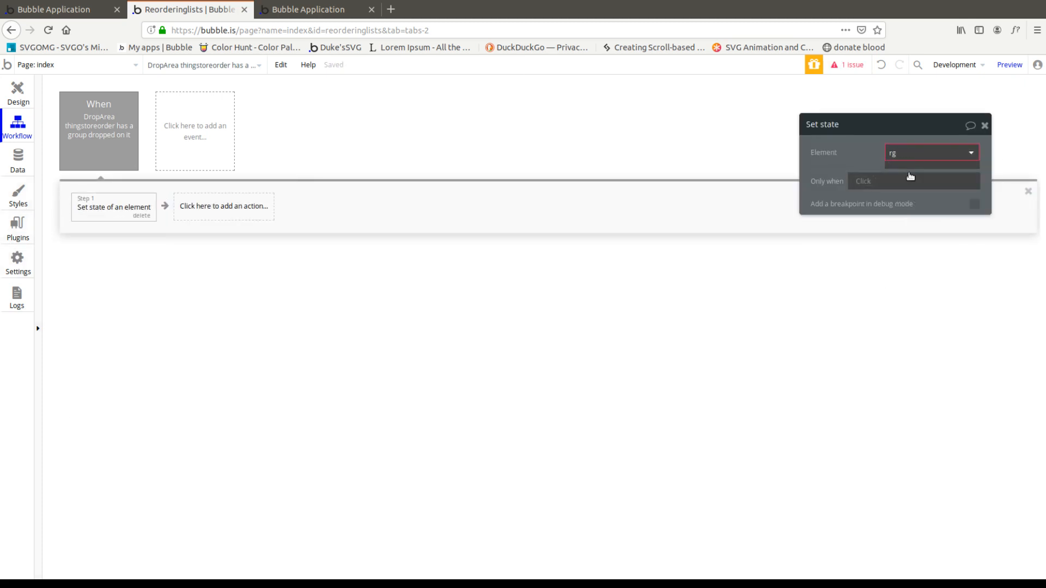
click(930, 152)
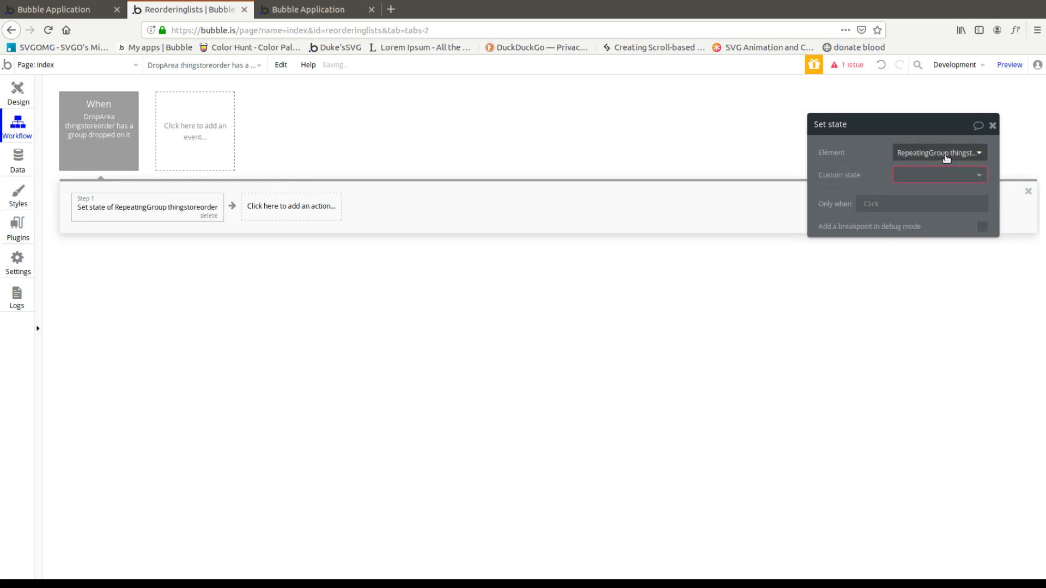
Create a new number custom state named interimmath on the repeating group
click(939, 174)
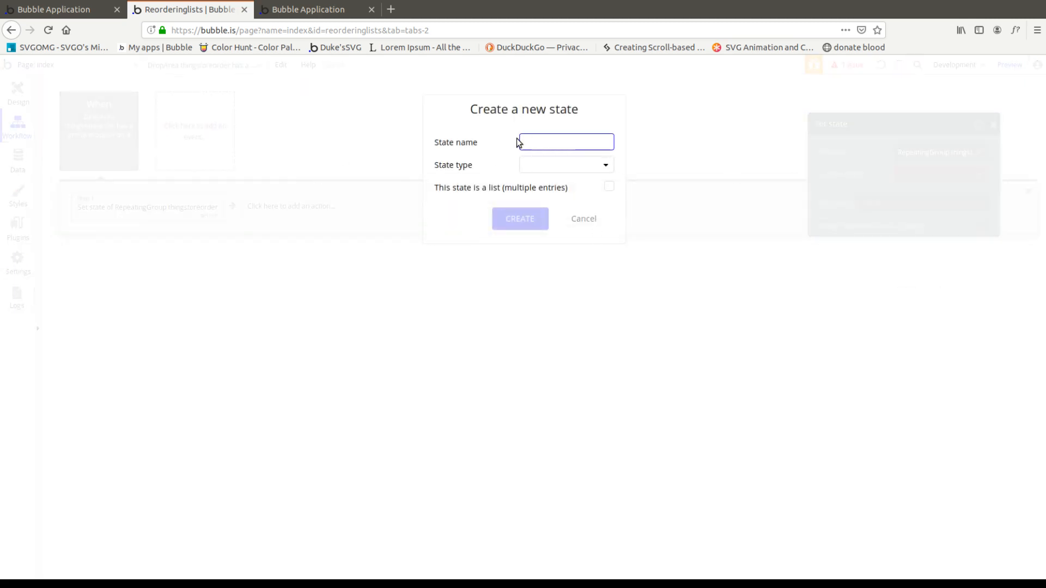
text(nu)
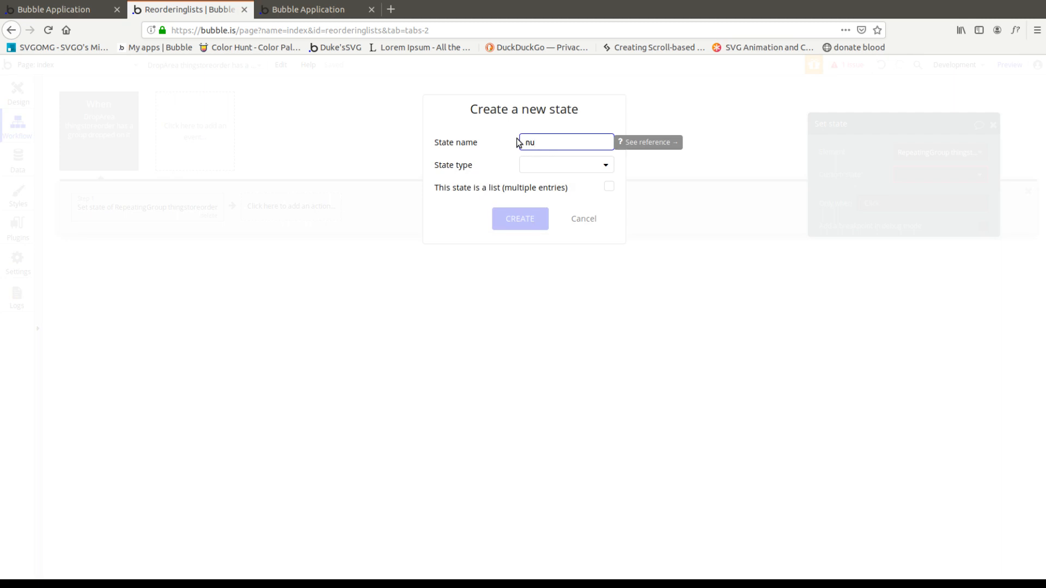
text(intermi)
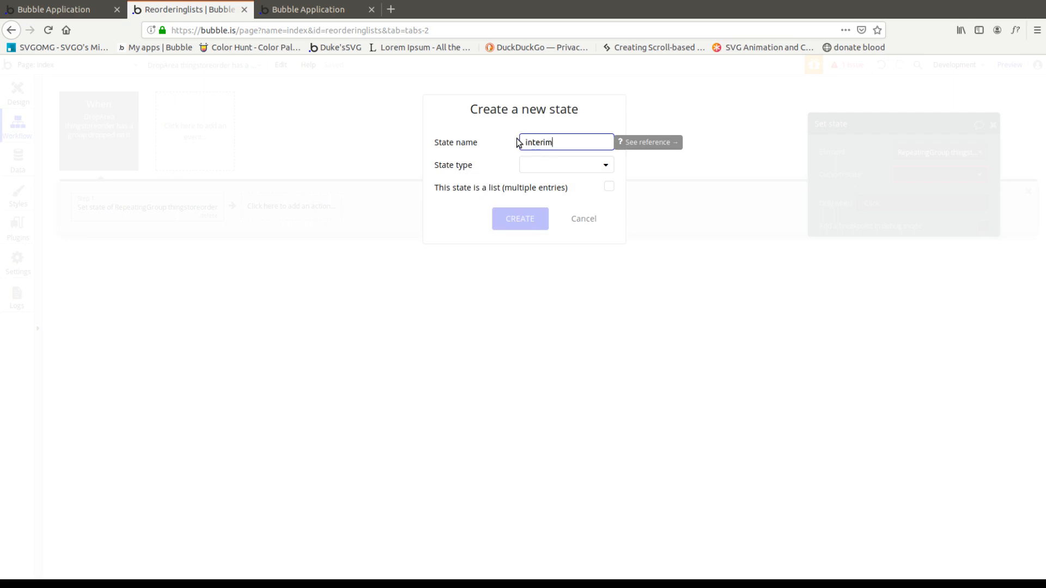
text(math)
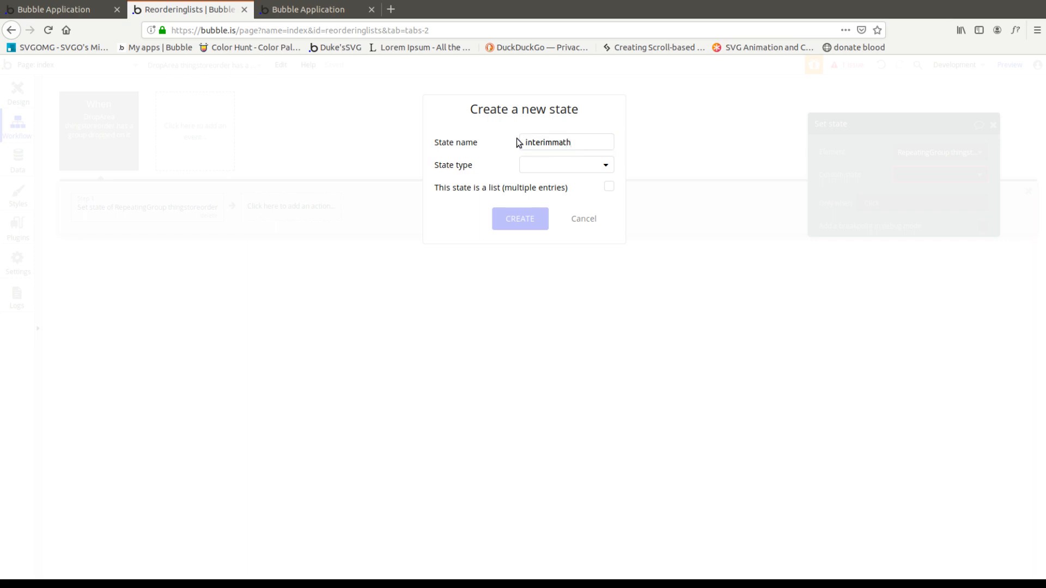
click(565, 165)
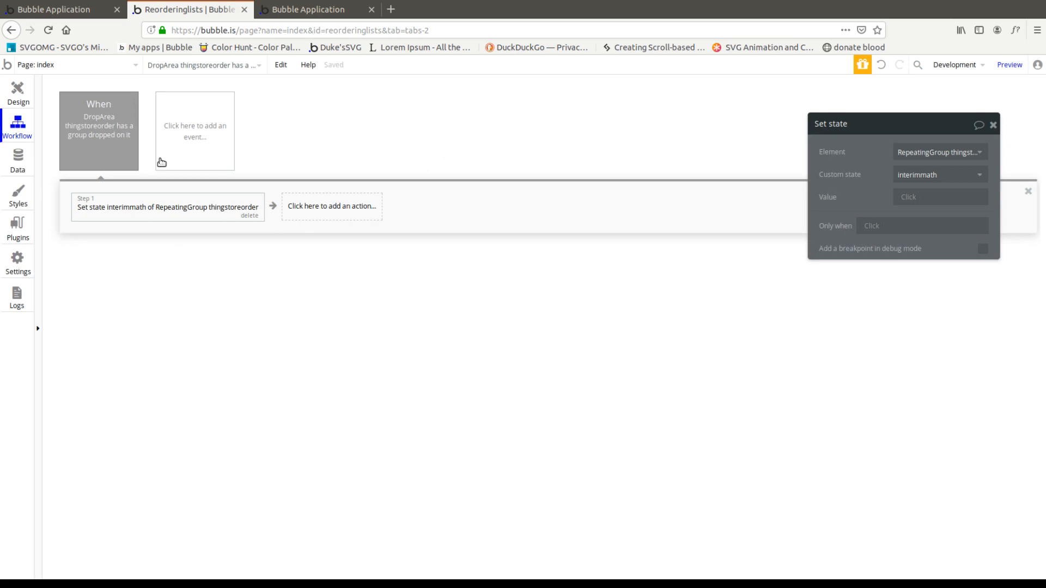
click(18, 160)
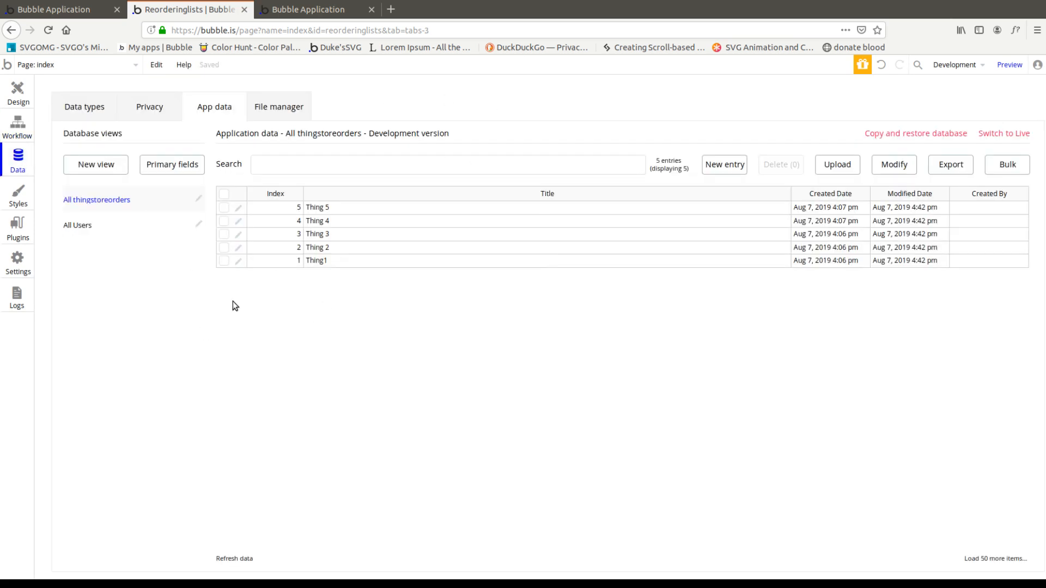
click(17, 92)
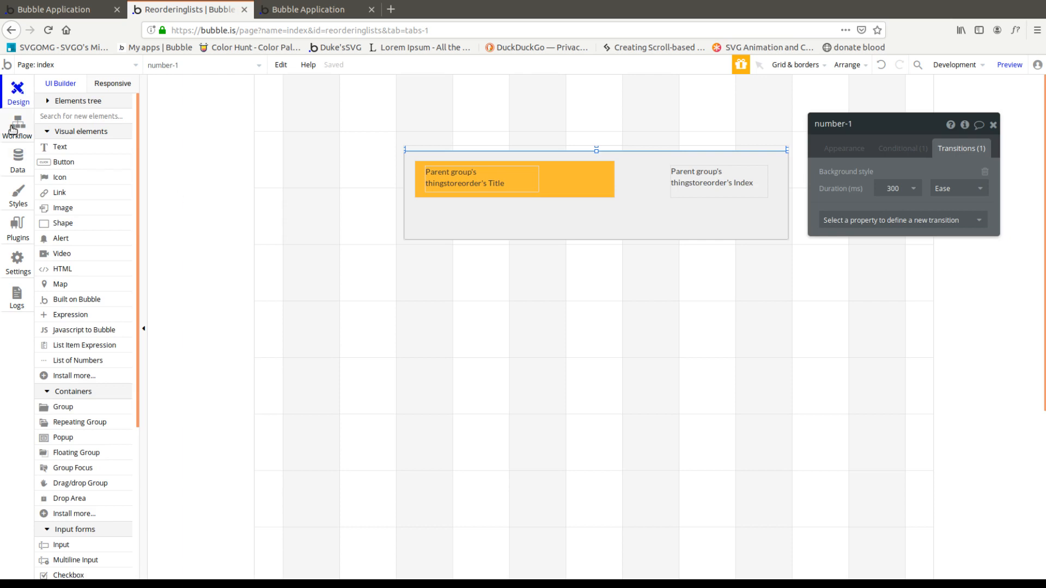
click(19, 126)
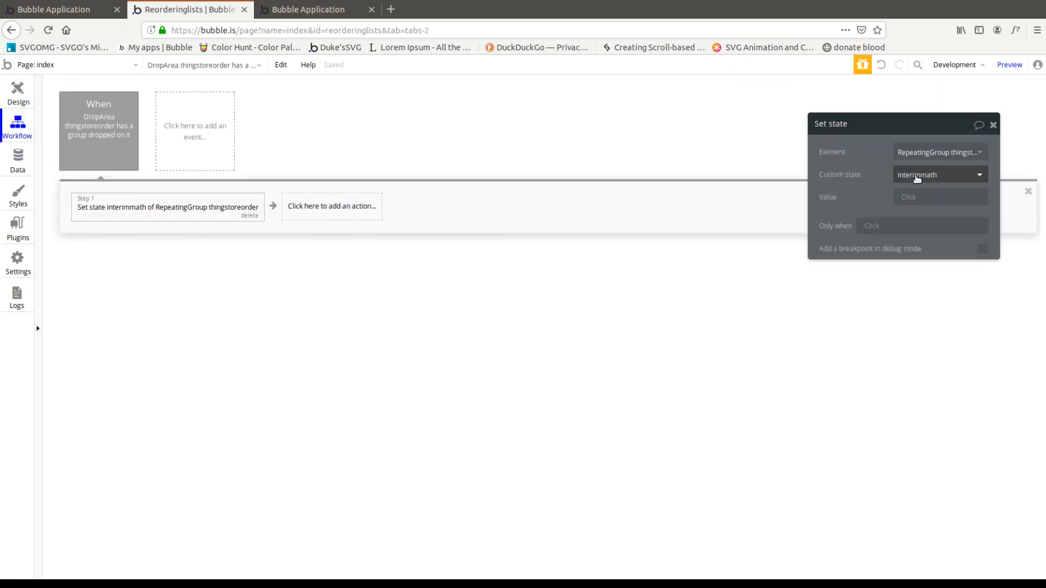
click(307, 10)
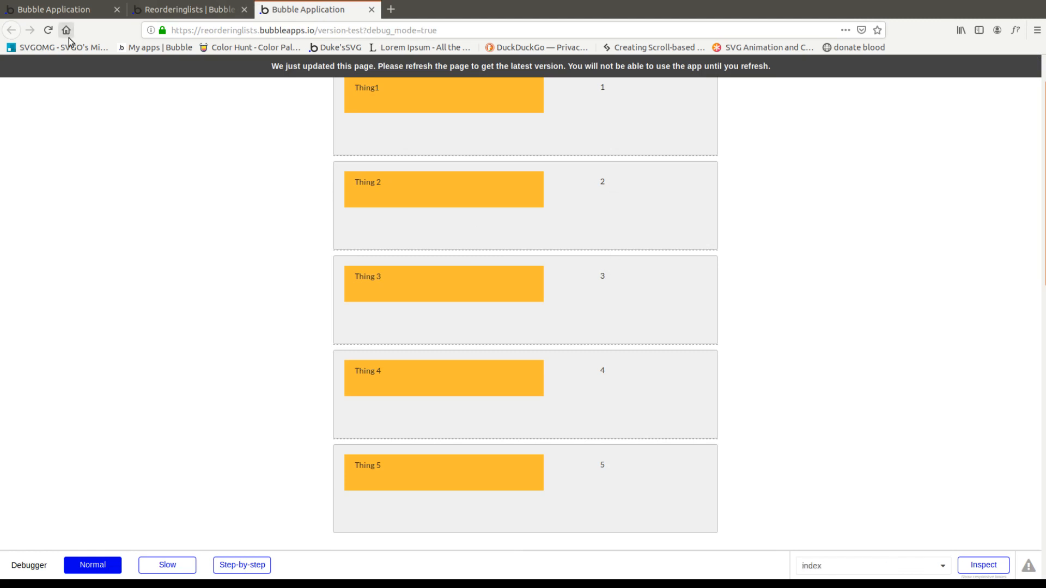
click(189, 9)
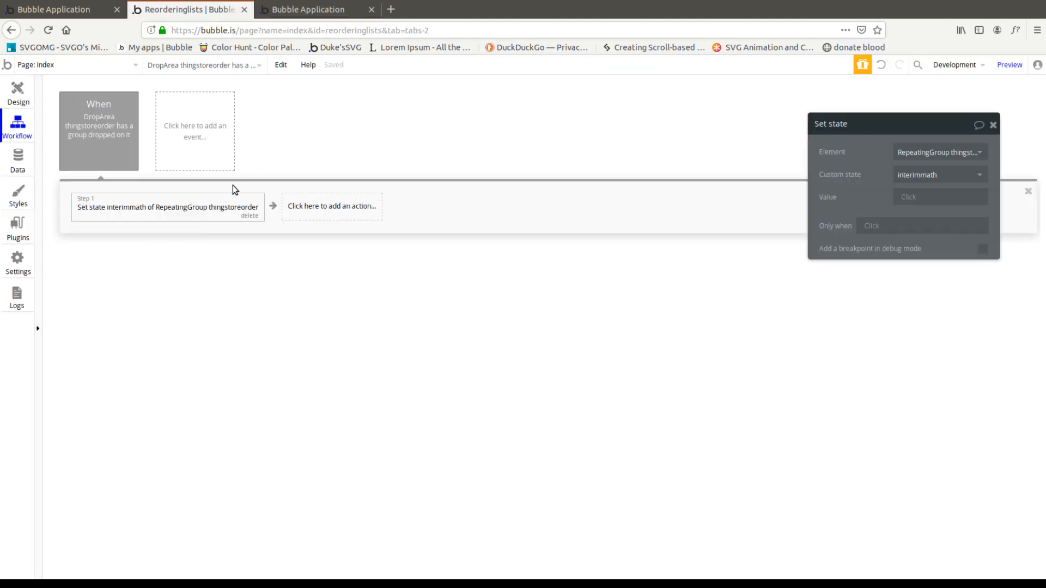
Set interimmath to This DropArea's thingstoreorder's Index minus RepeatingGroup's list of thingstoreorders item
click(939, 196)
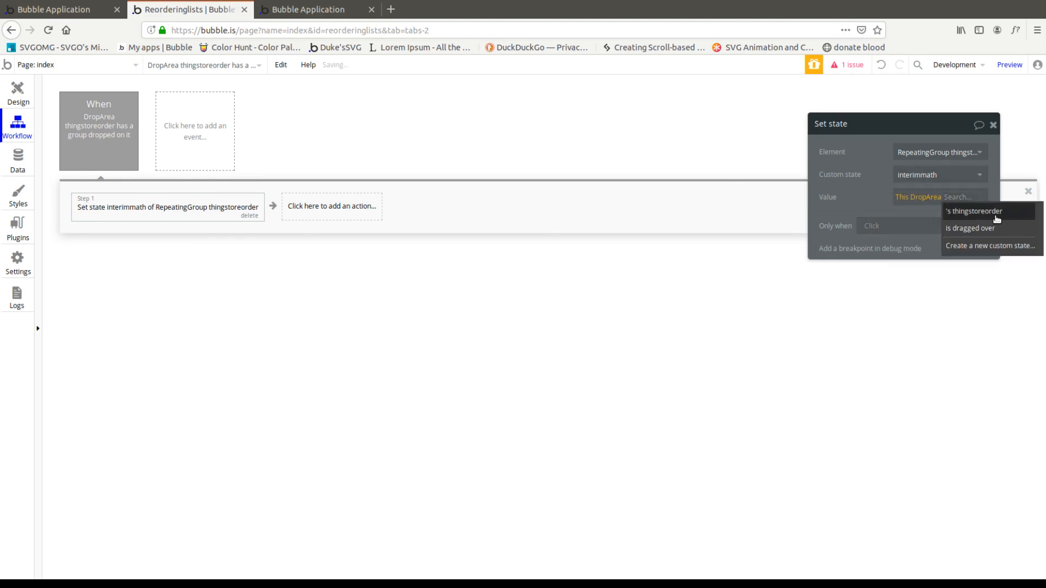
click(972, 211)
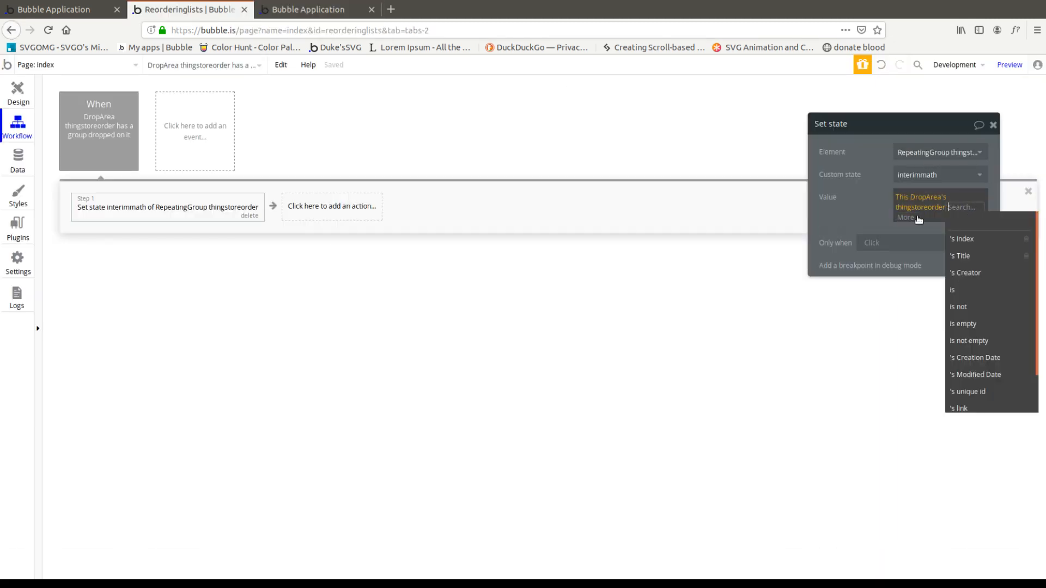
click(961, 239)
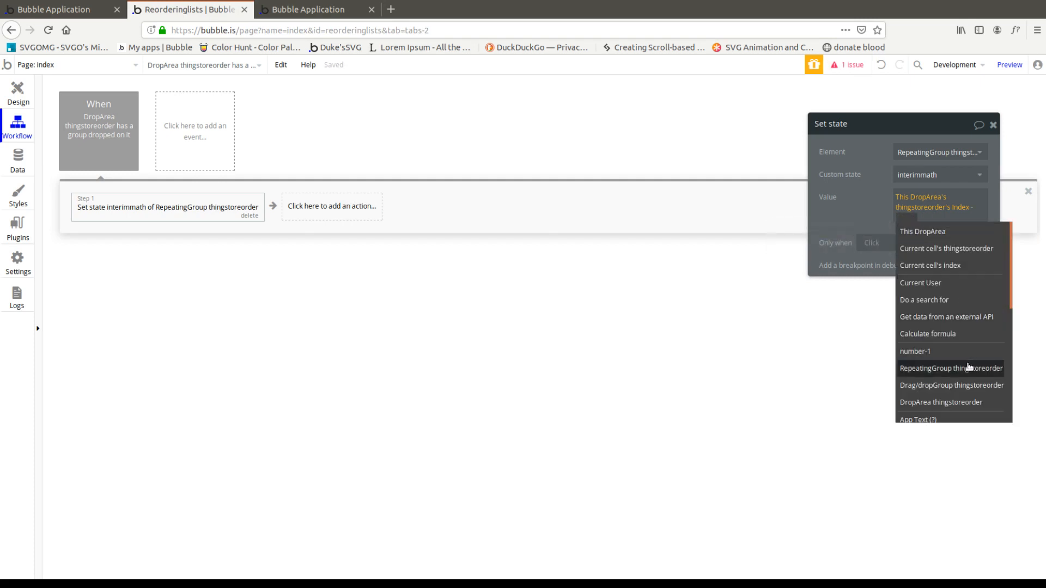
click(950, 367)
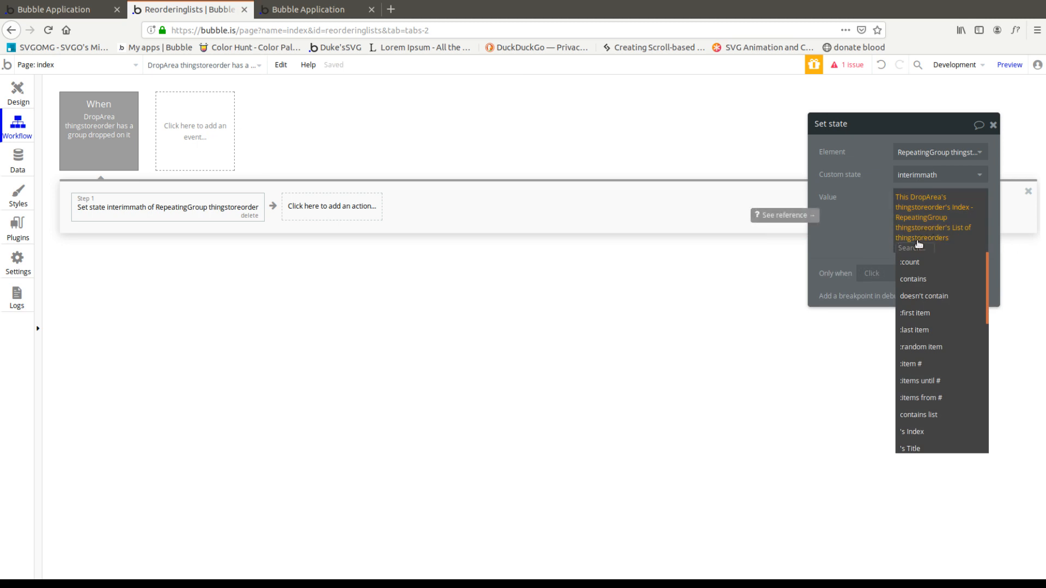
click(910, 364)
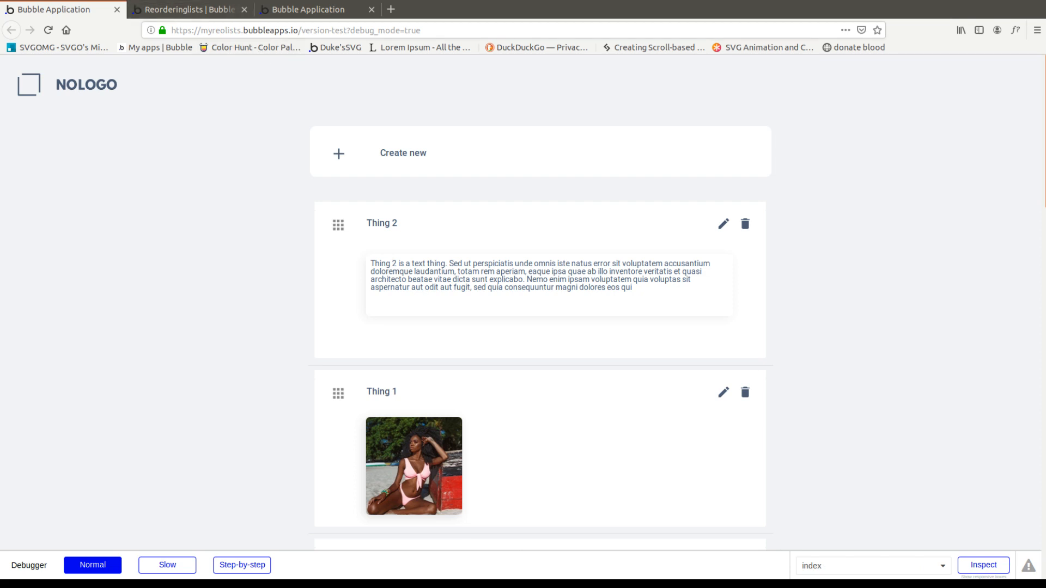
click(317, 10)
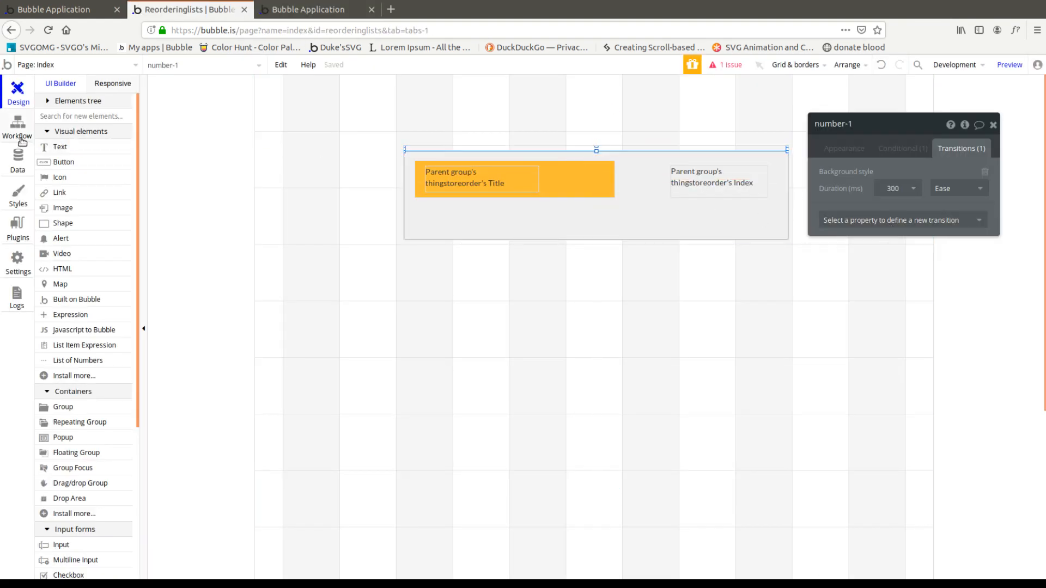
Extend interimmath with item # number-1's index and divide the expression by 2
click(17, 127)
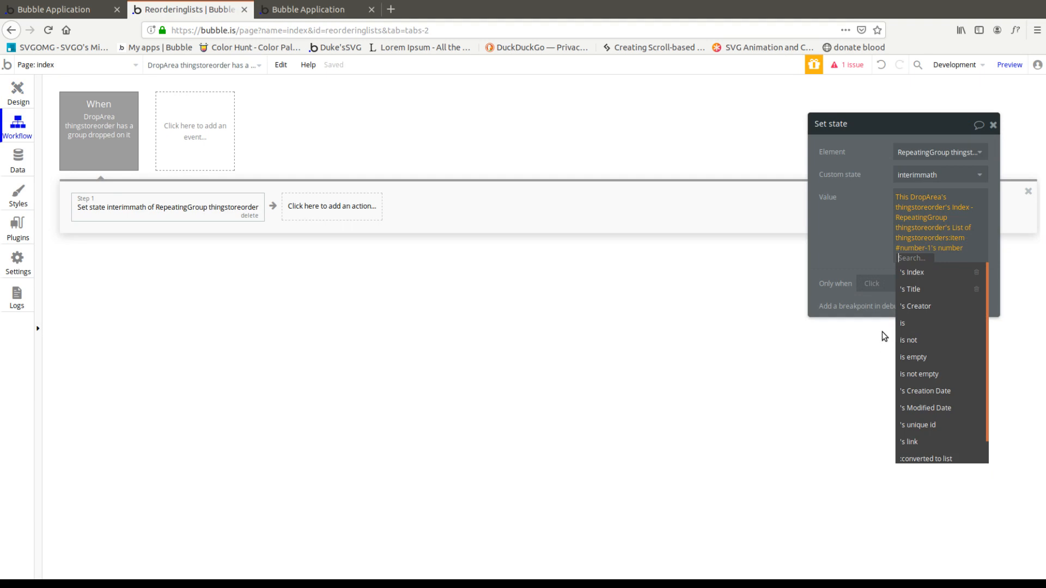
mouse_move(917, 273)
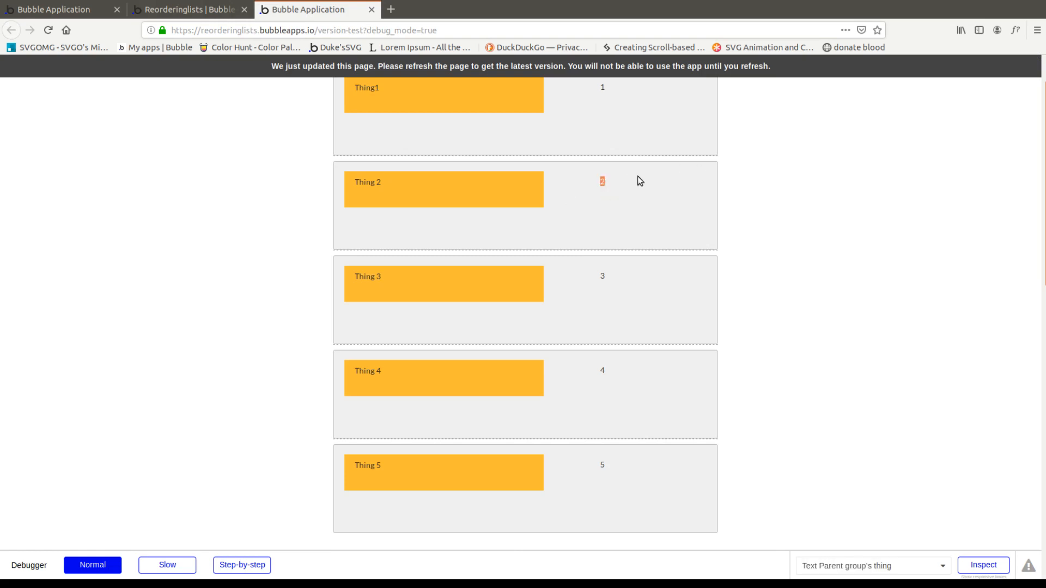
mouse_move(618, 213)
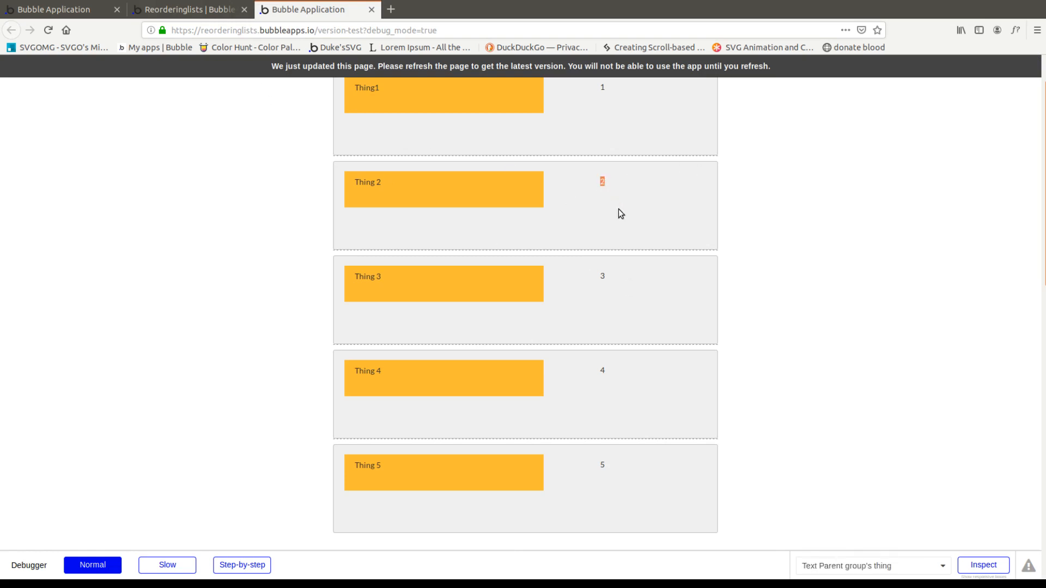
mouse_move(598, 284)
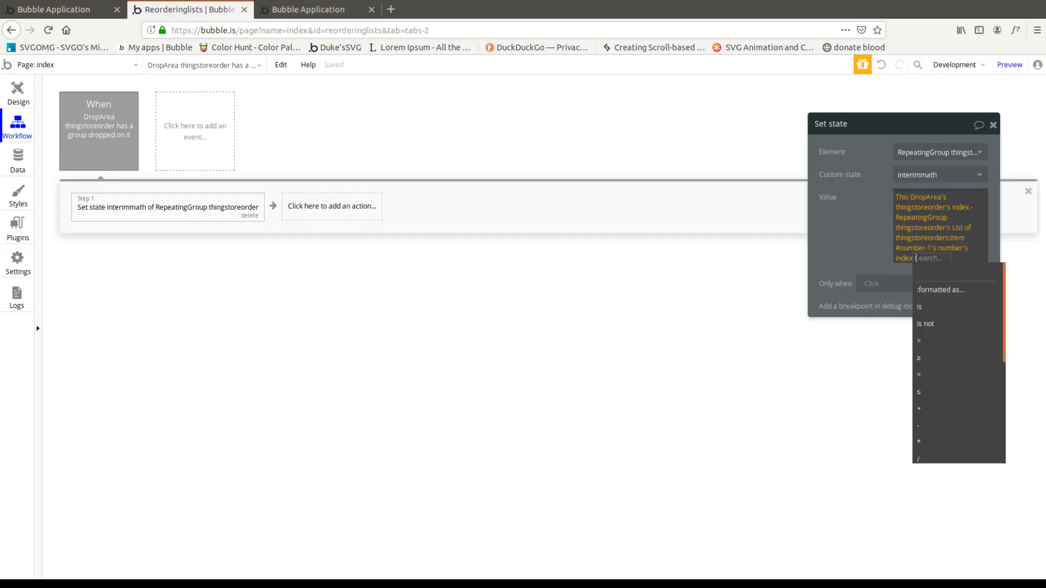
click(919, 458)
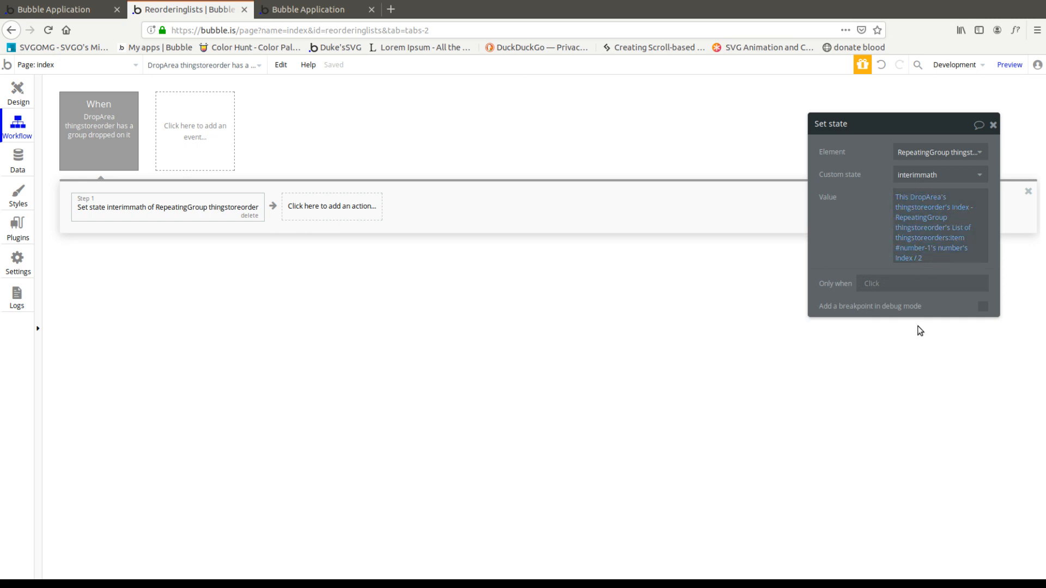
mouse_move(907, 265)
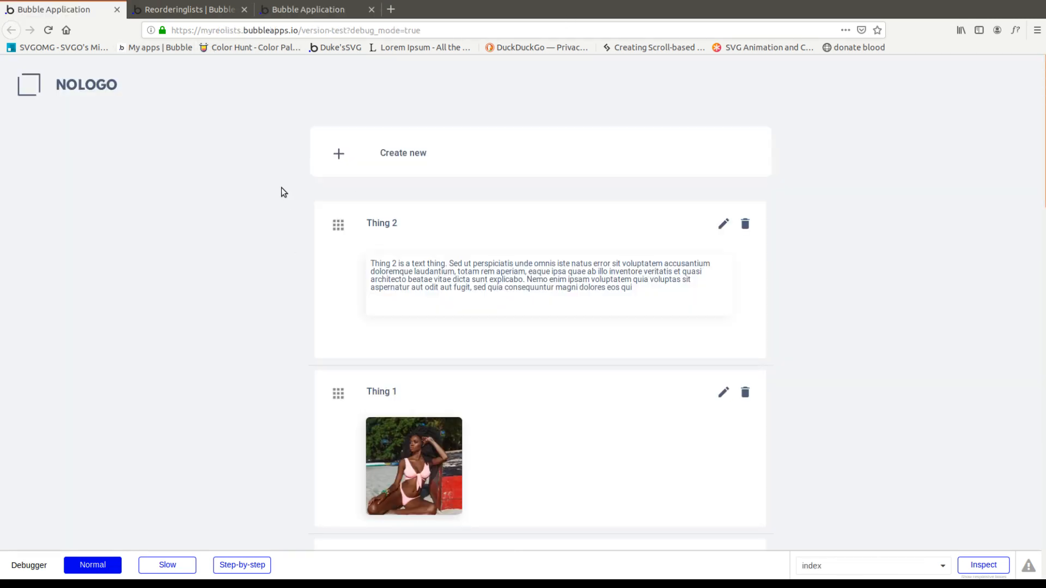
Add a text showing RepeatingGroup thingstoreorder's interimmath and check it in preview
click(189, 10)
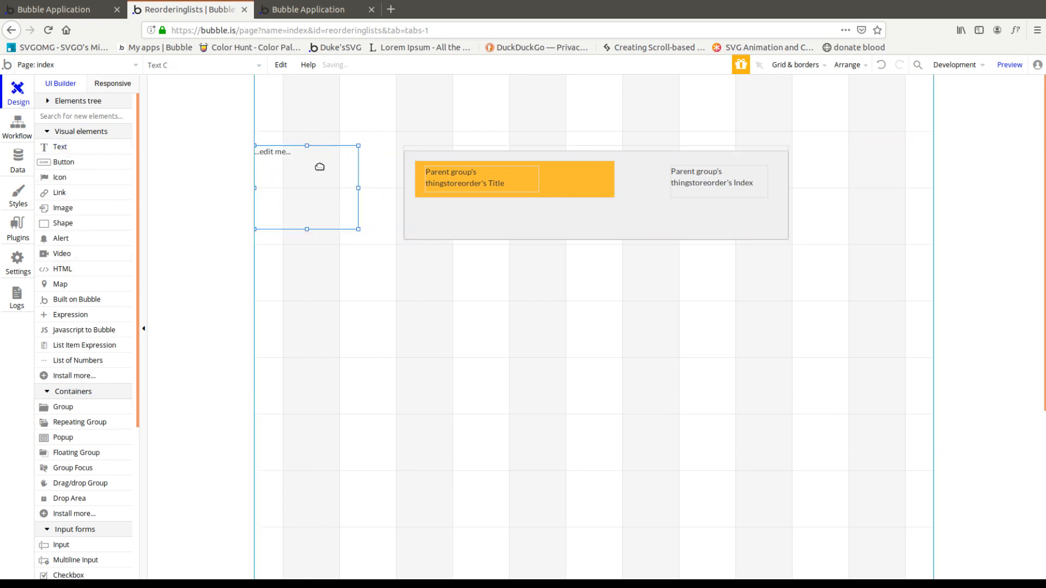
click(307, 187)
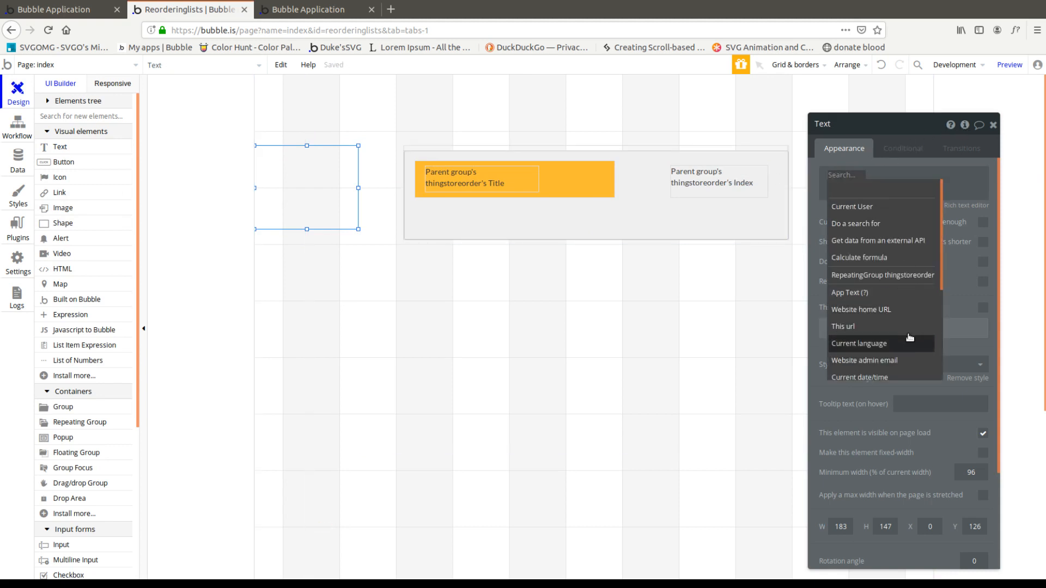
click(881, 275)
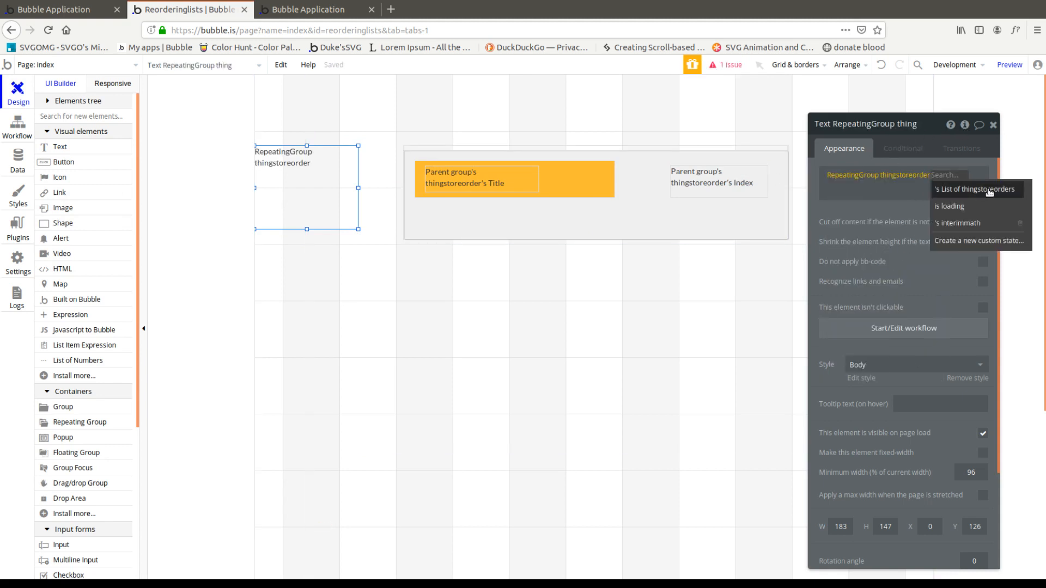
click(955, 222)
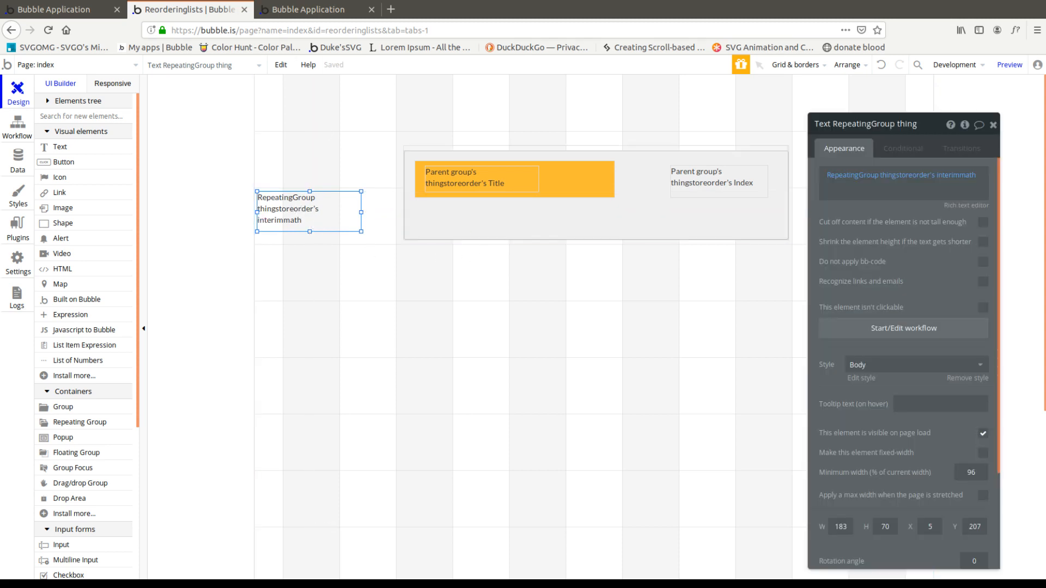
click(317, 10)
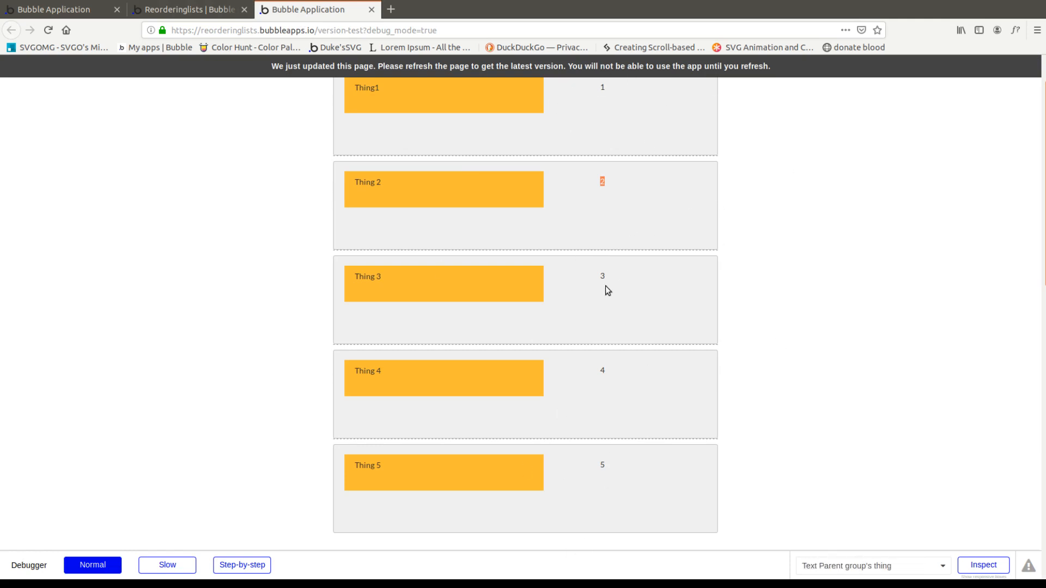
mouse_move(670, 198)
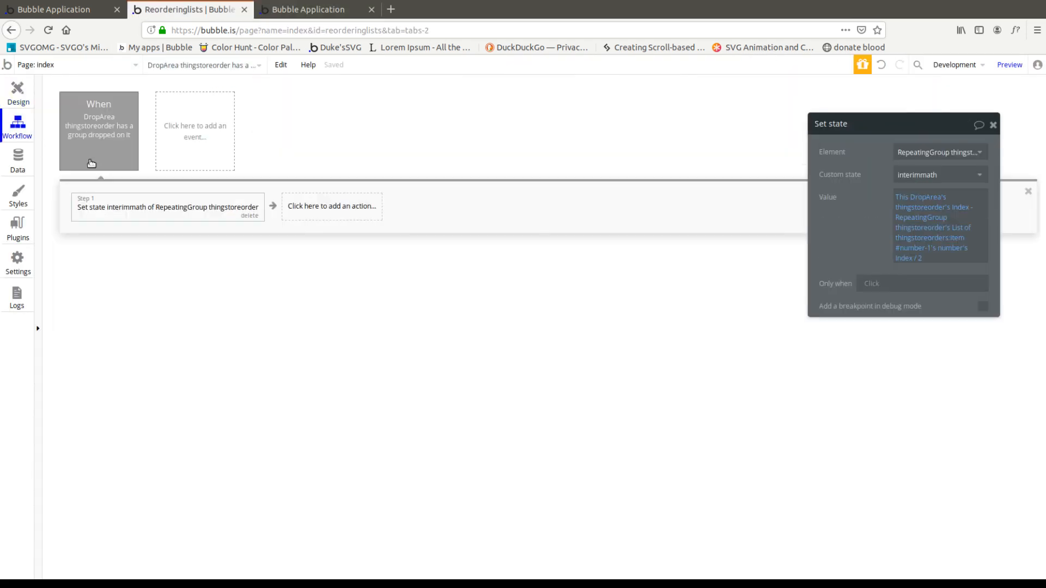
Add a Make changes to thing step to the drop workflow, target not yet chosen
click(331, 206)
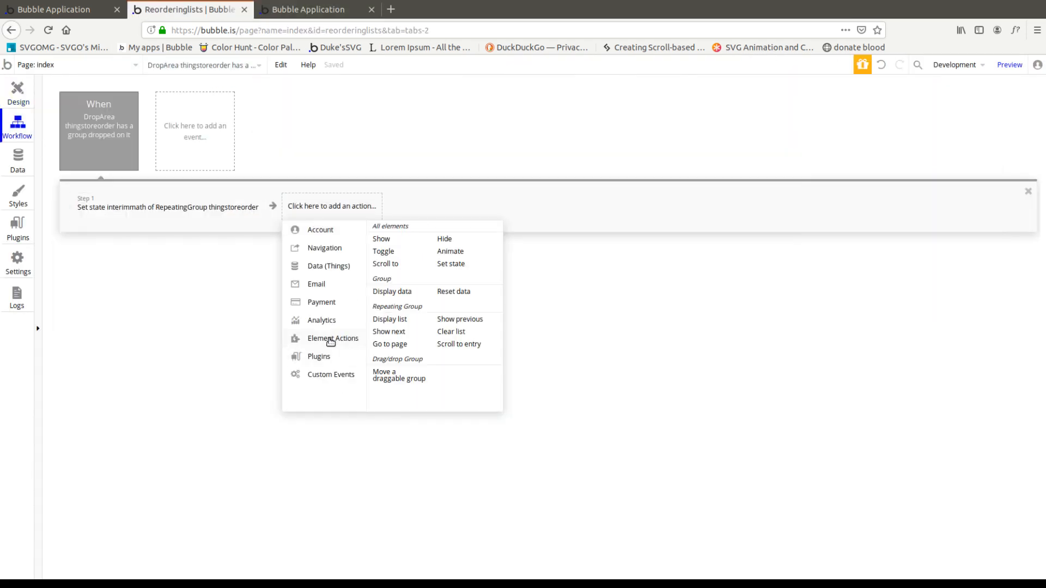
click(328, 266)
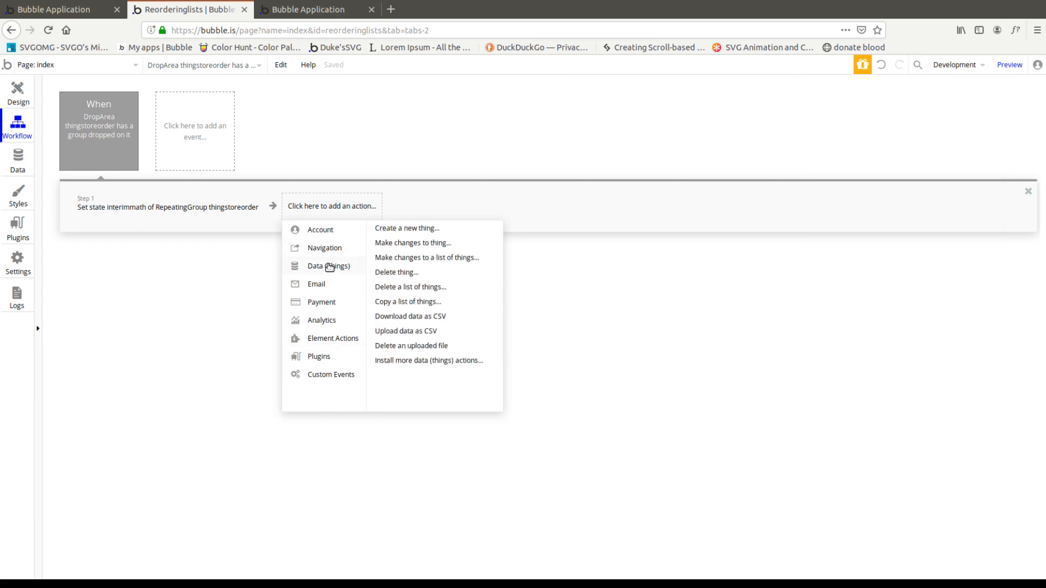
click(412, 242)
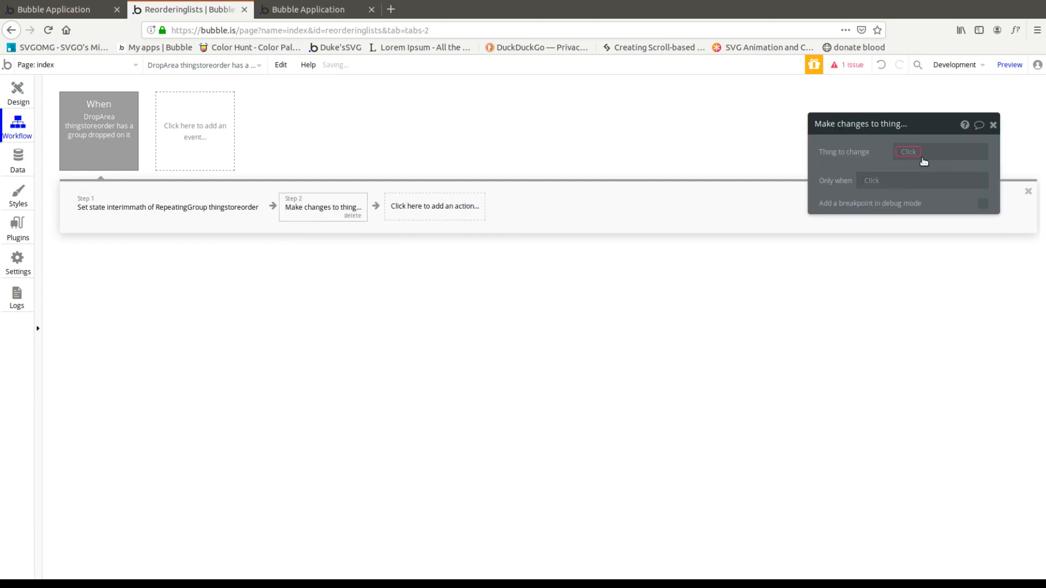
click(907, 151)
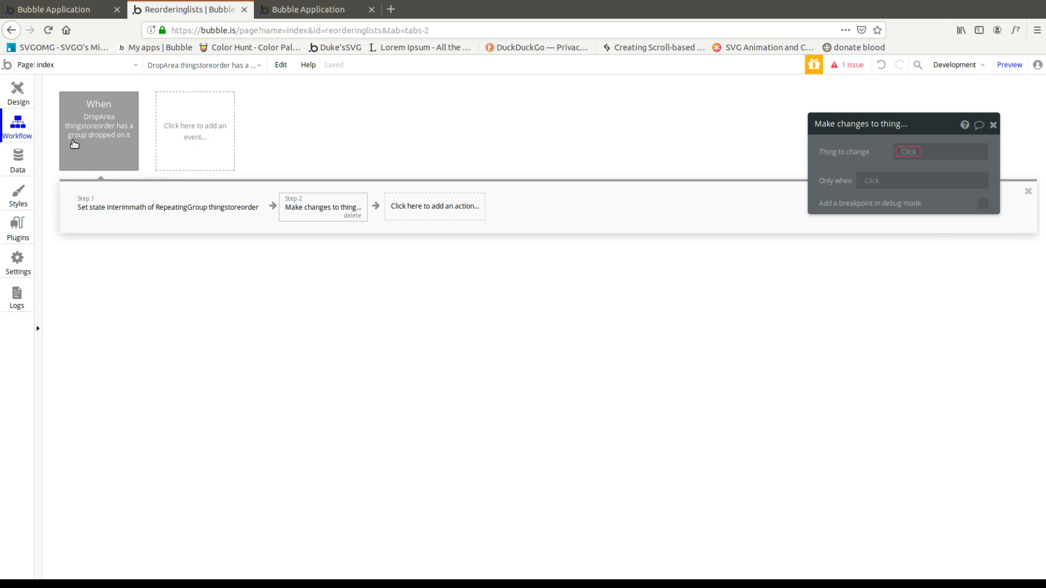
click(18, 92)
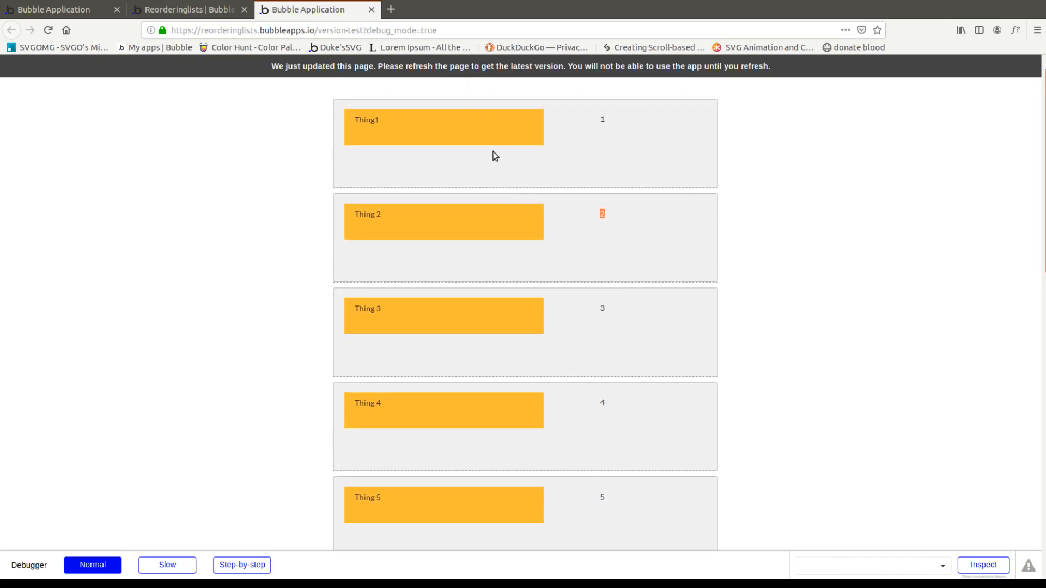
mouse_move(403, 126)
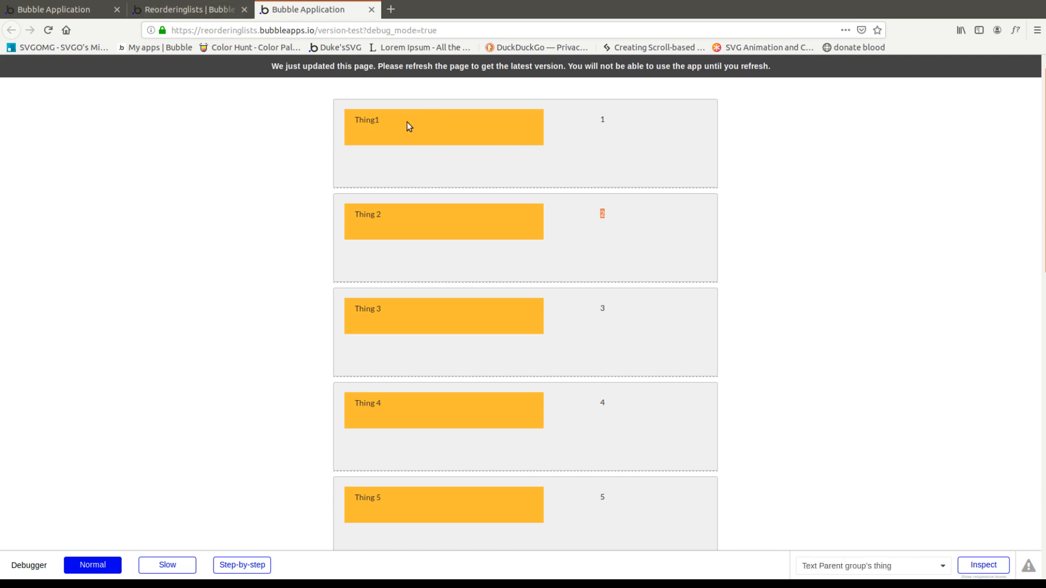
Set the drop event's Type of thing to thingstoreorder
click(188, 10)
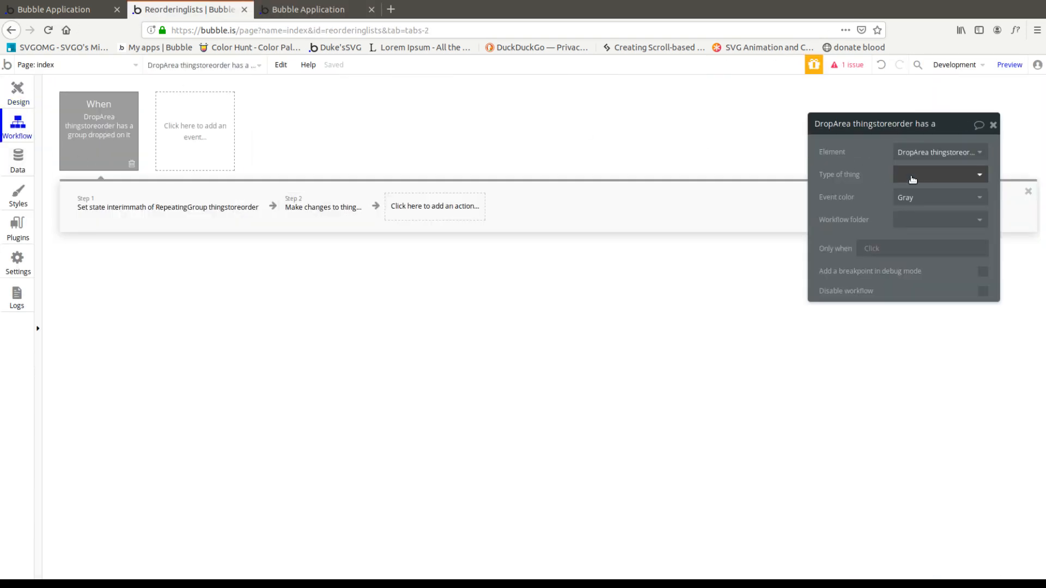
click(937, 175)
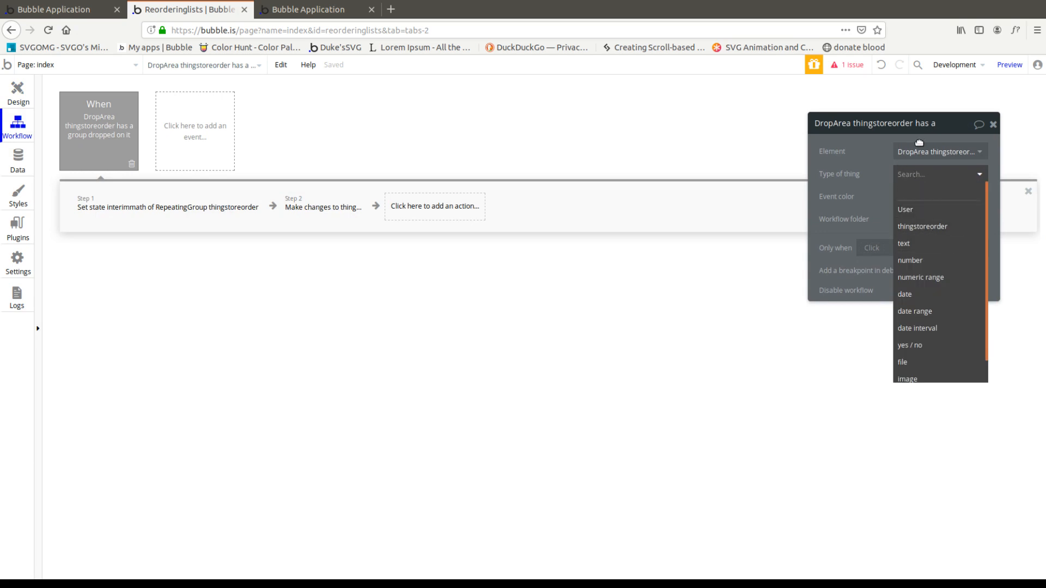
click(921, 227)
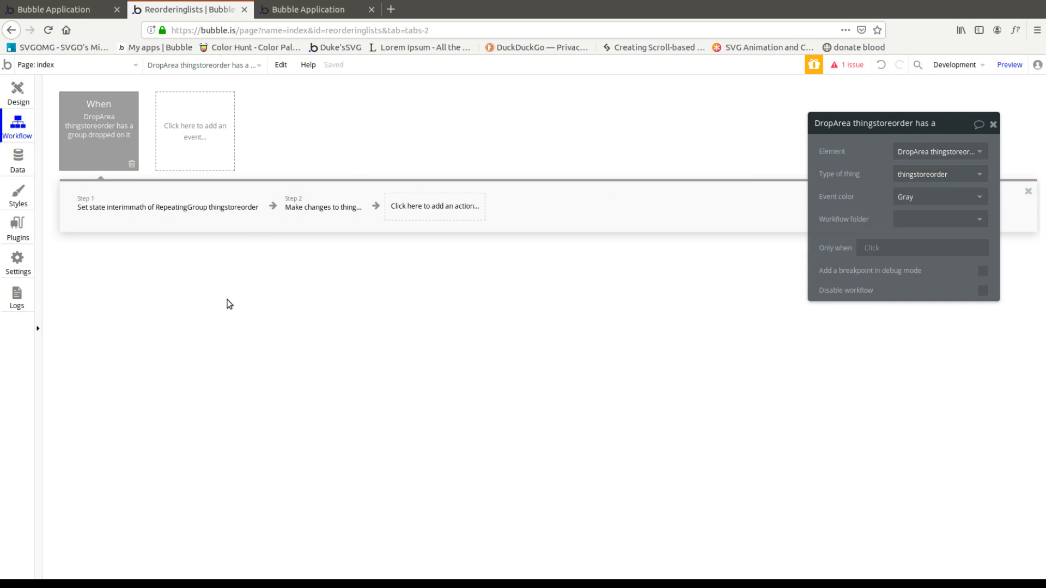
mouse_move(19, 91)
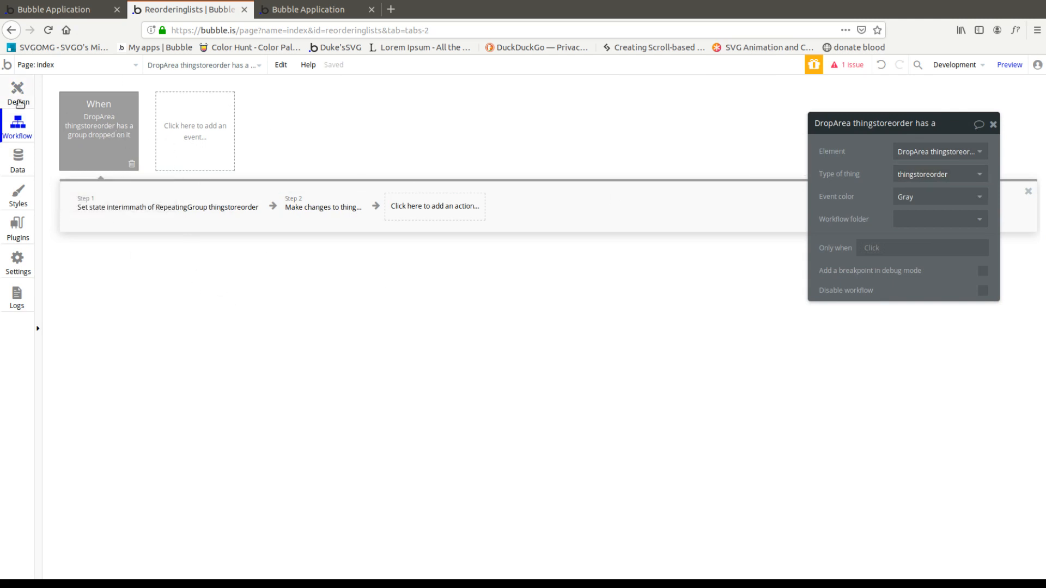
click(19, 91)
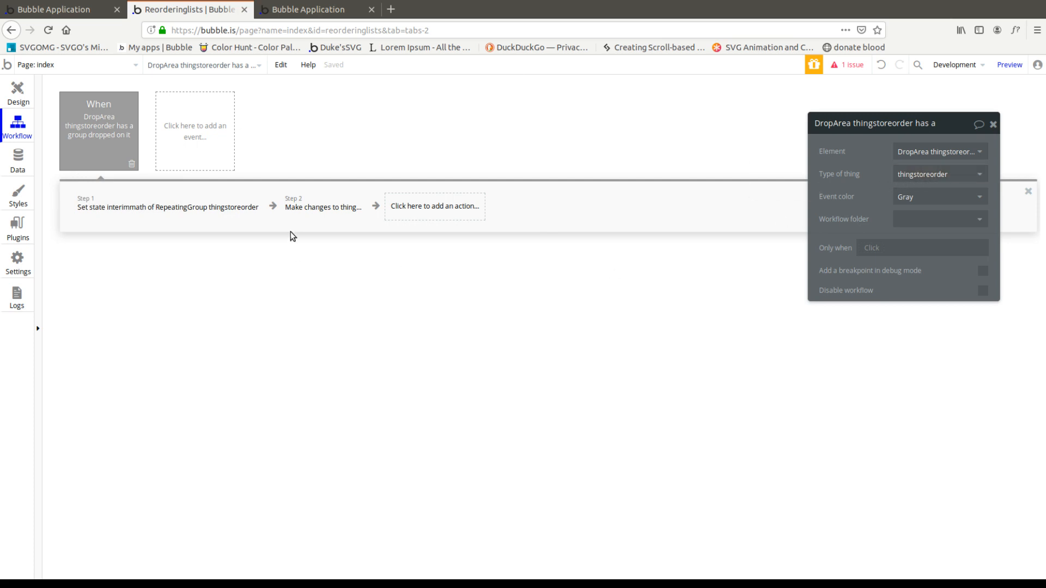
Make the changes step target the workflow's thingstoreorder and set its Index from the repeating group's interimmath
click(323, 206)
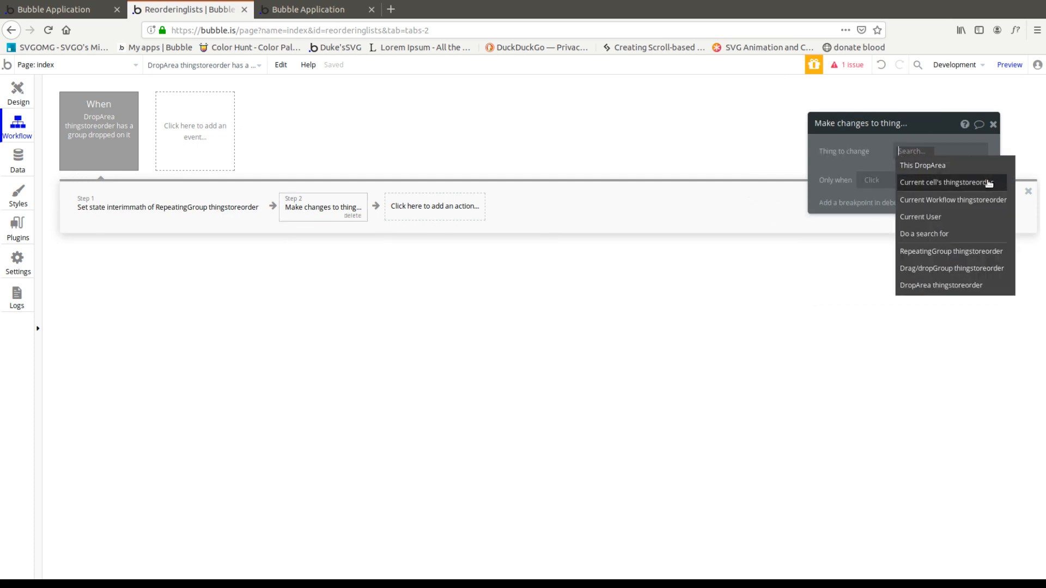
click(952, 199)
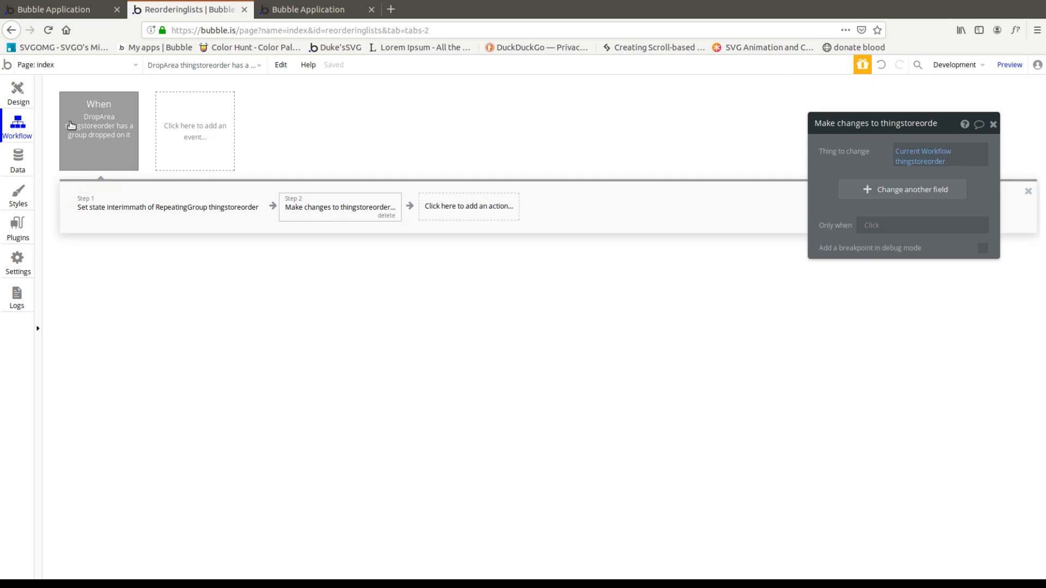
mouse_move(902, 201)
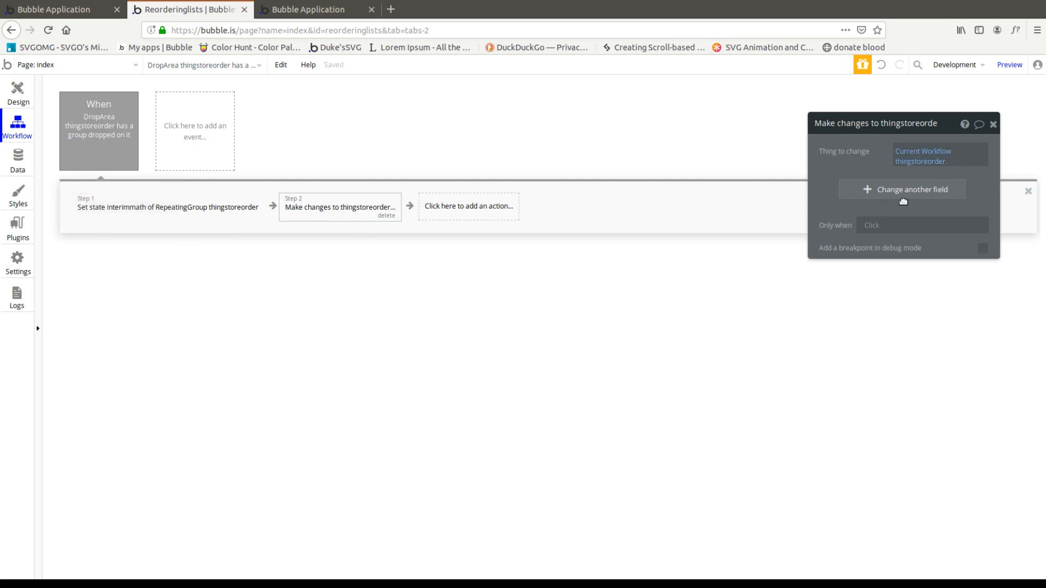
click(909, 189)
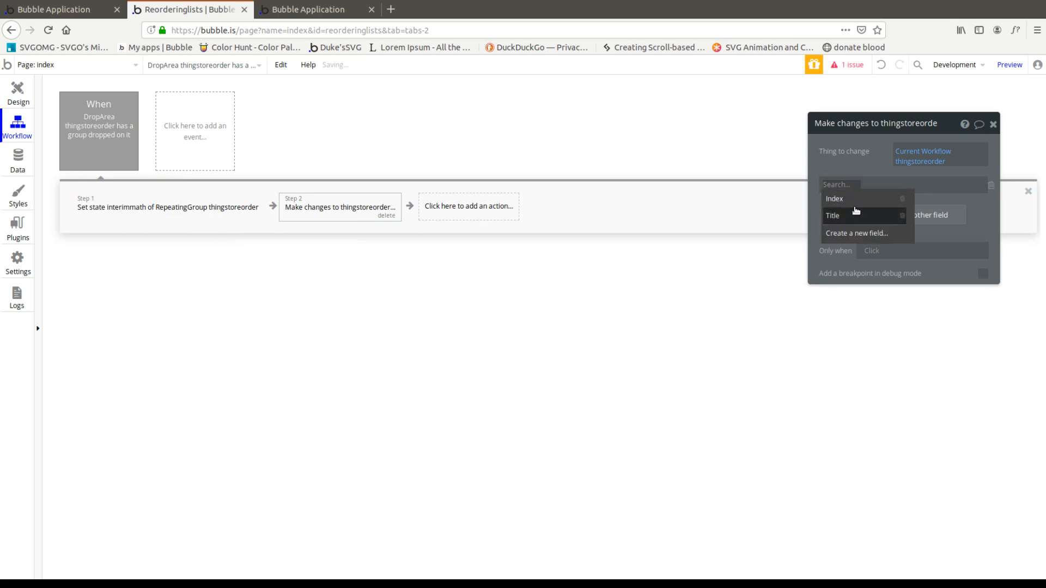
click(834, 198)
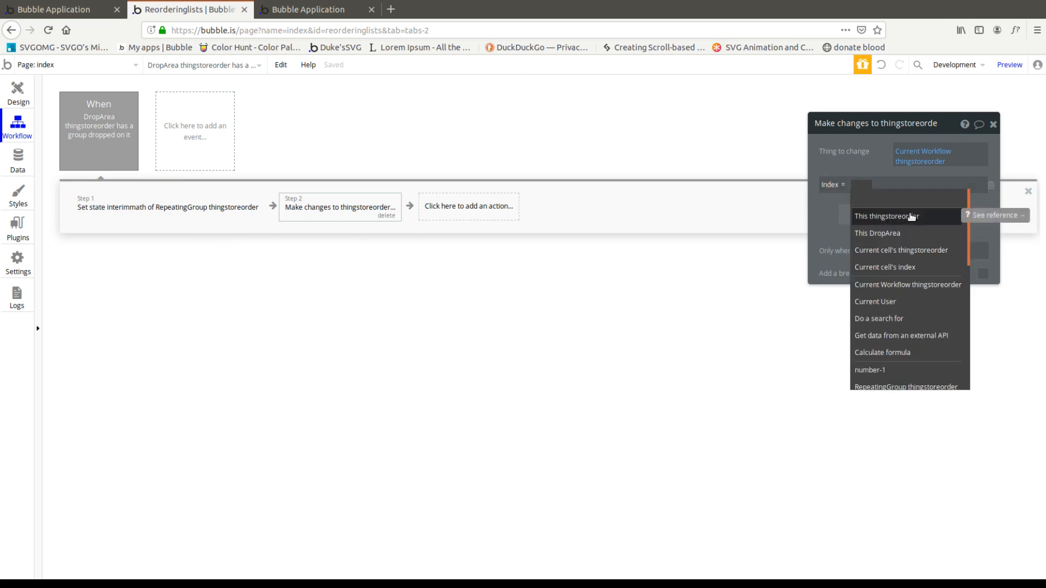
click(905, 387)
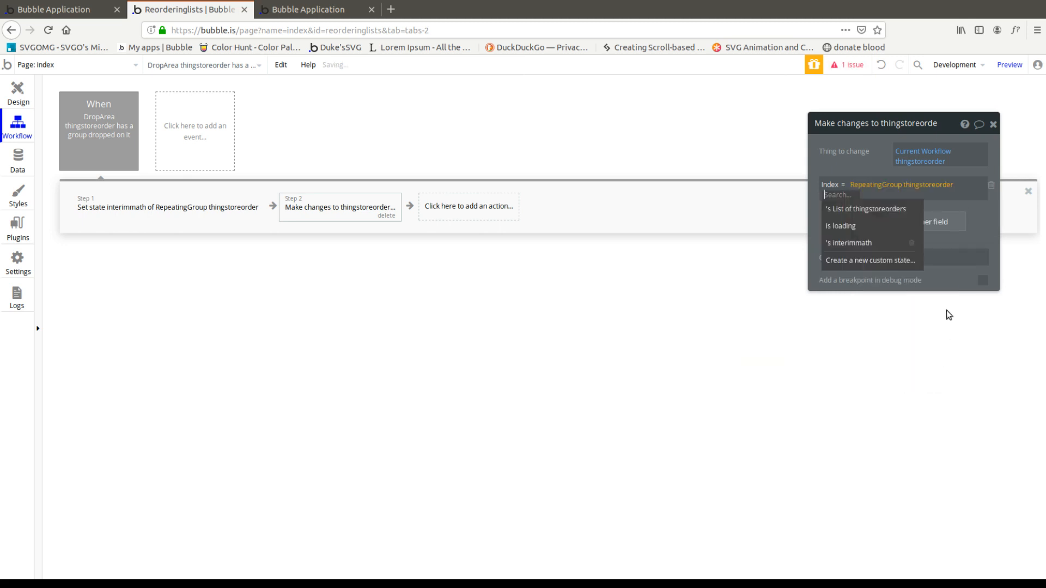
click(866, 208)
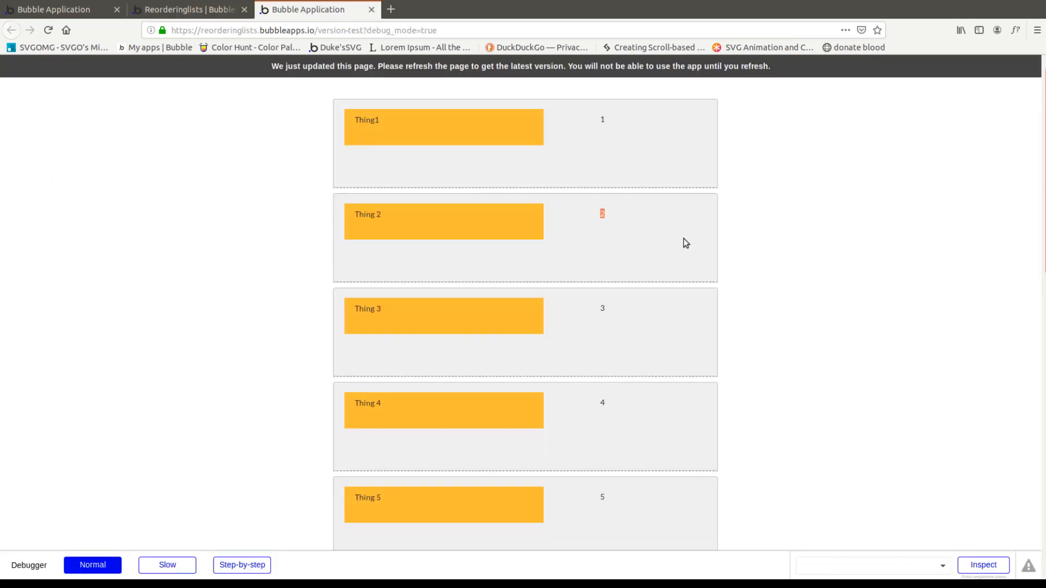
mouse_move(596, 337)
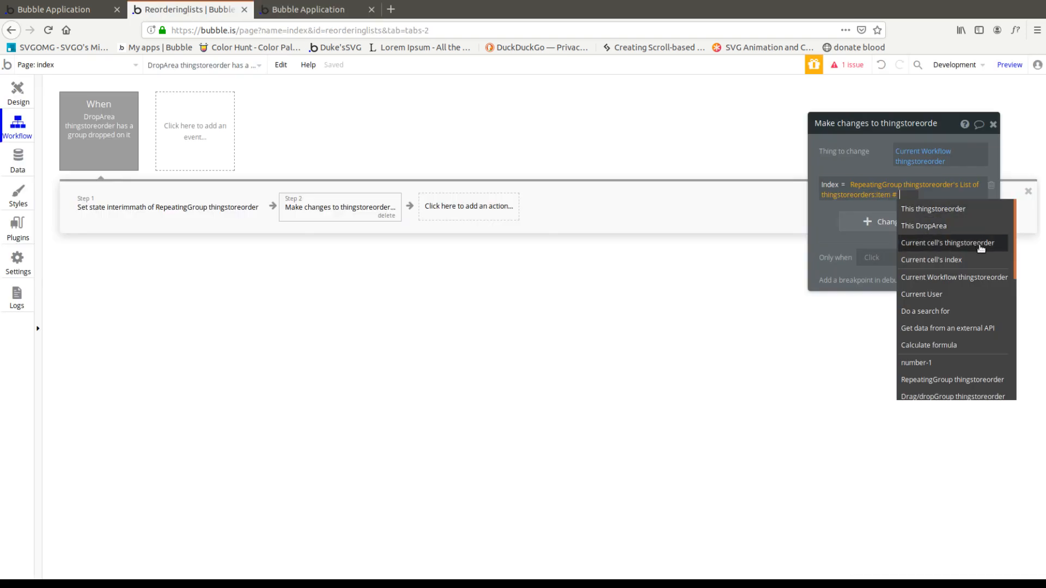
Build Index = item #number-1's Index + RepeatingGroup's interimmath and return to the preview
click(916, 361)
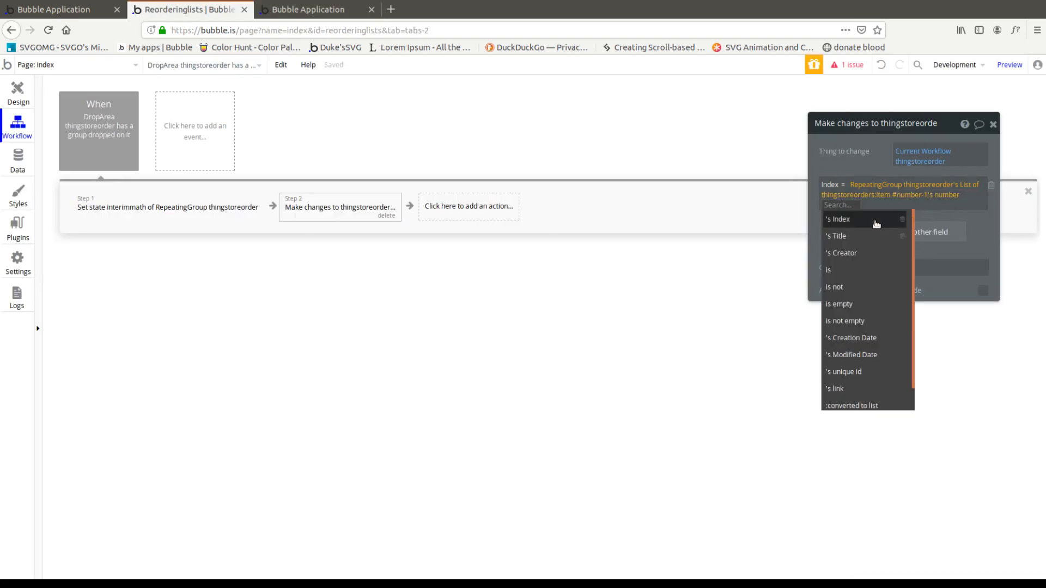
click(837, 219)
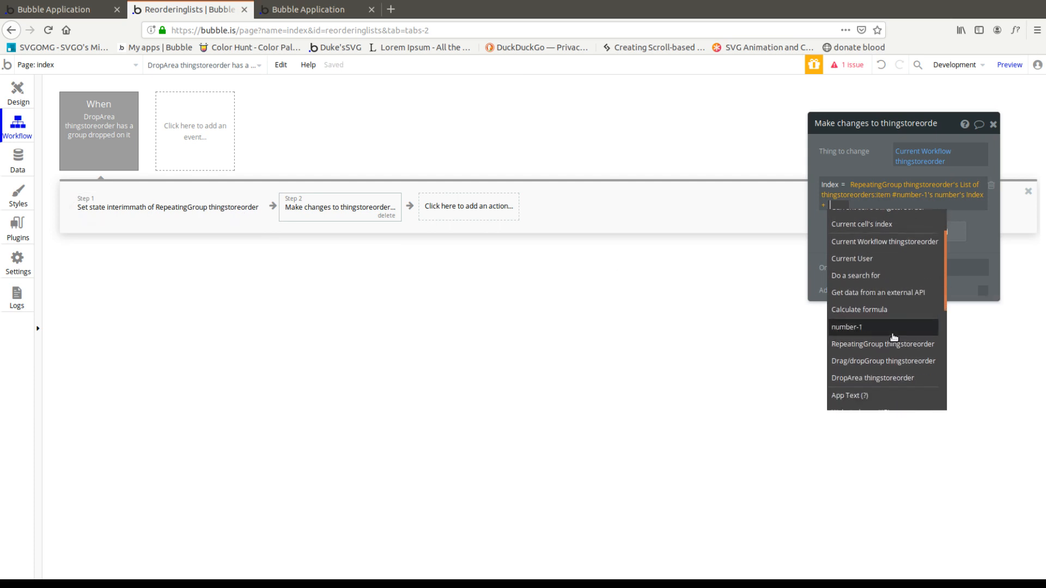
click(881, 343)
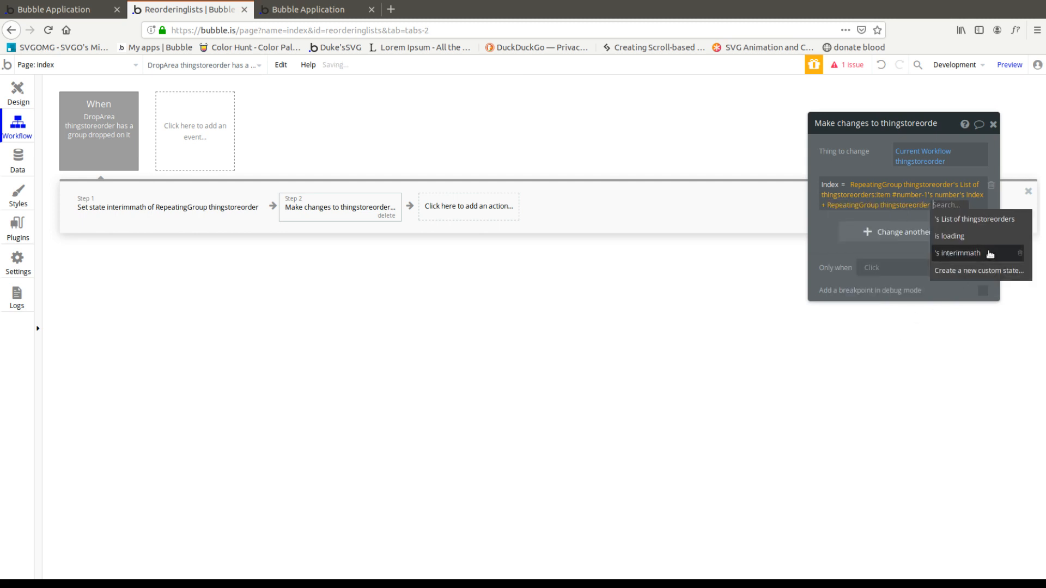
click(957, 252)
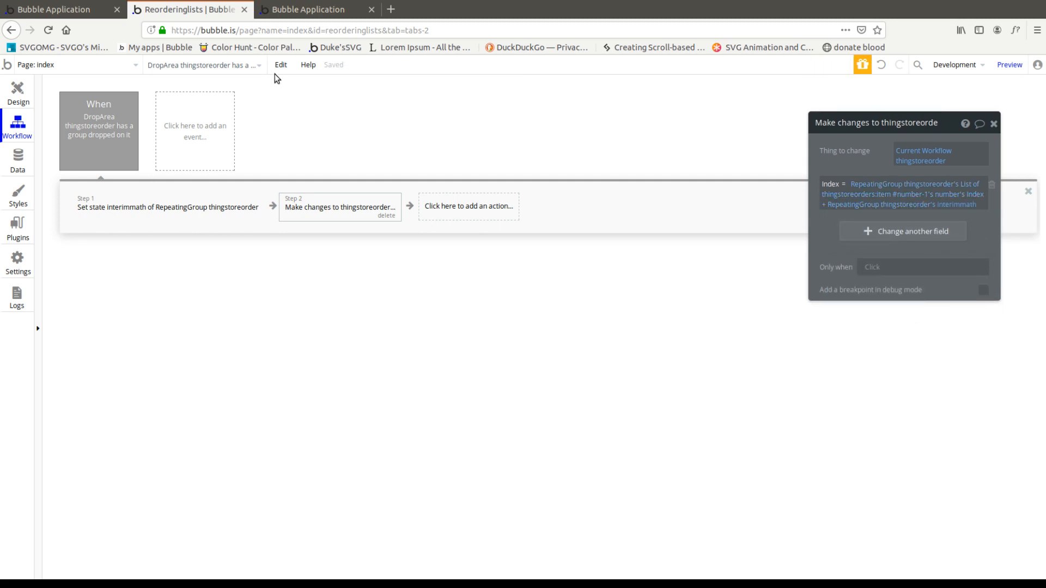
click(307, 10)
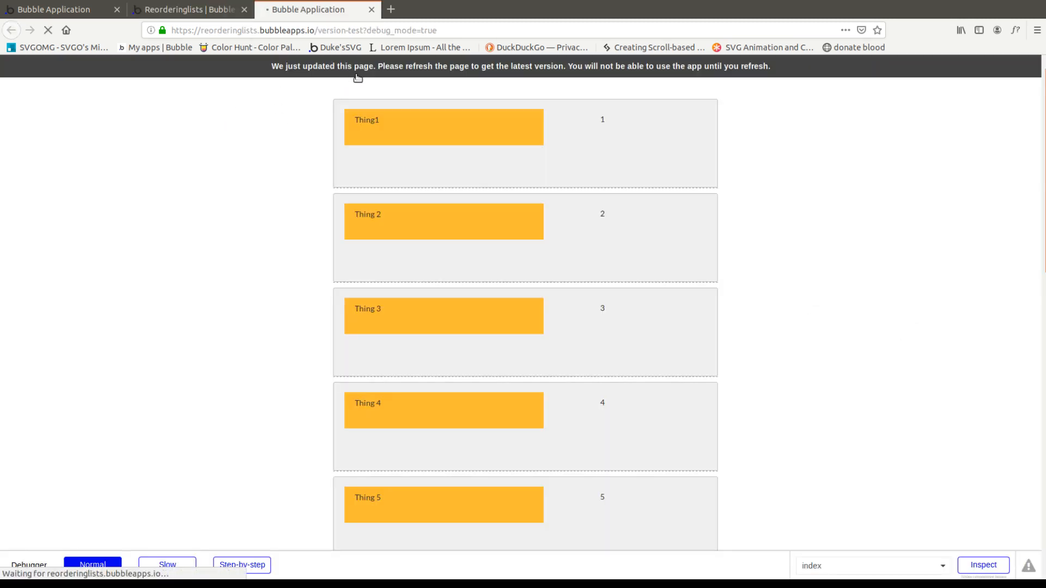
Reload the preview and drop Thing1 onto the second row, its index becoming 0.5
click(48, 30)
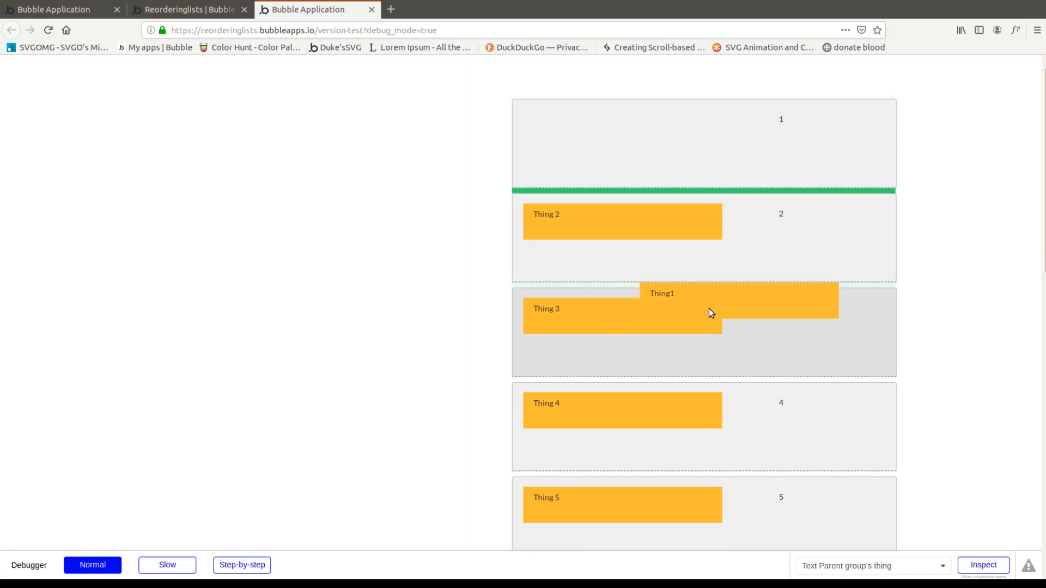
drag(710, 314, 560, 327)
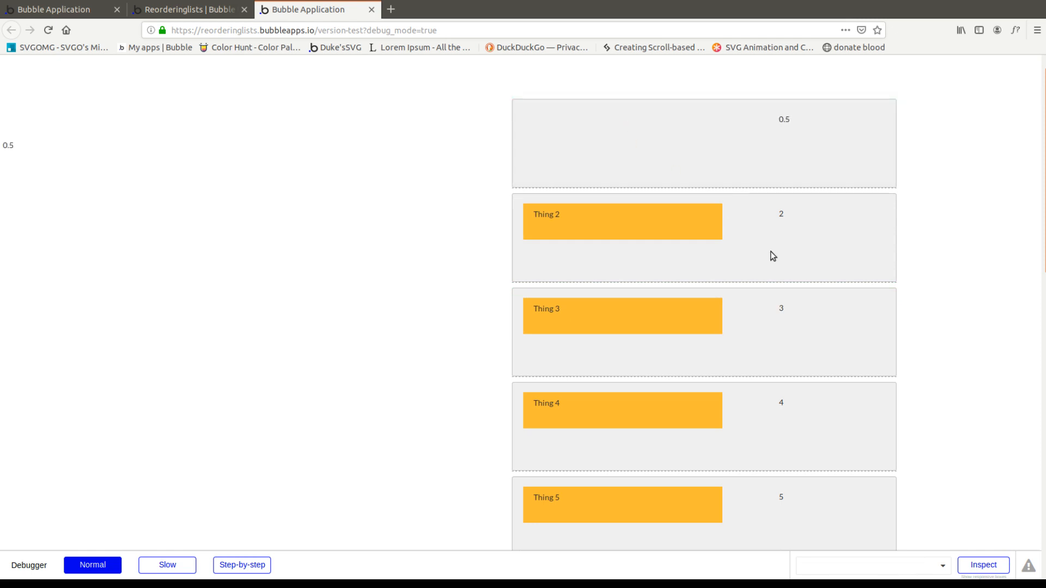
mouse_move(556, 143)
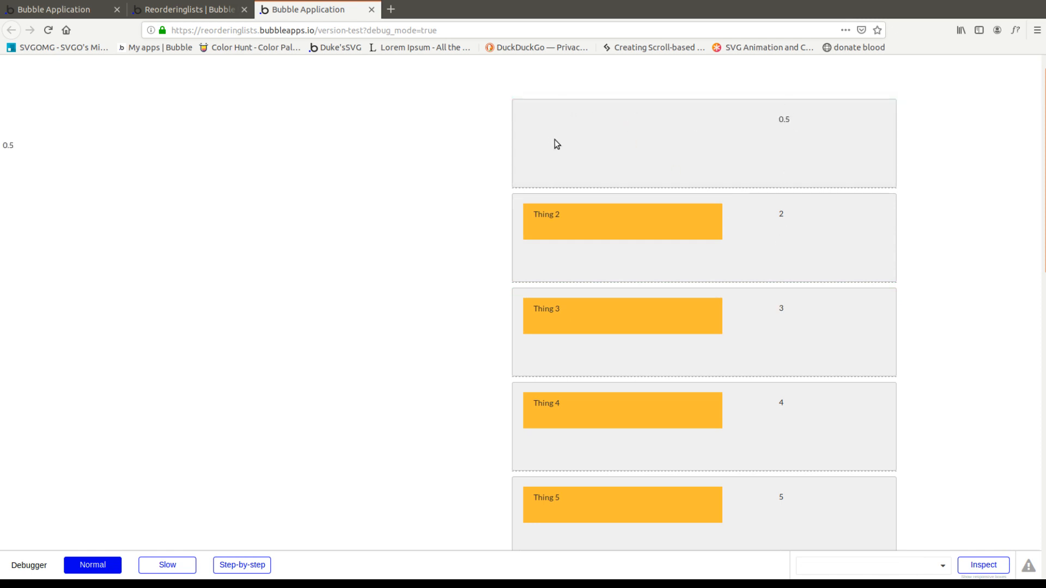
mouse_move(601, 132)
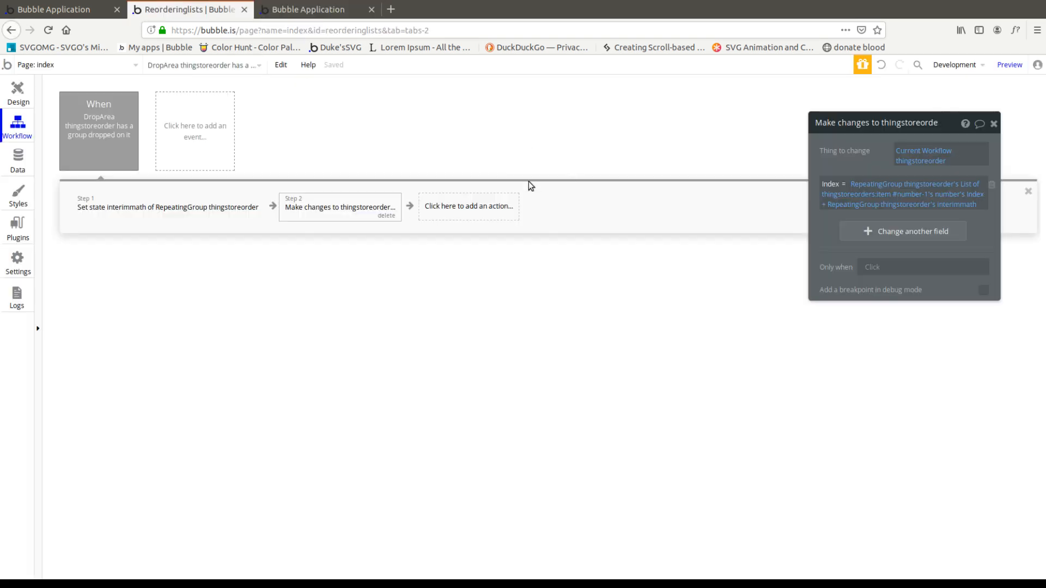
Set the drag/drop group's Behavior post drop to Move back and place a new button in the list cell
click(19, 94)
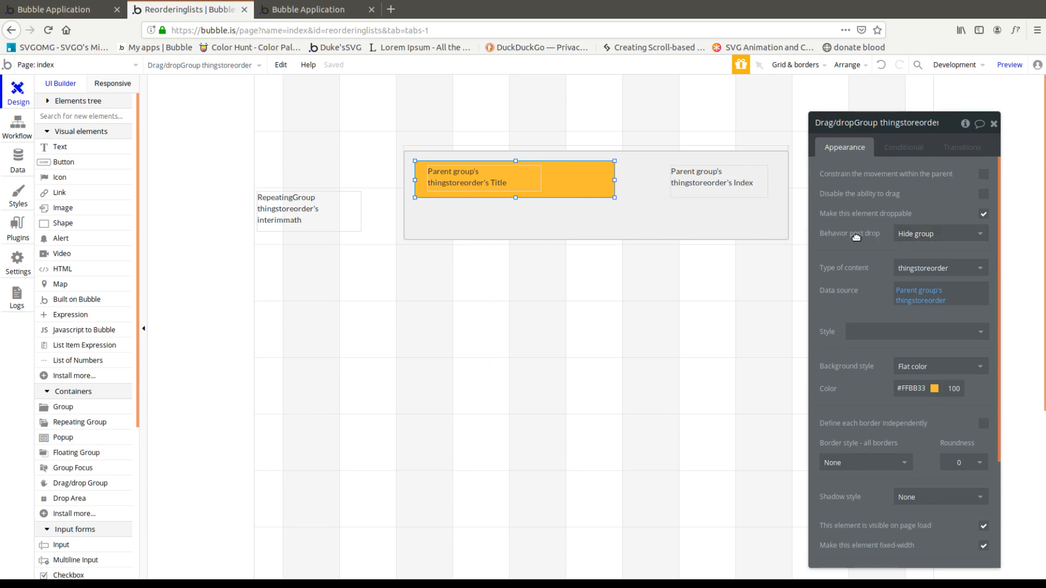
click(936, 233)
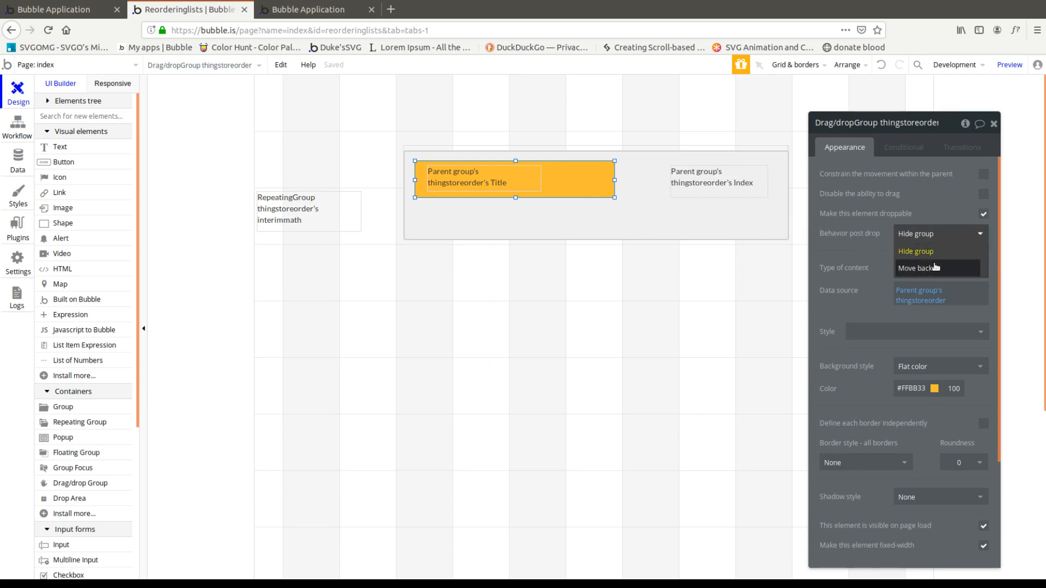
click(914, 268)
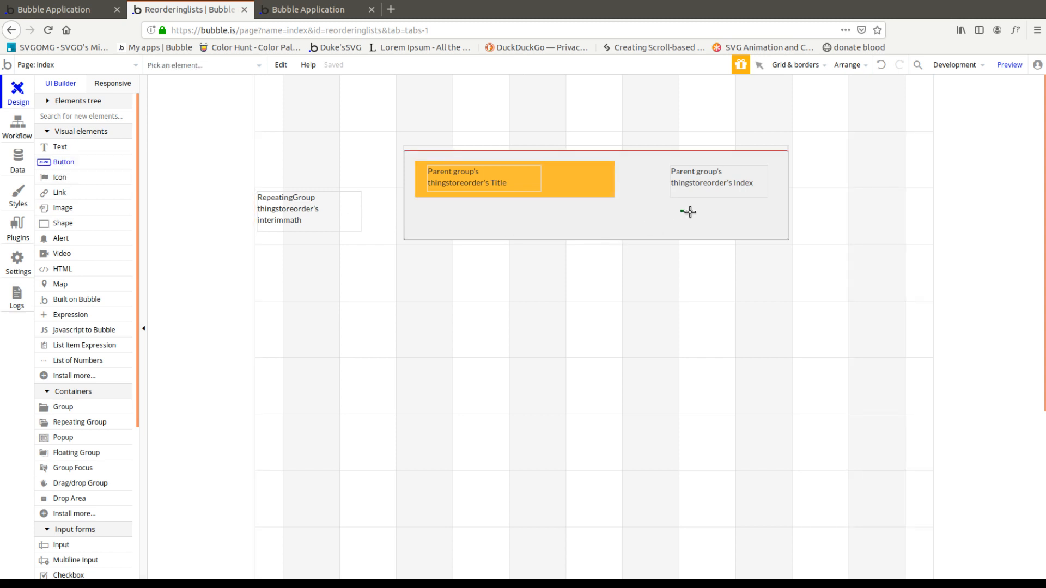
click(713, 222)
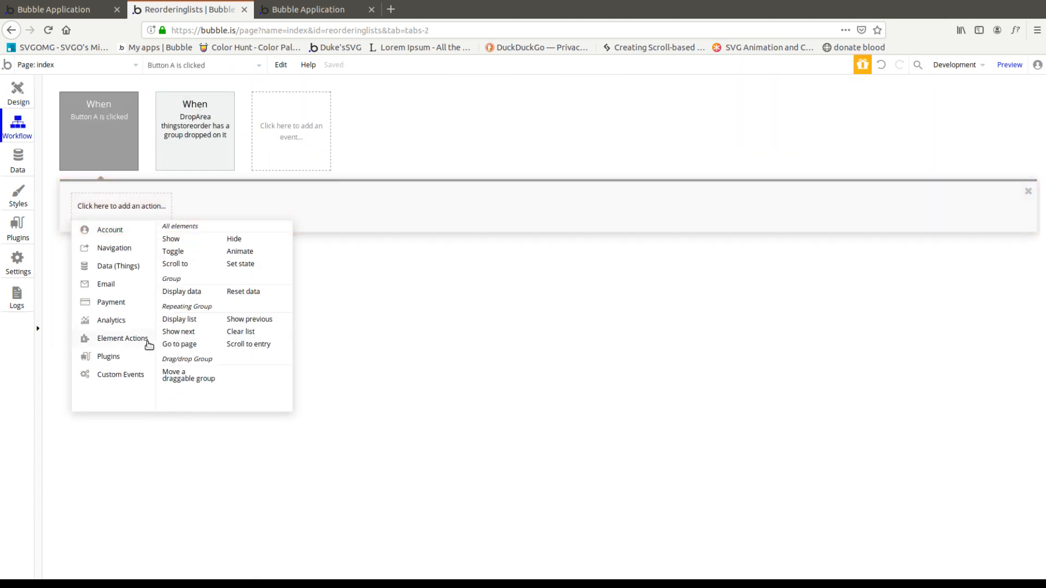
Add a Make changes step targeting Parent group's thingstoreorder, resize the cell and launch the preview
click(117, 266)
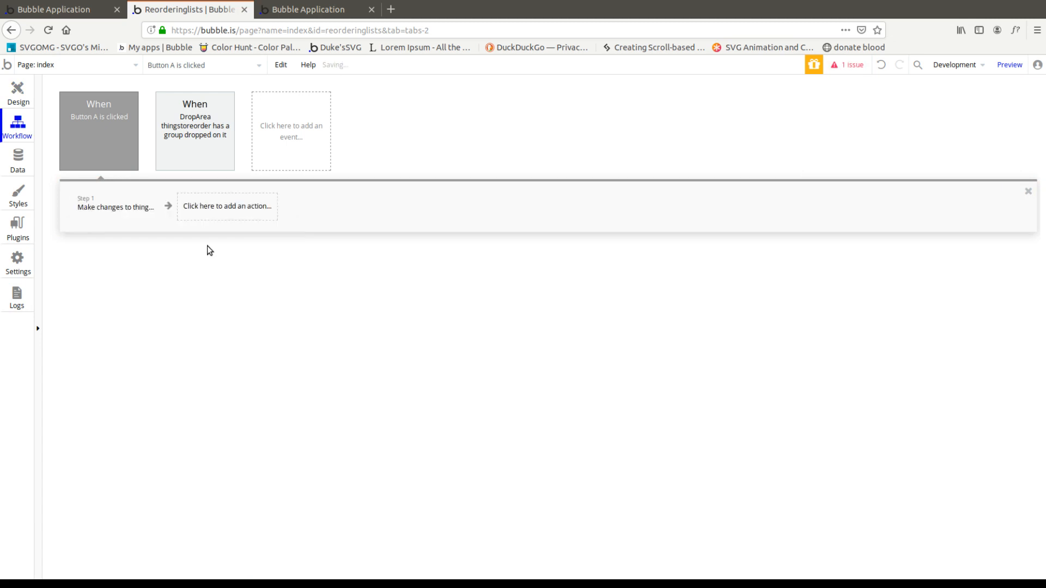
click(116, 206)
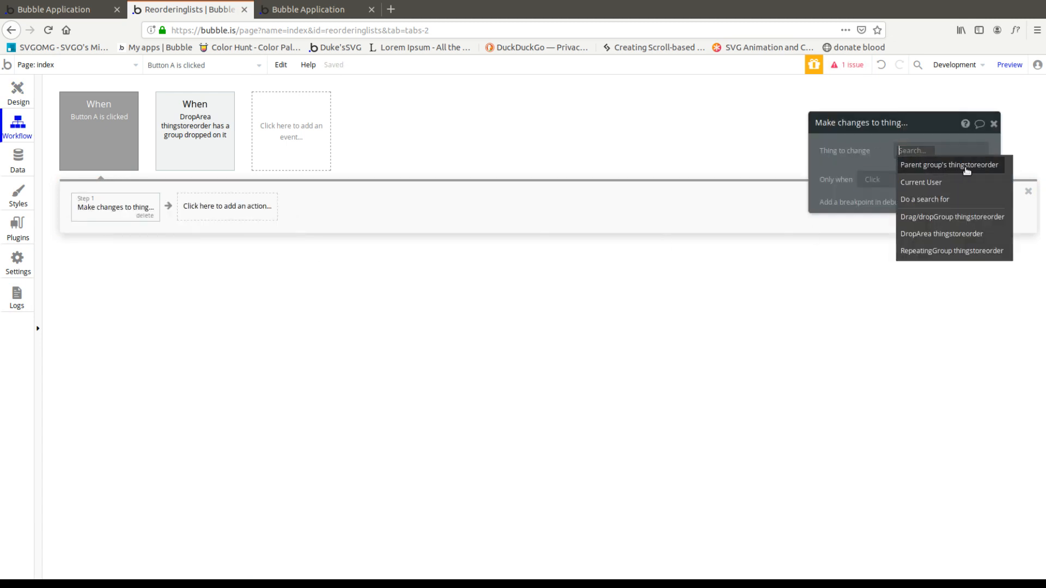
click(949, 164)
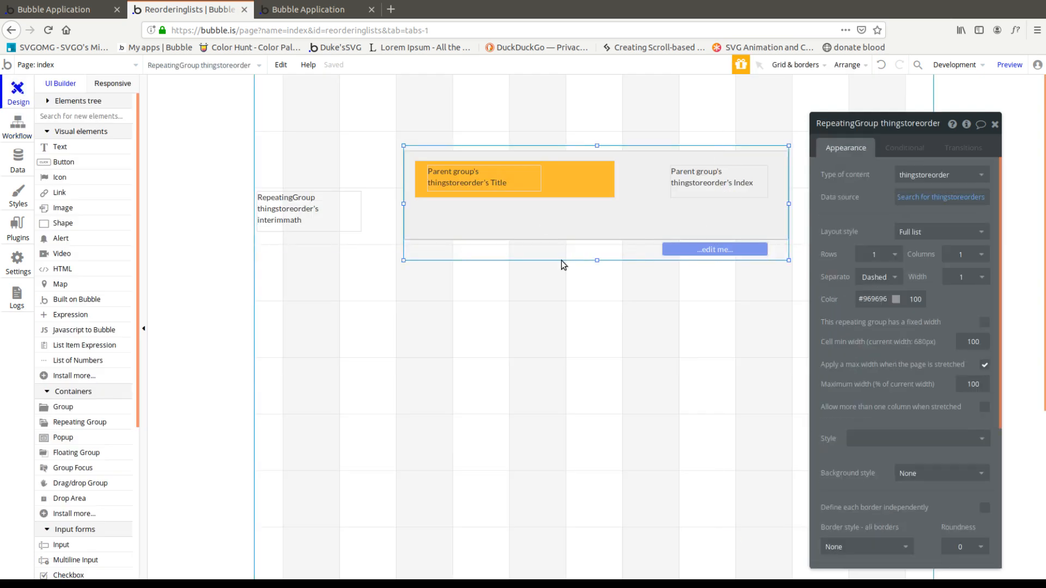
drag(595, 260, 596, 236)
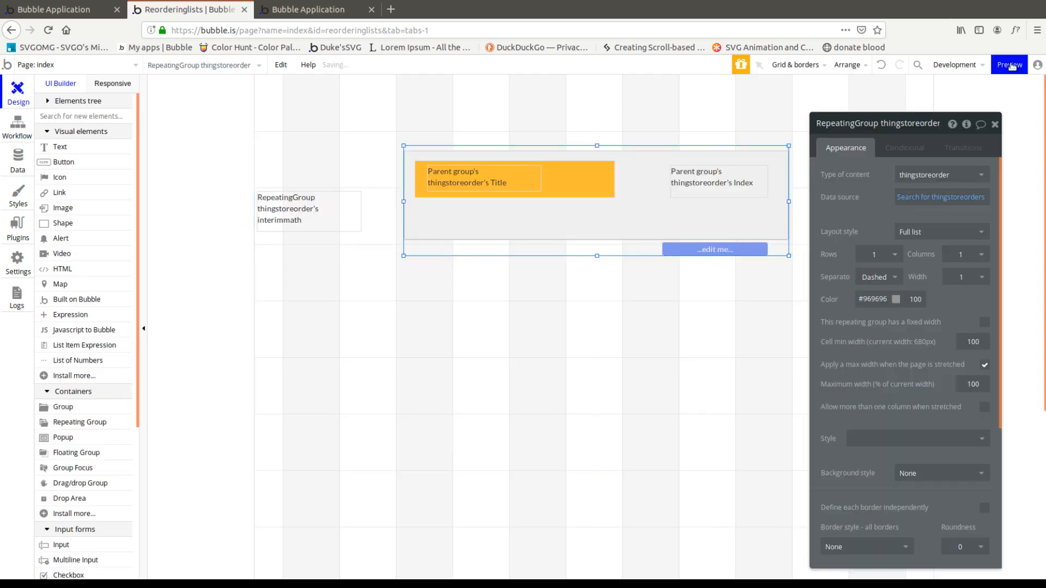
click(1009, 65)
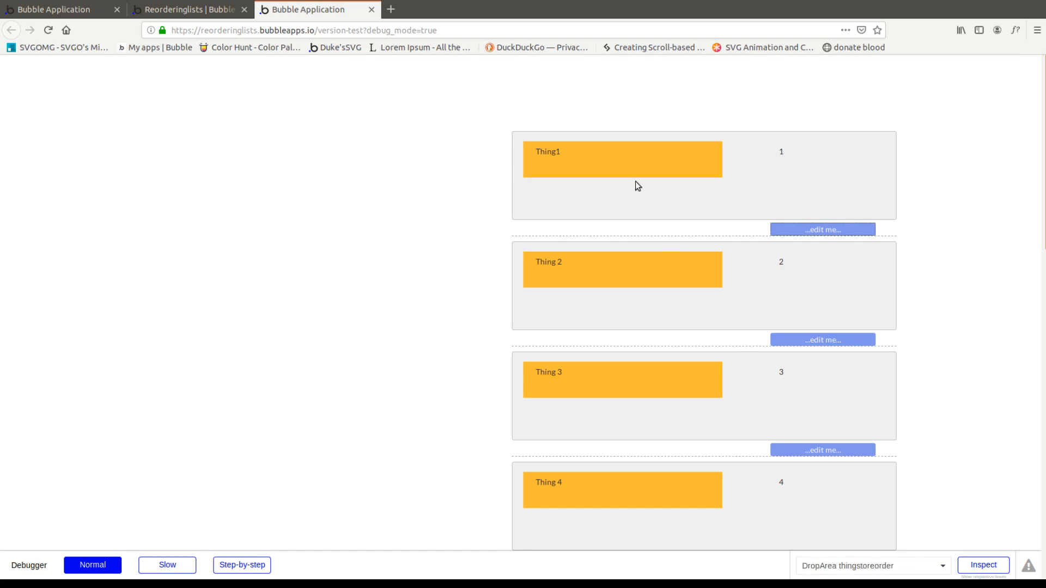
Drop Thing1 below Thing 2 twice, then just above Thing 3, yielding fractional indexes near 3
drag(622, 159, 707, 393)
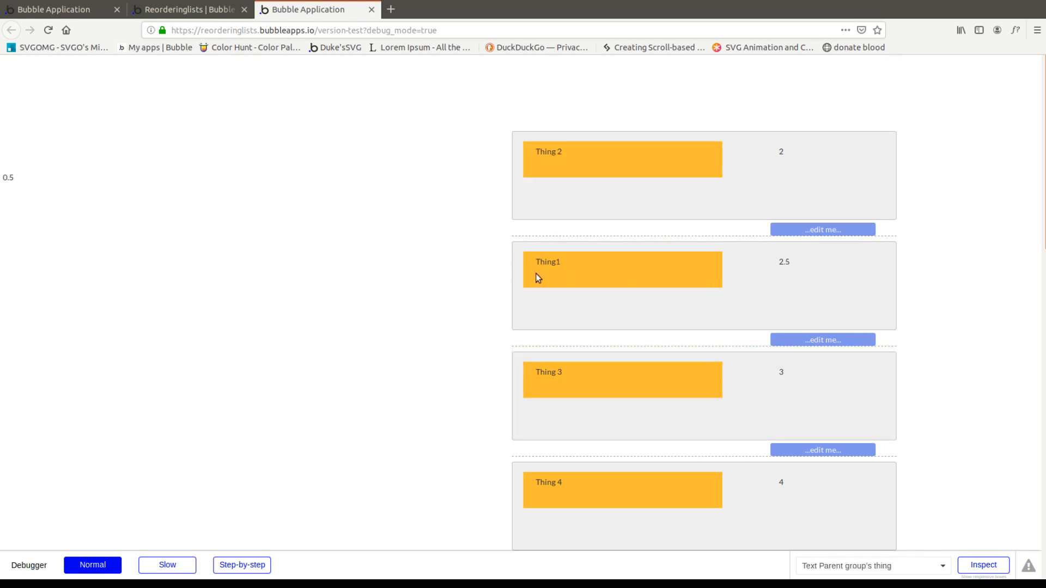
mouse_move(530, 292)
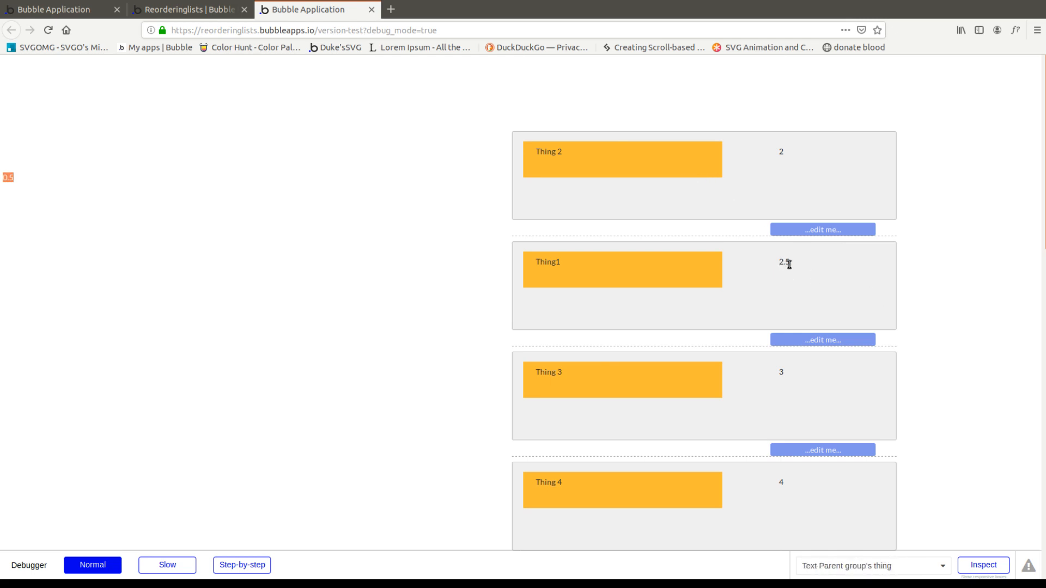
mouse_move(633, 165)
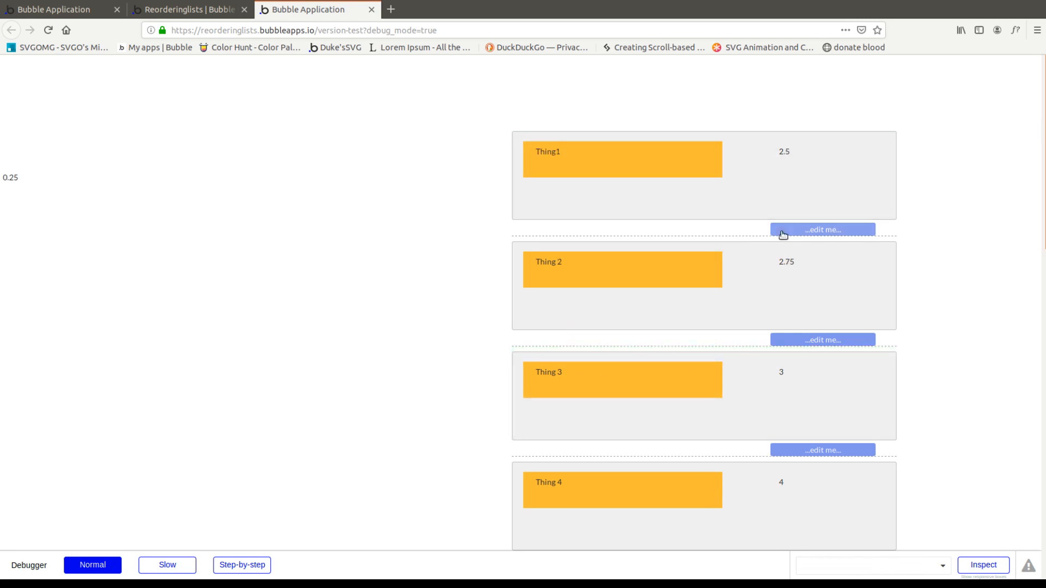
drag(620, 159, 644, 345)
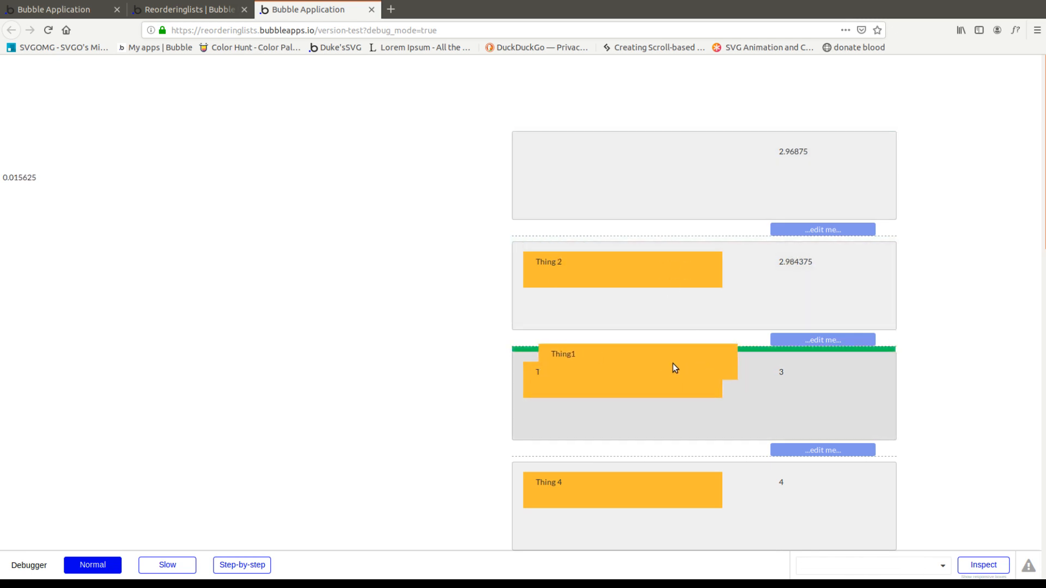
drag(673, 367, 634, 315)
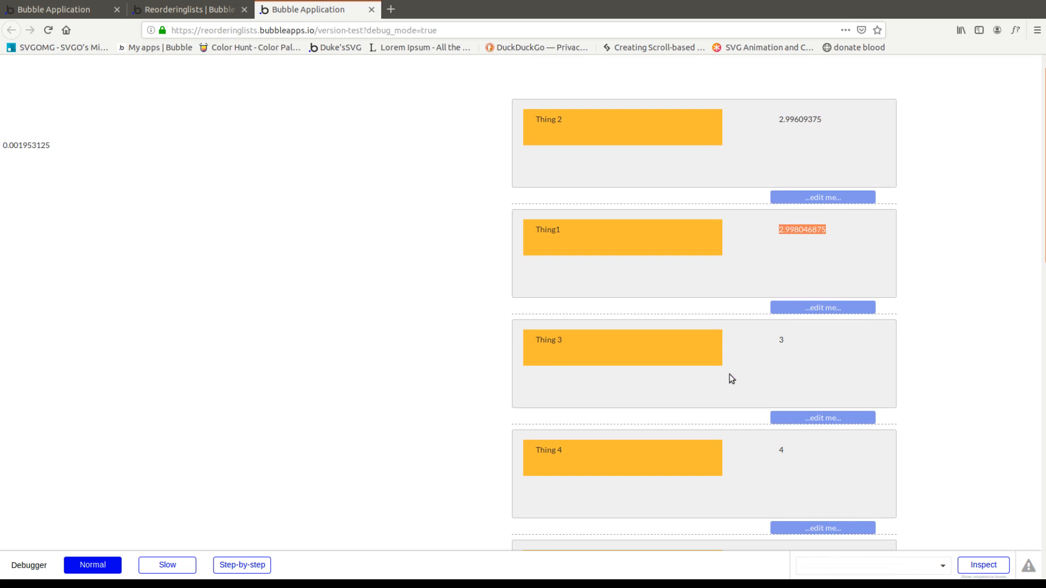
Swap Thing 2 and Thing1 above Thing 3 repeatedly, indexes reaching 2.99998 and 2.99997
scroll(down, 3)
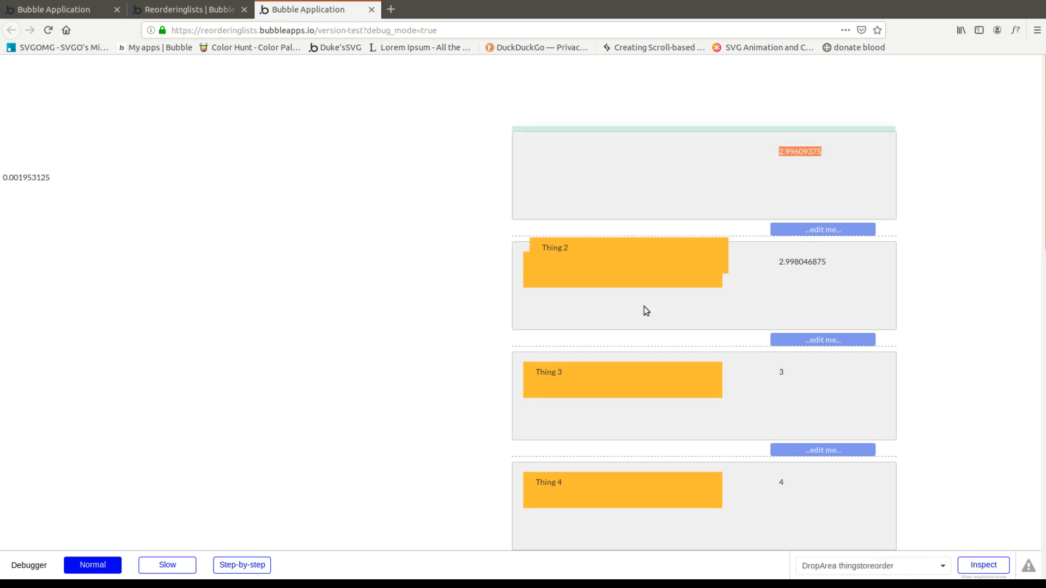
drag(623, 260, 623, 370)
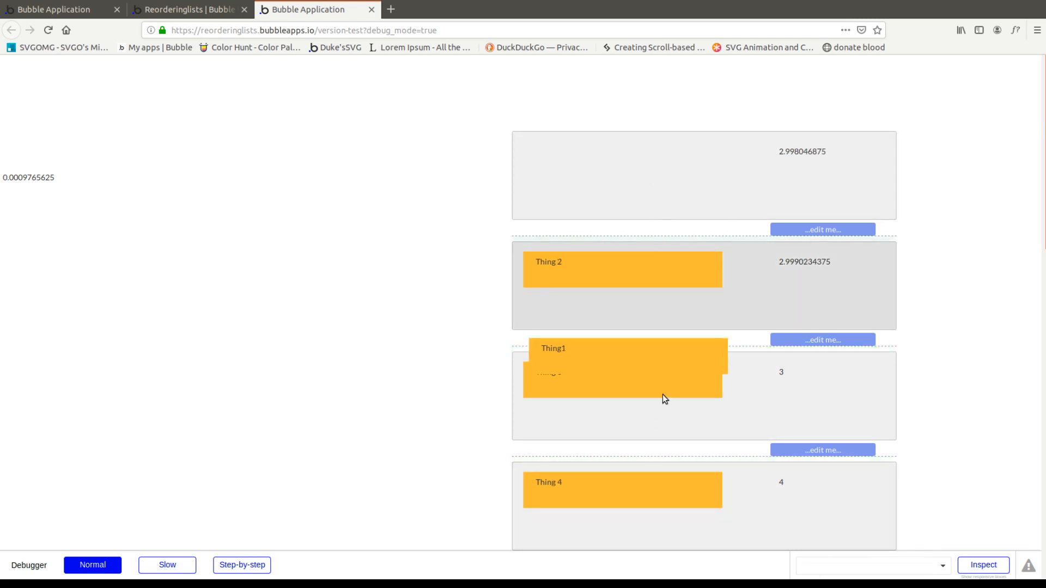
drag(620, 367, 620, 269)
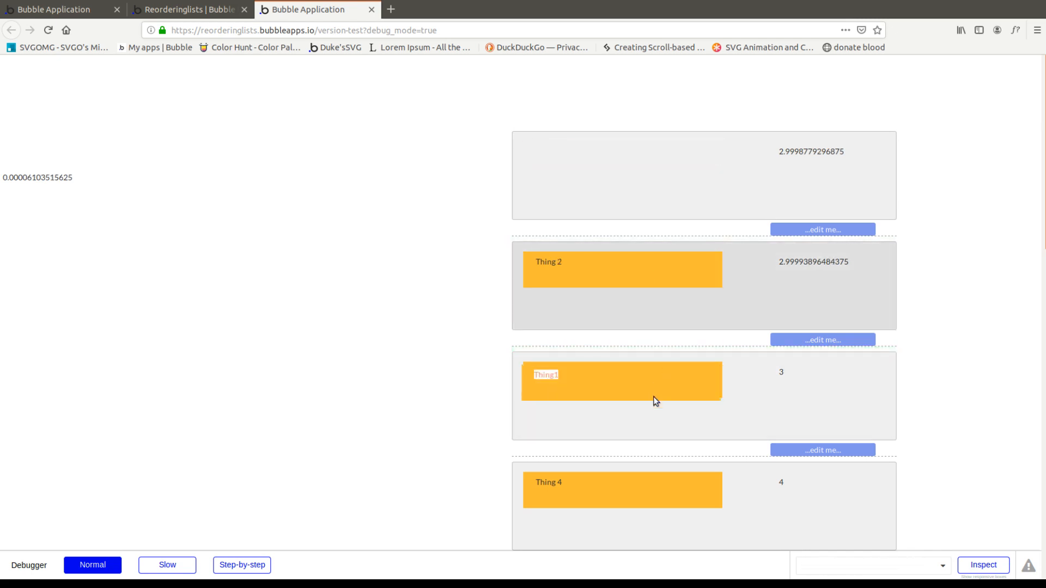
drag(621, 381, 621, 159)
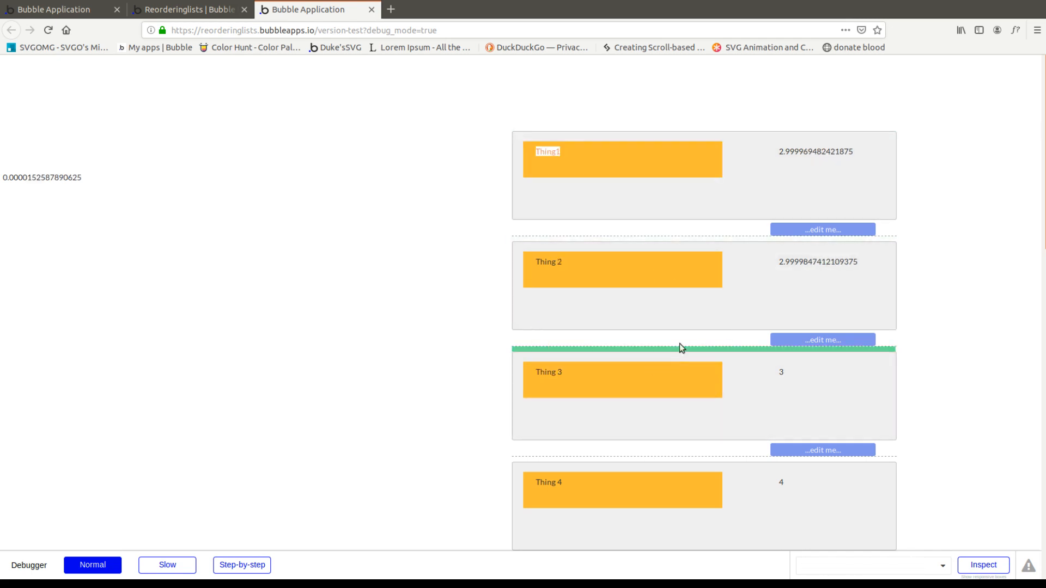